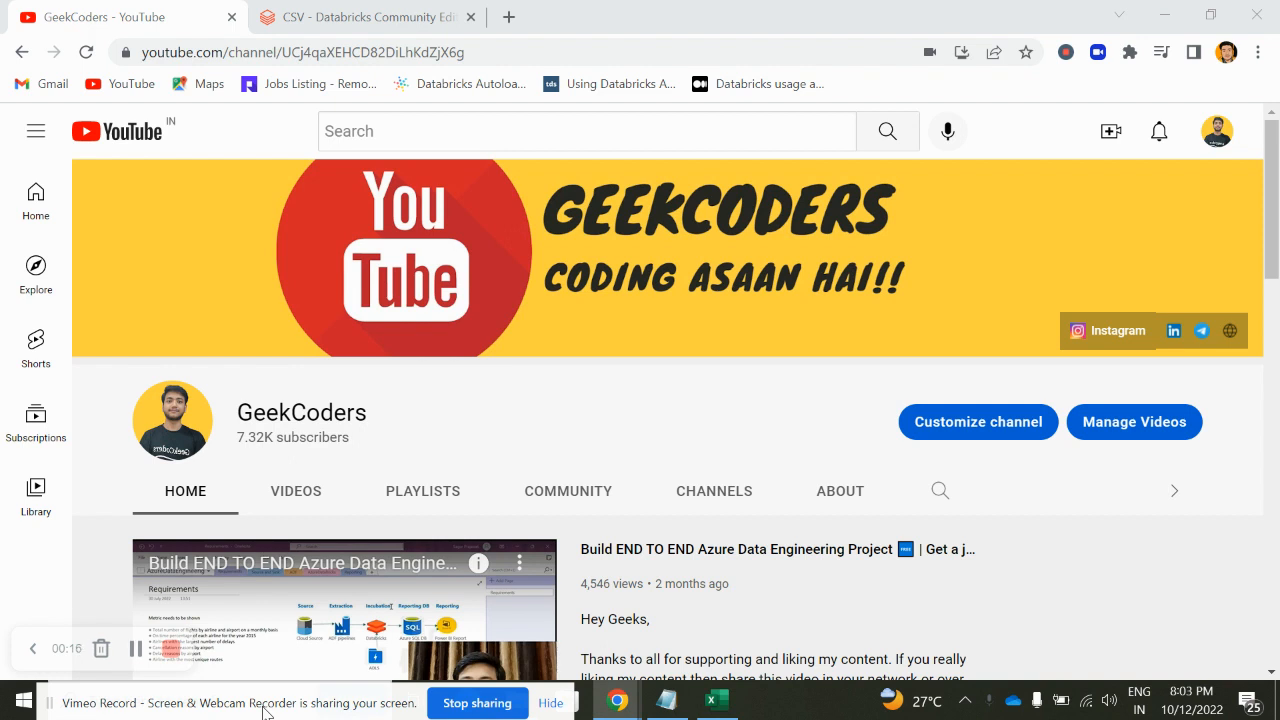
Add df.printSchema() below the CSV read in Cmd 1 and review the inferred column types
{"action": "scroll", "scroll_direction": "down", "scroll_amount": 3}
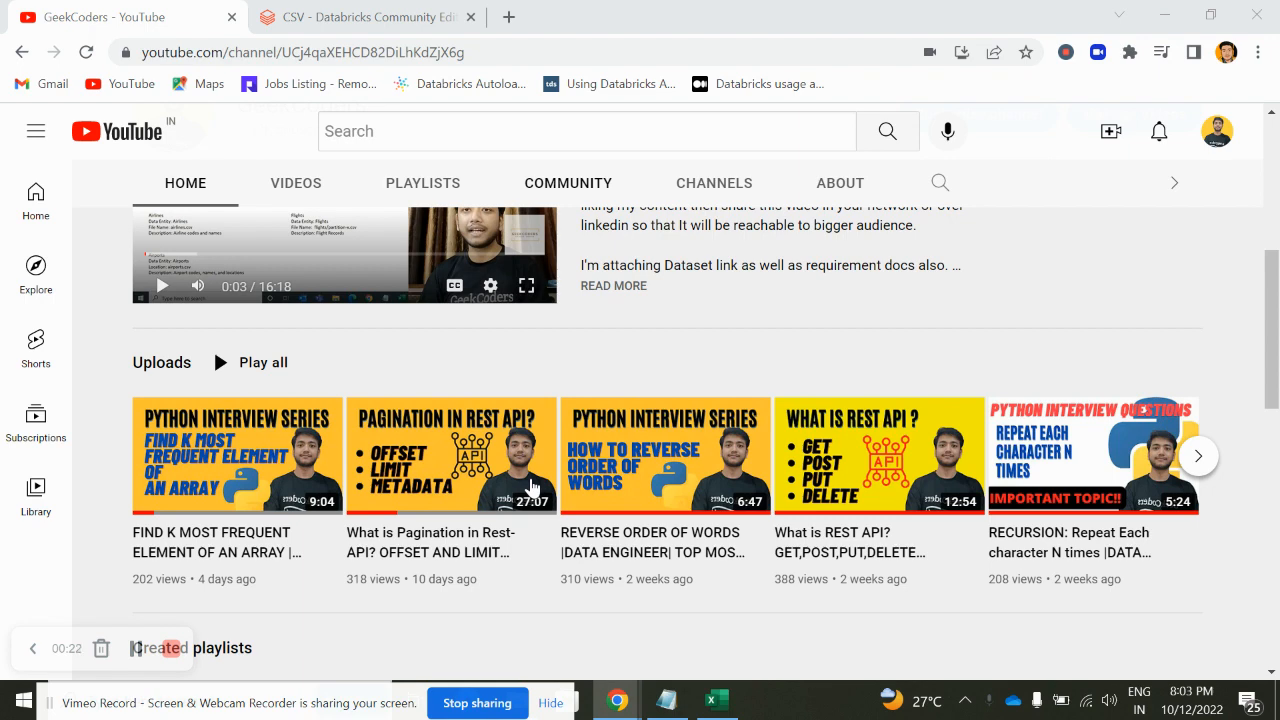
{"action": "scroll", "scroll_direction": "down", "scroll_amount": 3}
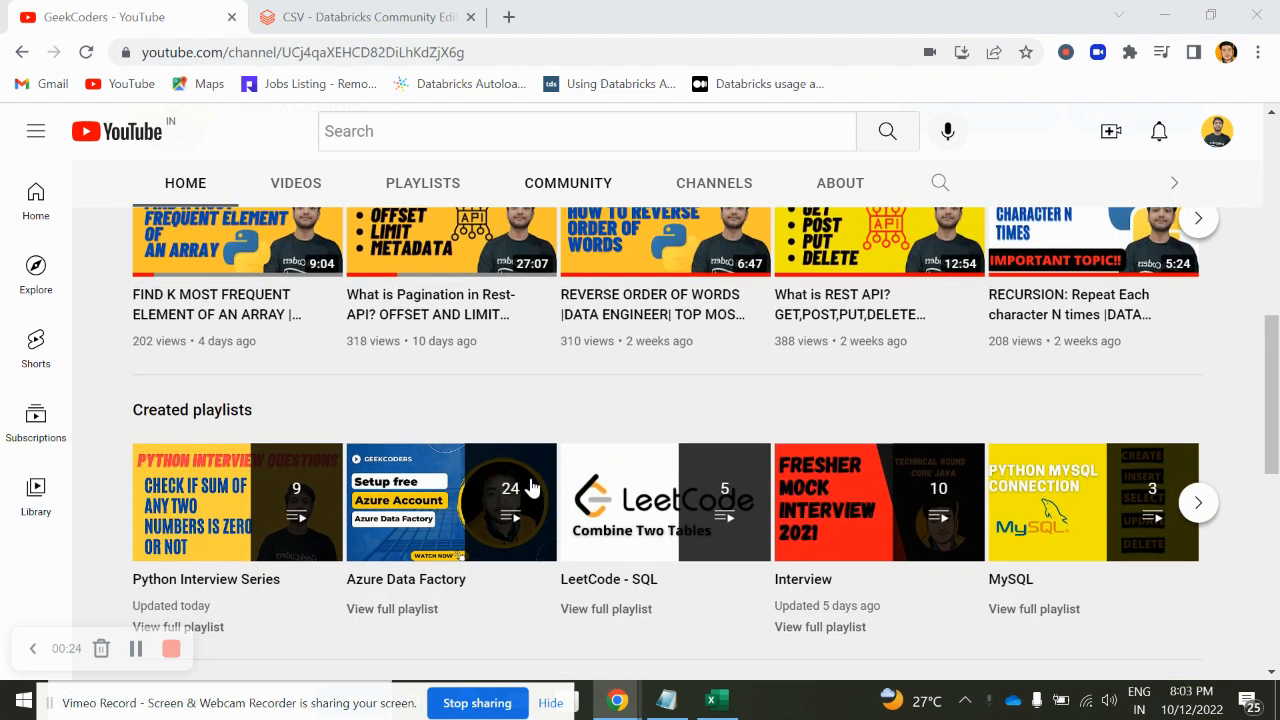
{"action": "mouse_move", "coordinate": [668, 356]}
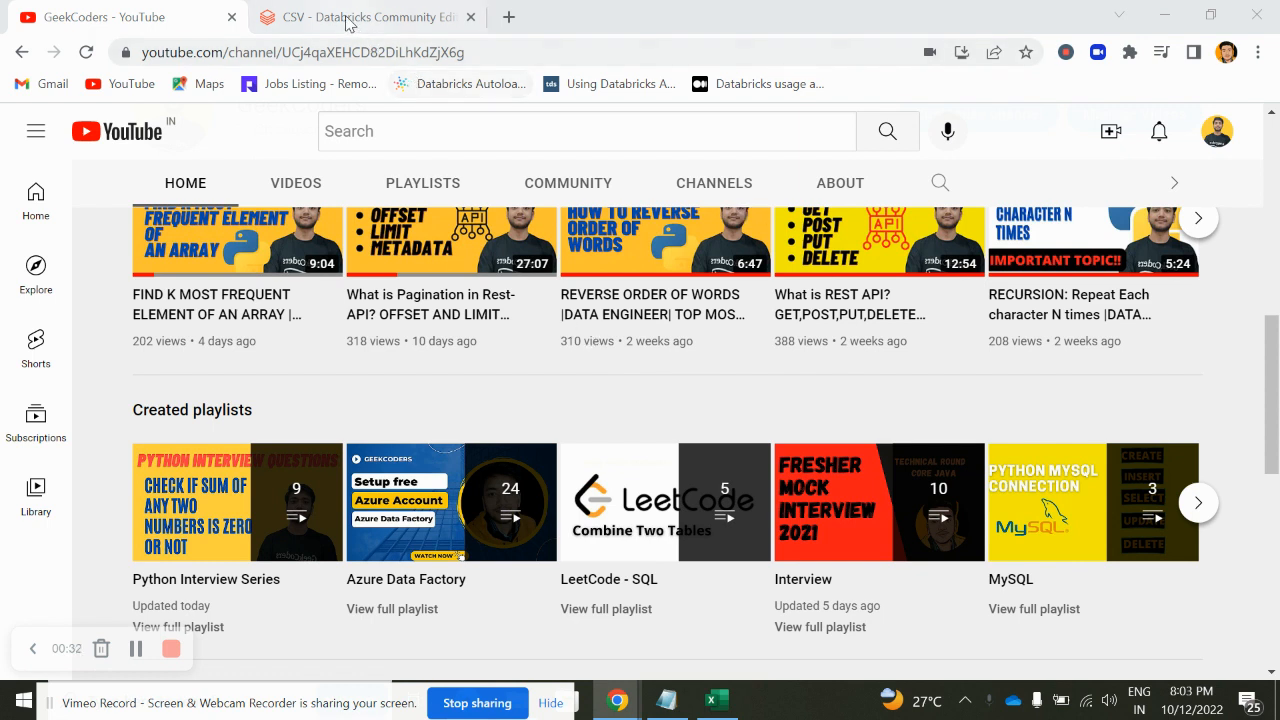
{"action": "left_click", "coordinate": [360, 17]}
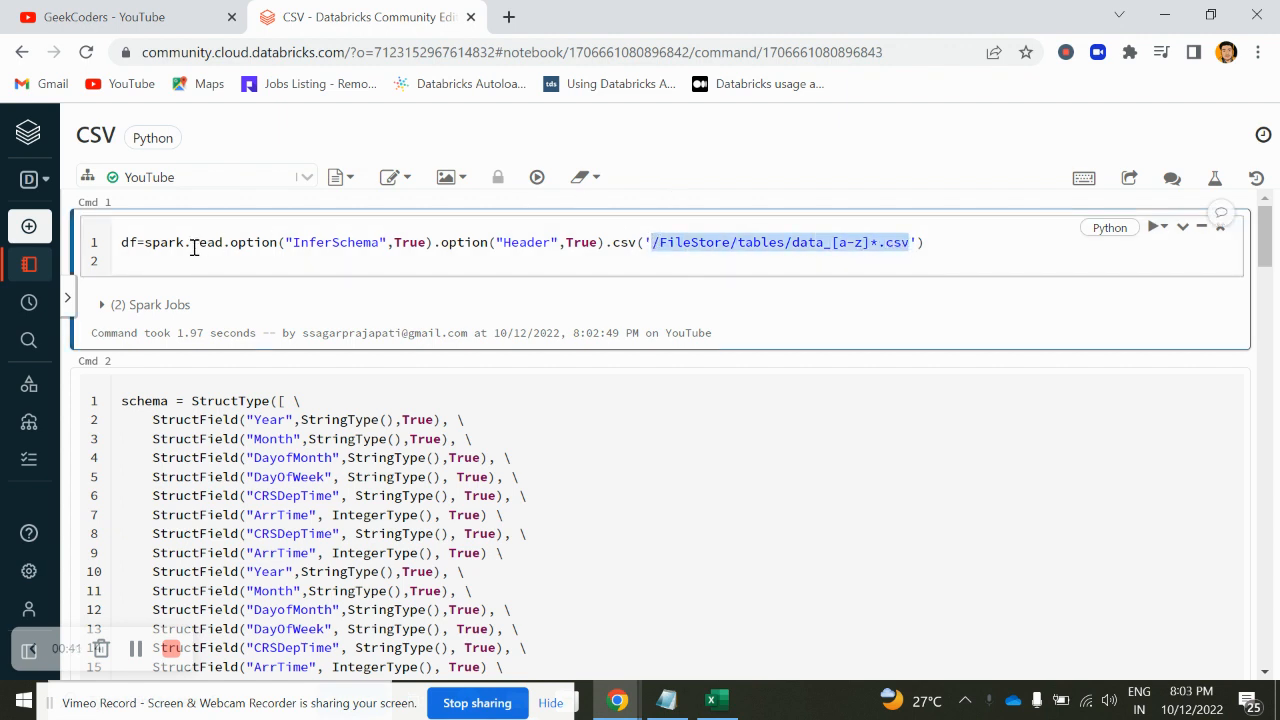
{"action": "double_click", "coordinate": [163, 242]}
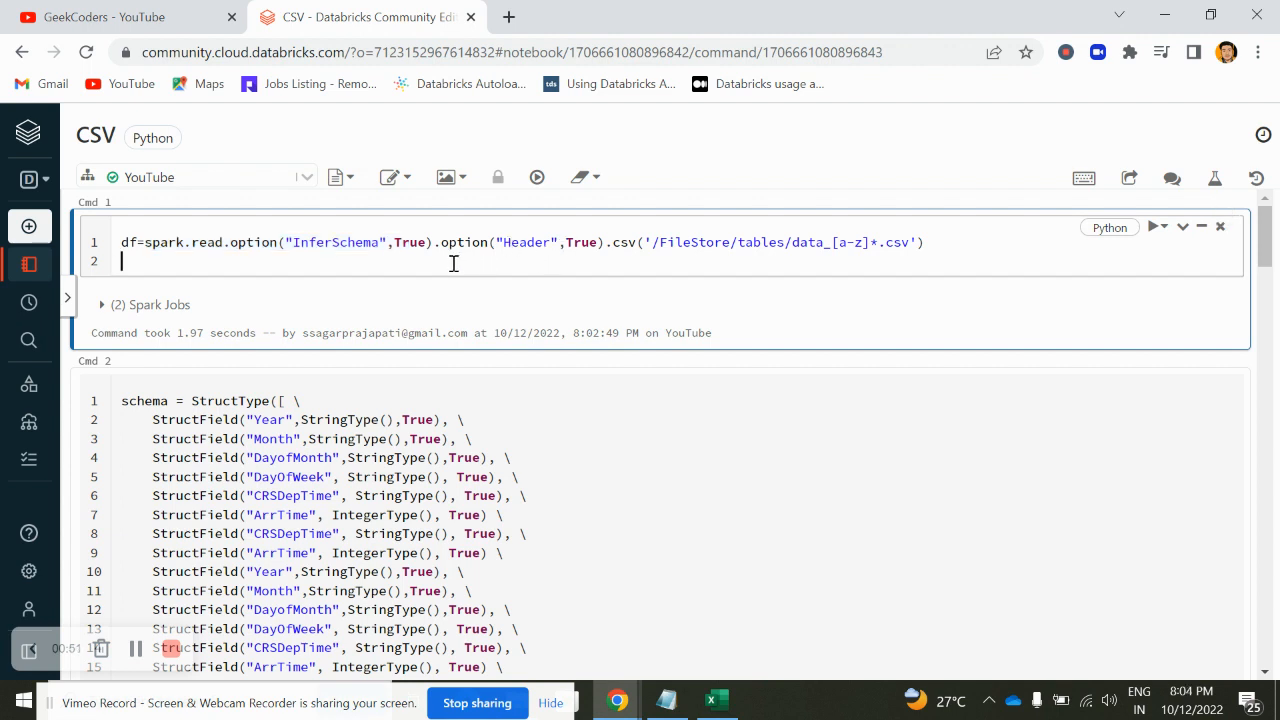
{"action": "type", "text": "df."}
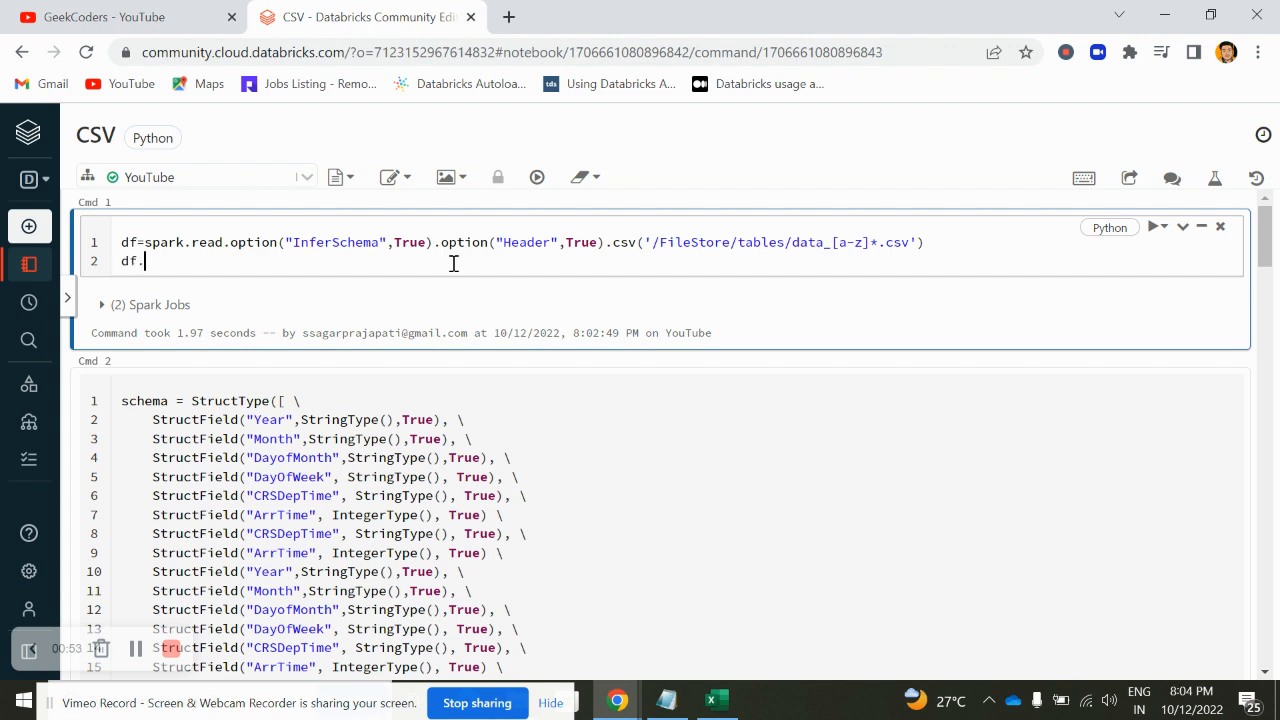
{"action": "type", "text": "printSchema"}
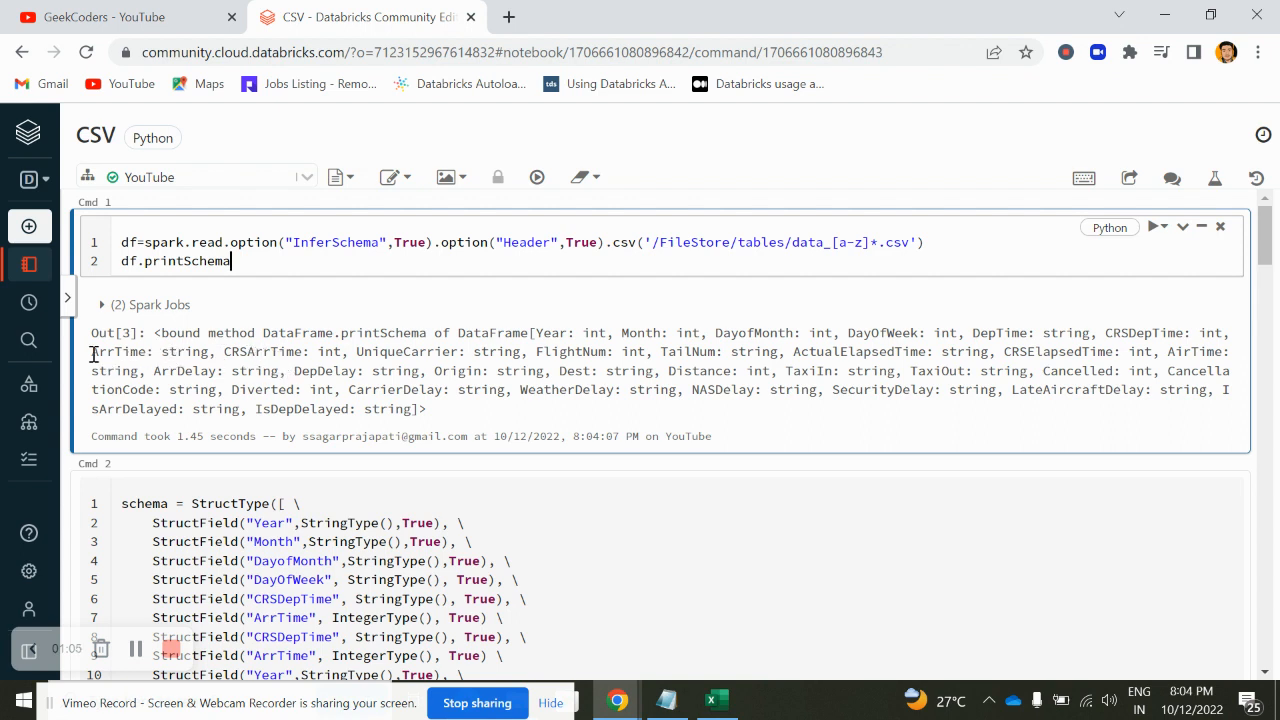
{"action": "left_click_drag", "start_coordinate": [91, 351], "coordinate": [430, 389]}
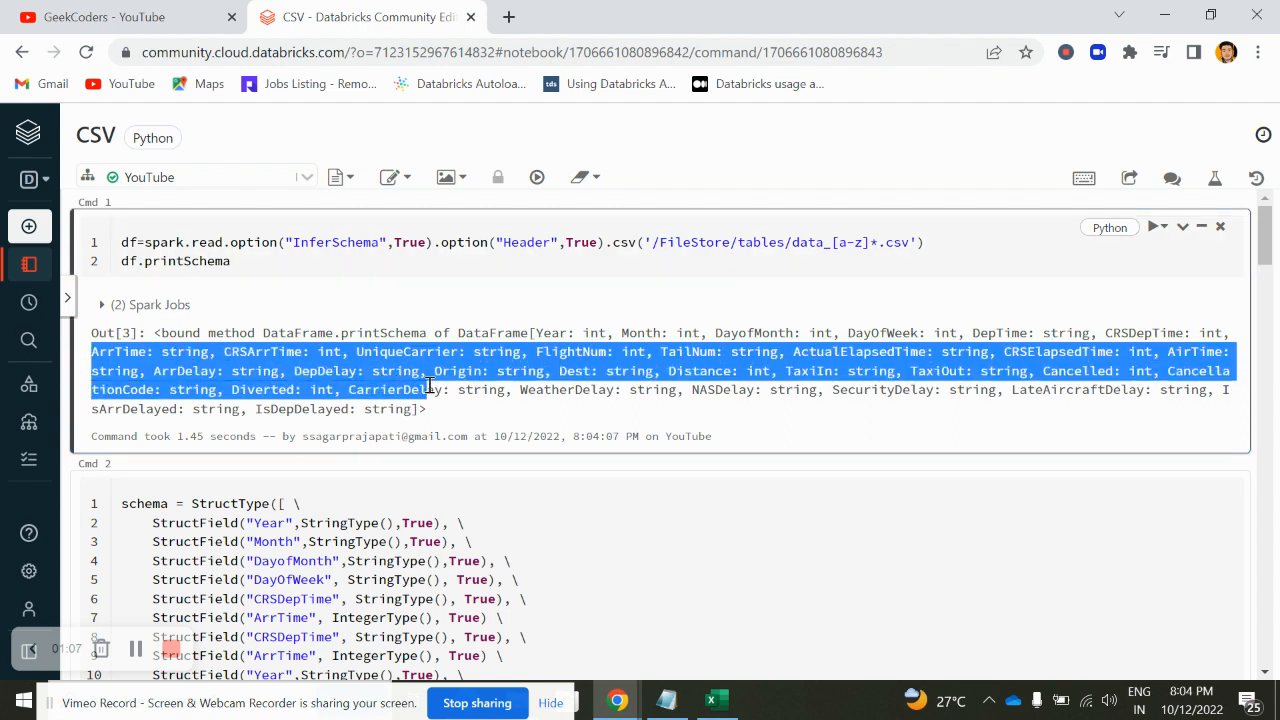
{"action": "left_click", "coordinate": [440, 360]}
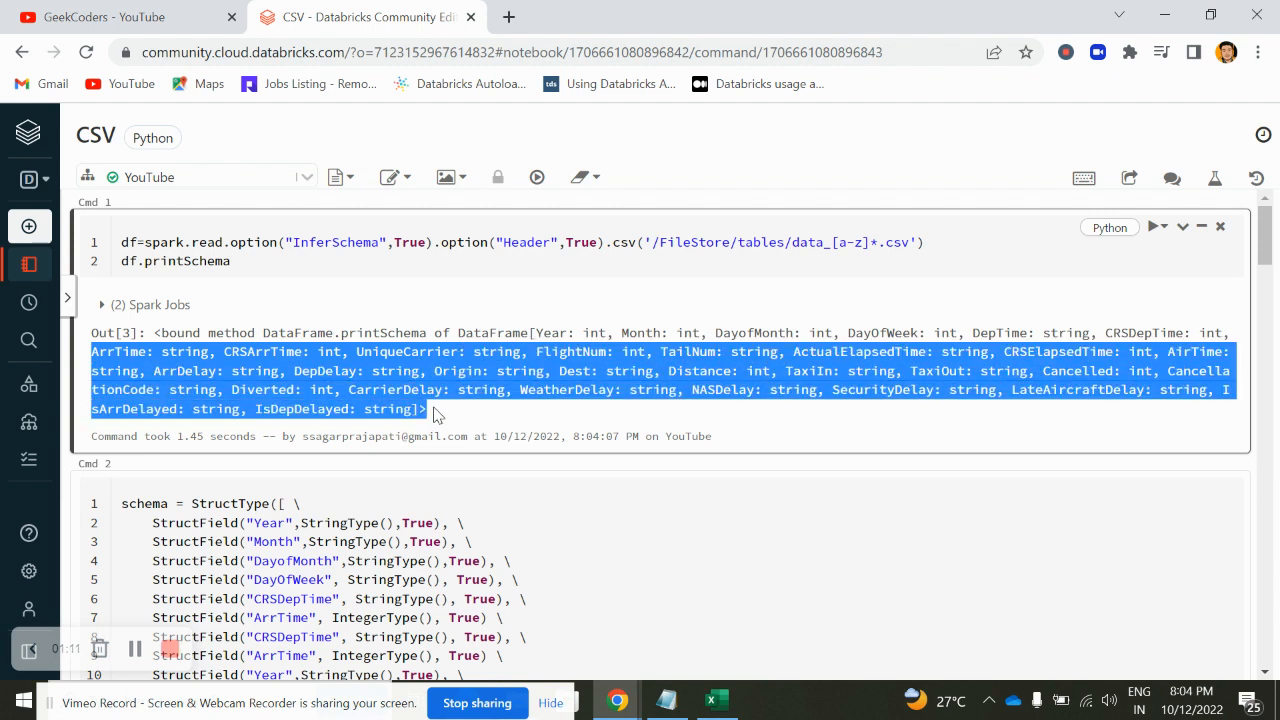
{"action": "mouse_move", "coordinate": [215, 350]}
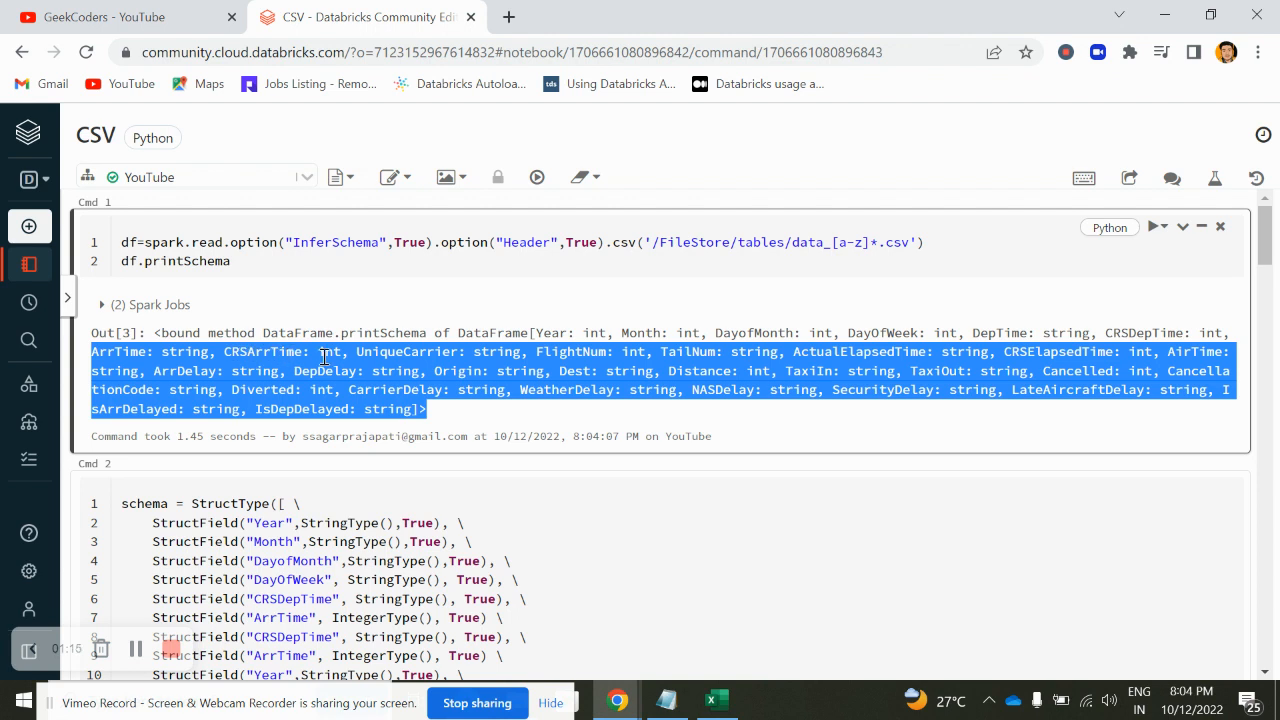
{"action": "mouse_move", "coordinate": [425, 401]}
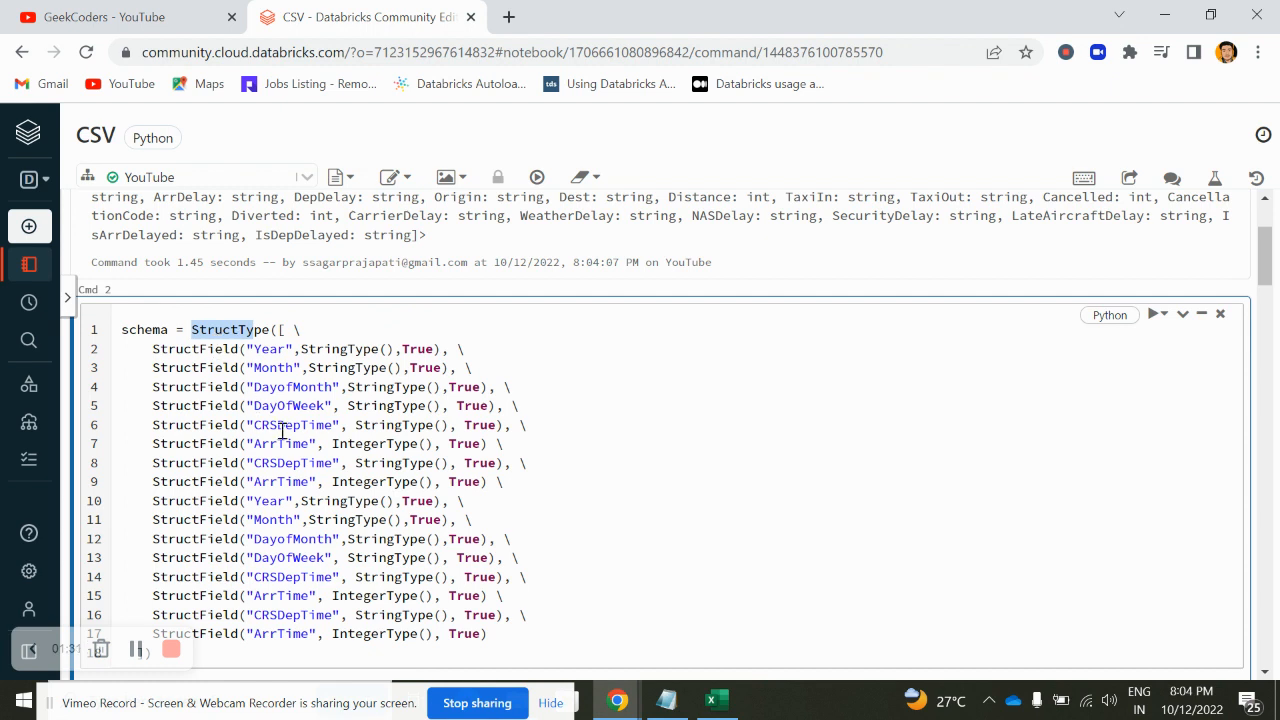
{"action": "mouse_move", "coordinate": [267, 349]}
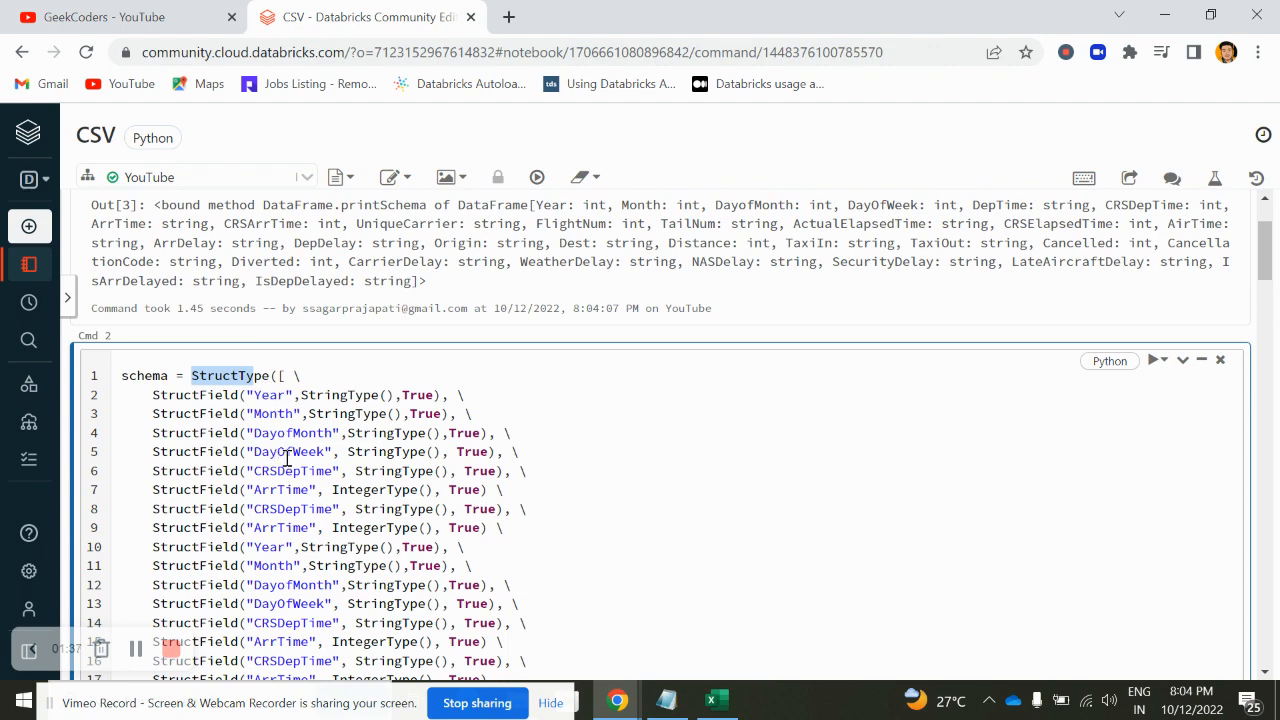
{"action": "mouse_move", "coordinate": [345, 413]}
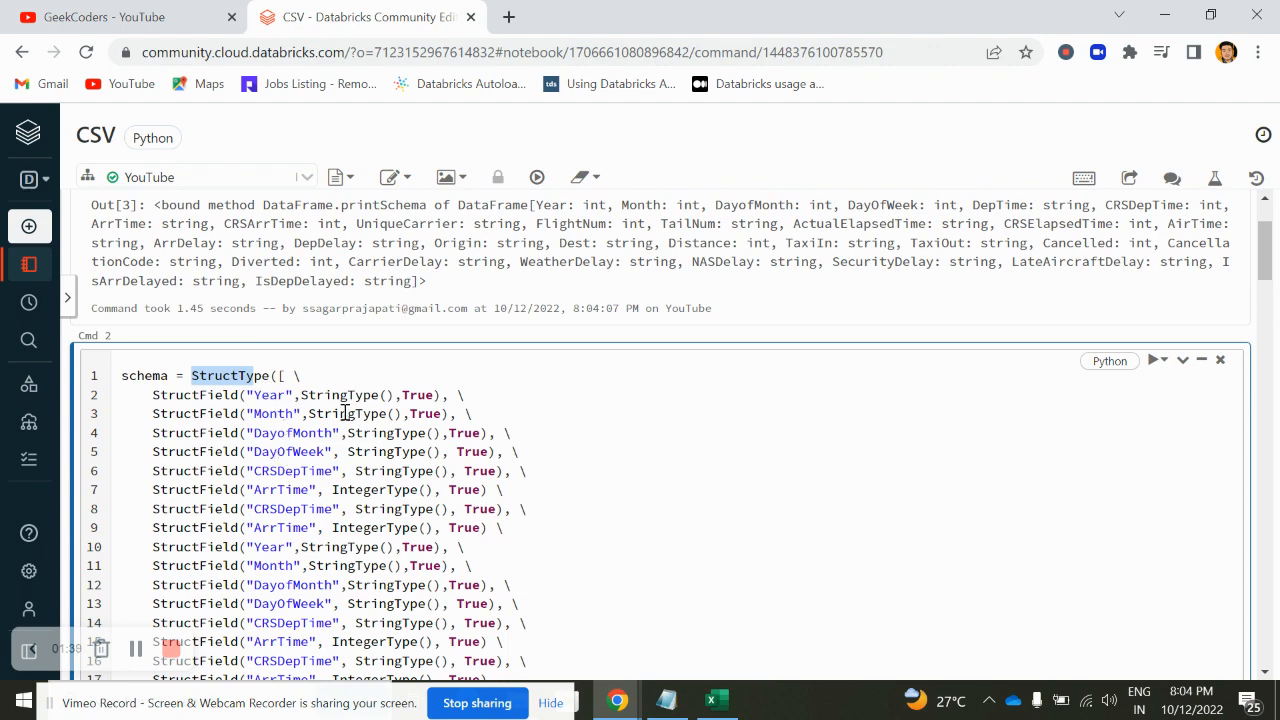
Scroll through the StructType schema cell and Airlines SQL query, then back to the CSV-reading cell
{"action": "scroll", "scroll_direction": "up", "scroll_amount": 3}
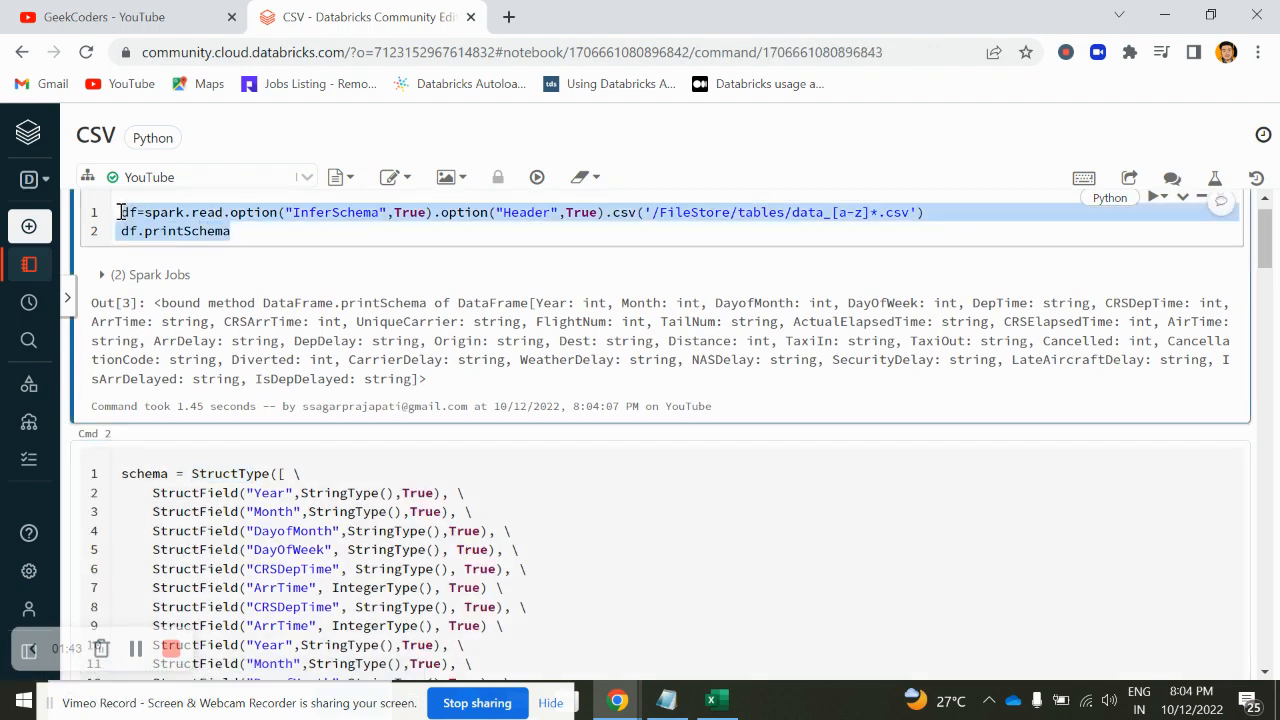
{"action": "scroll", "scroll_direction": "down", "scroll_amount": 3}
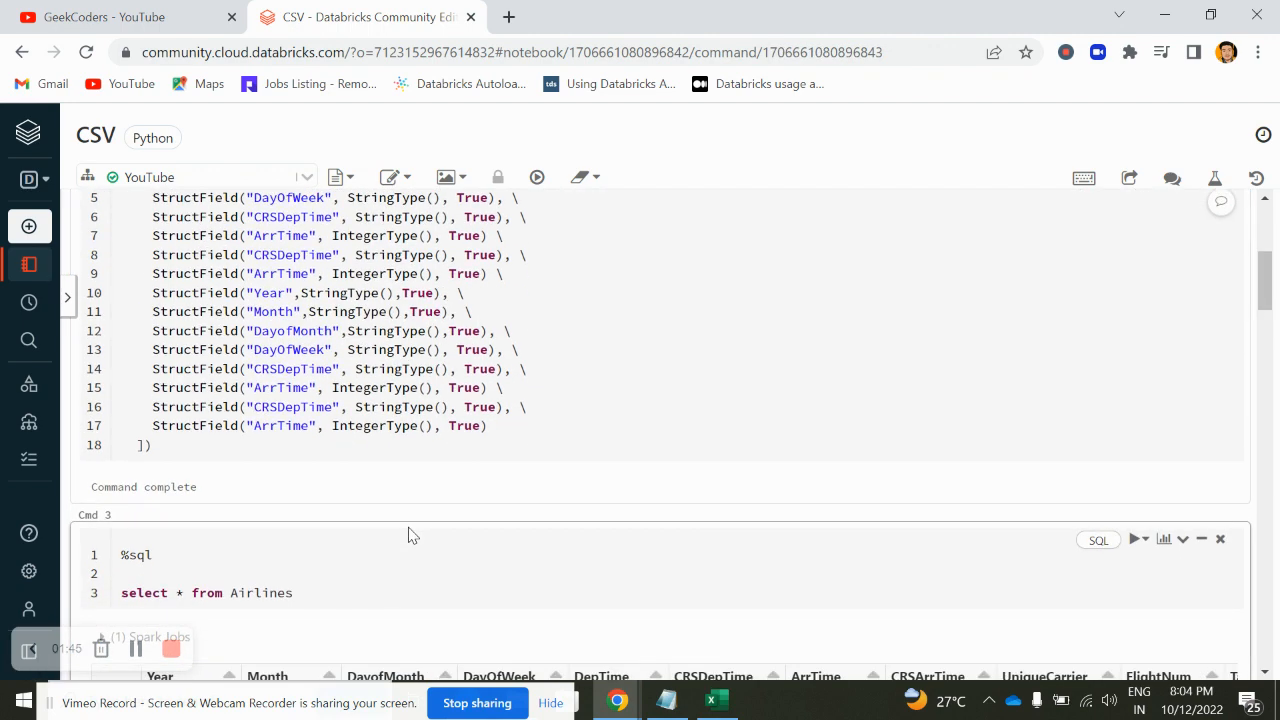
{"action": "scroll", "scroll_direction": "up", "scroll_amount": 3}
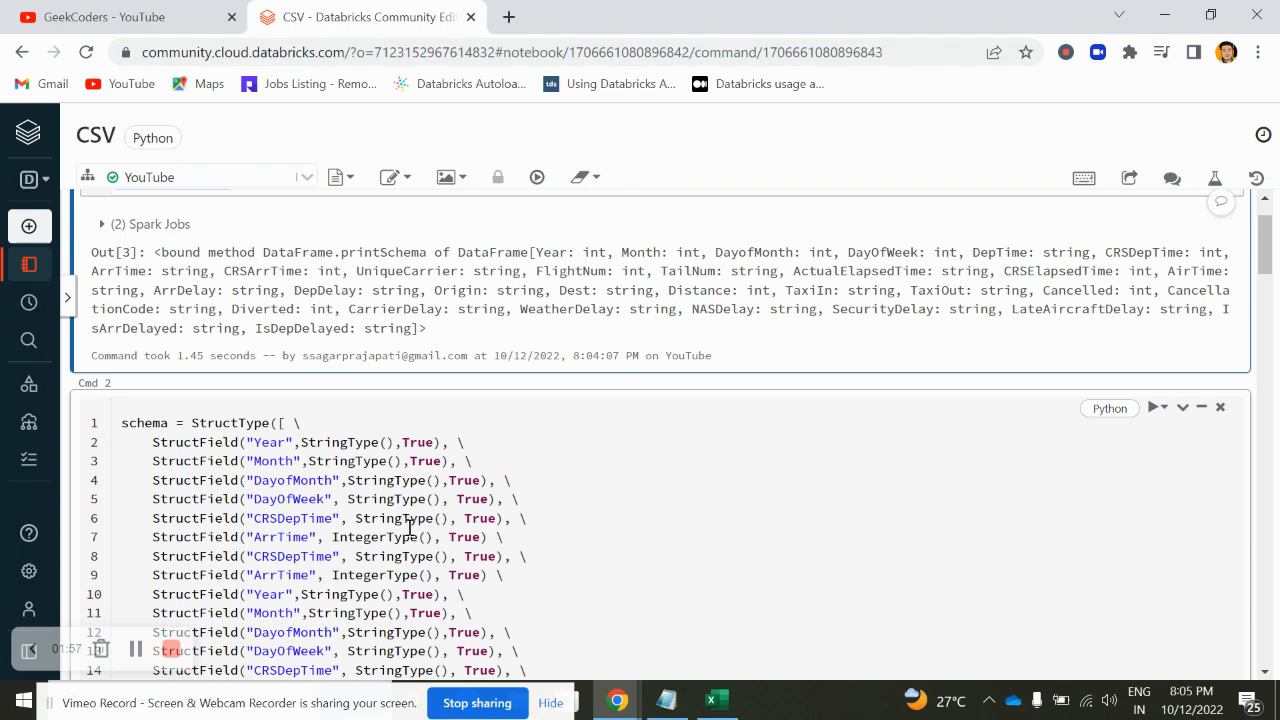
{"action": "scroll", "scroll_direction": "up", "scroll_amount": 3}
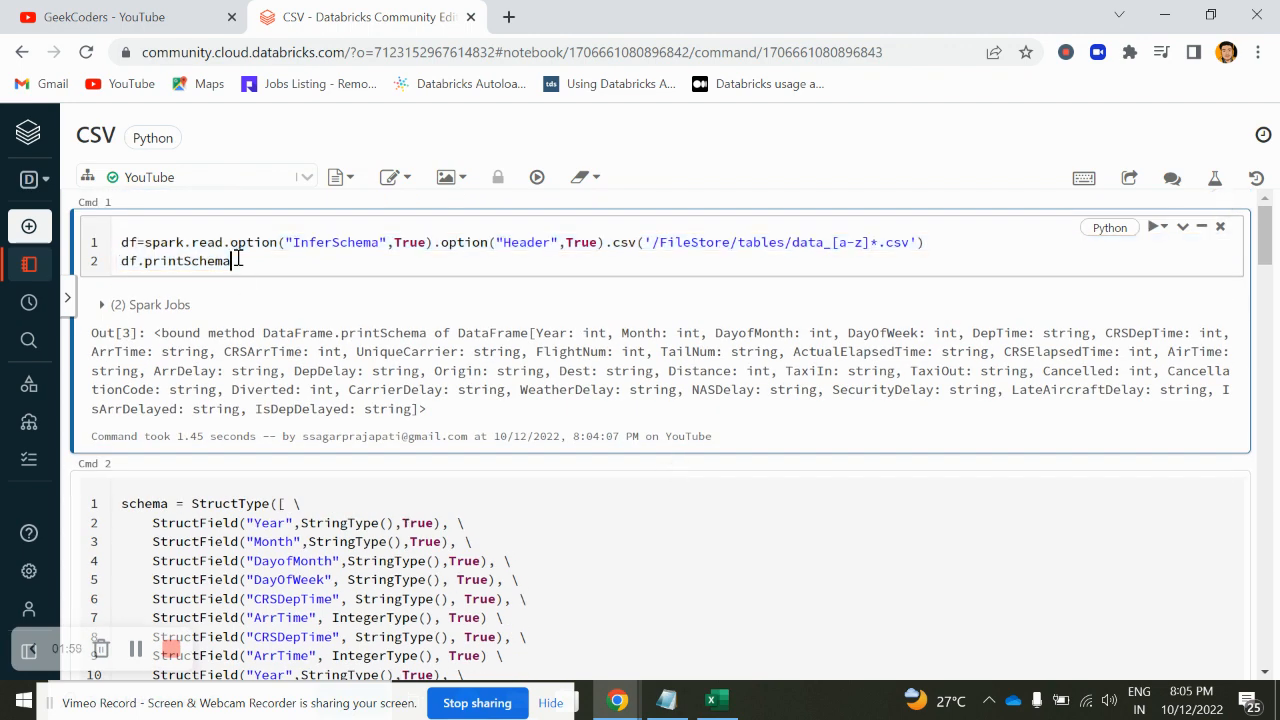
{"action": "mouse_move", "coordinate": [673, 467]}
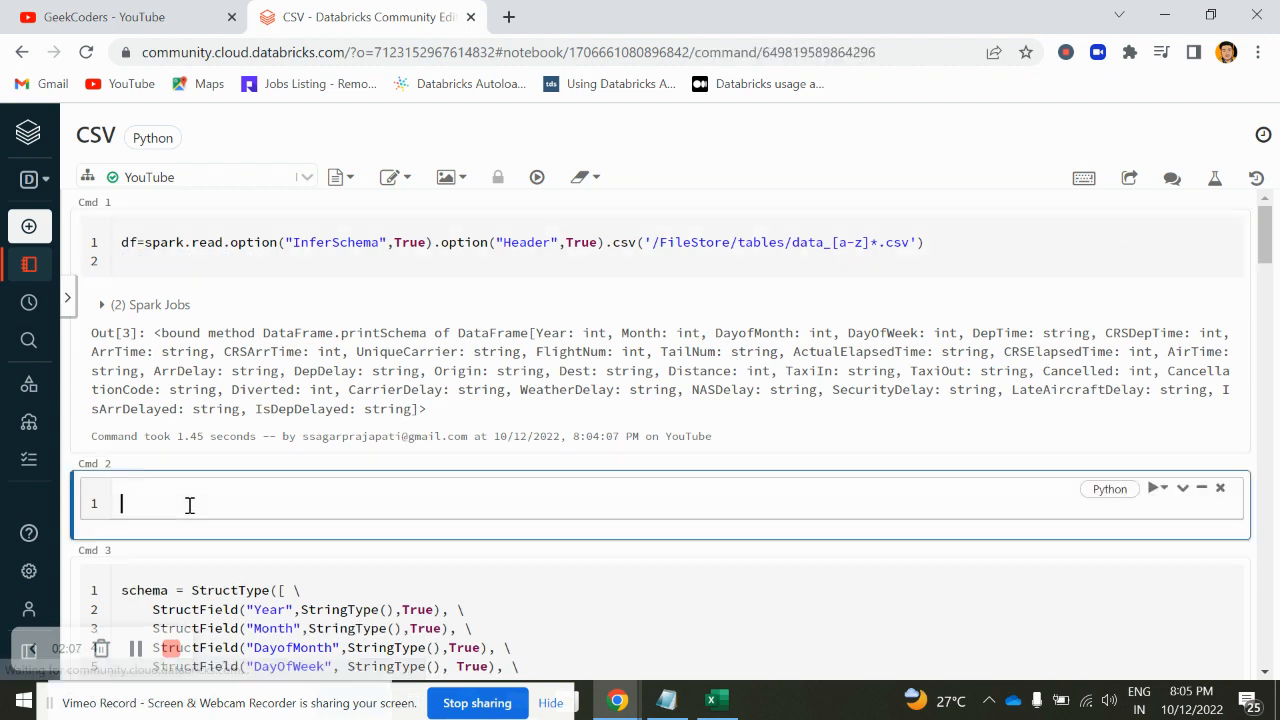
Store df.dtypes in l and print it, inspecting the Year/int name–type pairs
{"action": "type", "text": "l="}
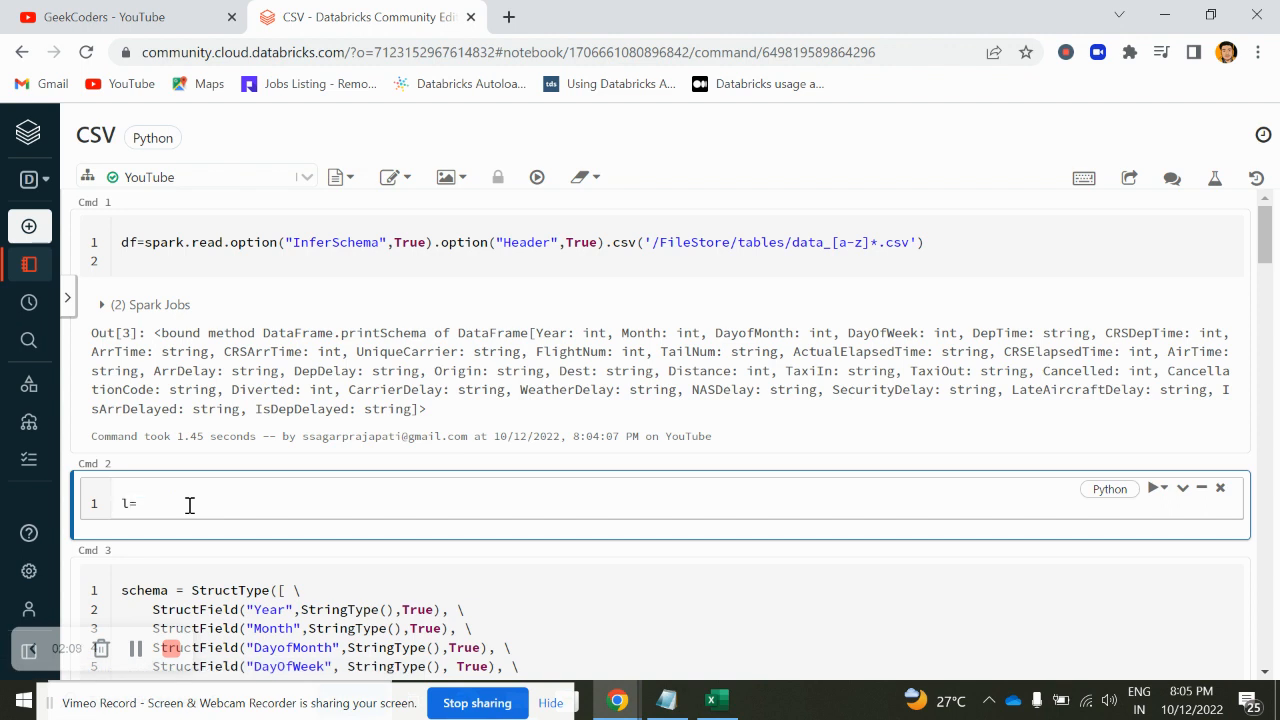
{"action": "type", "text": "df.dtypes"}
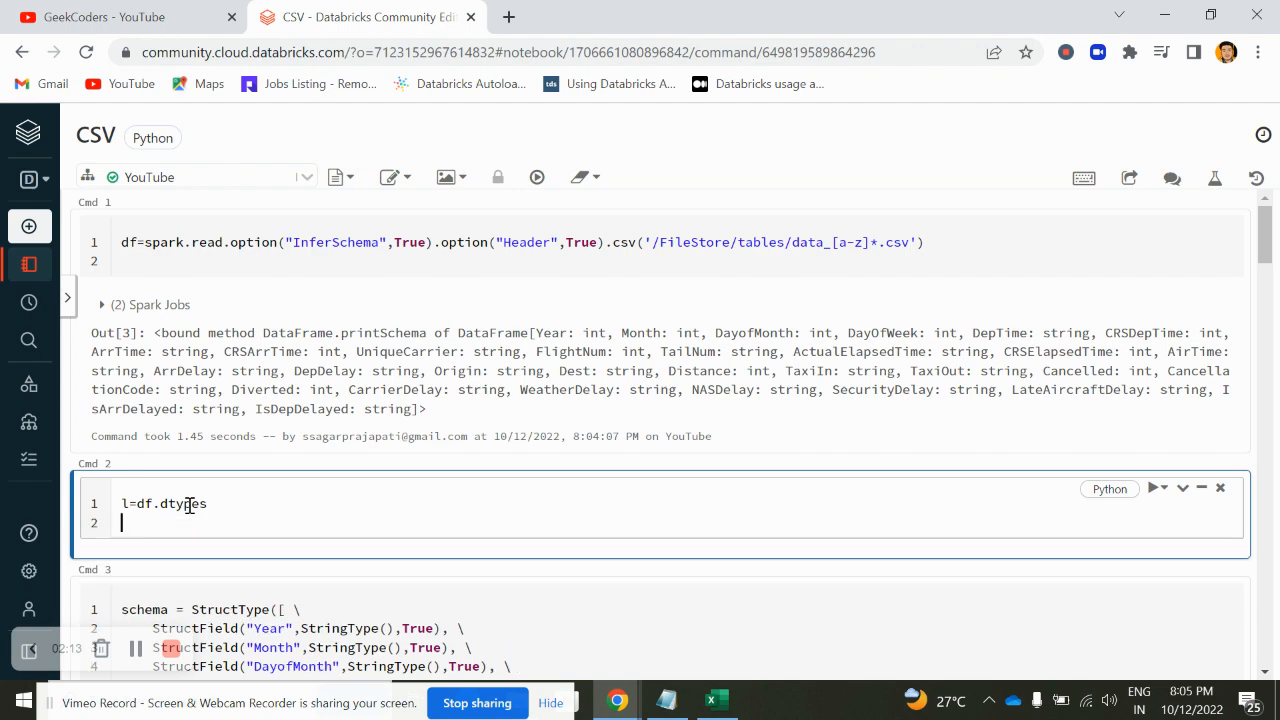
{"action": "type", "text": "print(l)"}
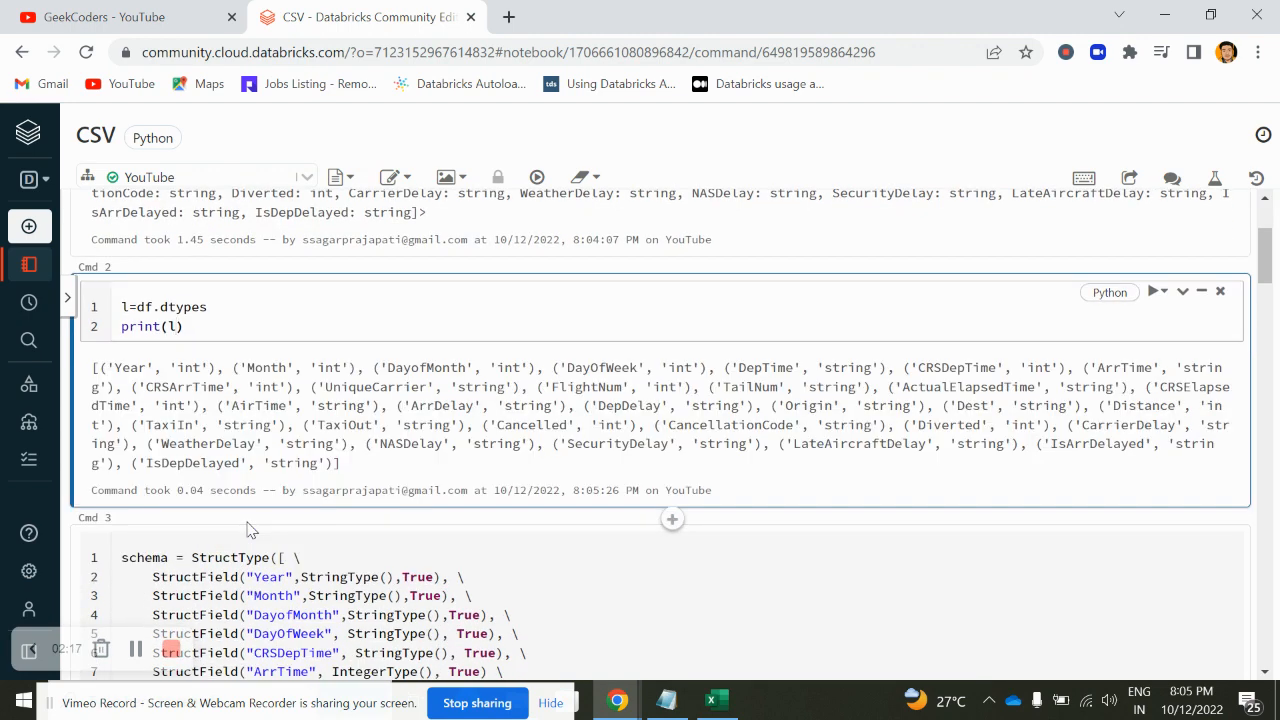
{"action": "double_click", "coordinate": [131, 368]}
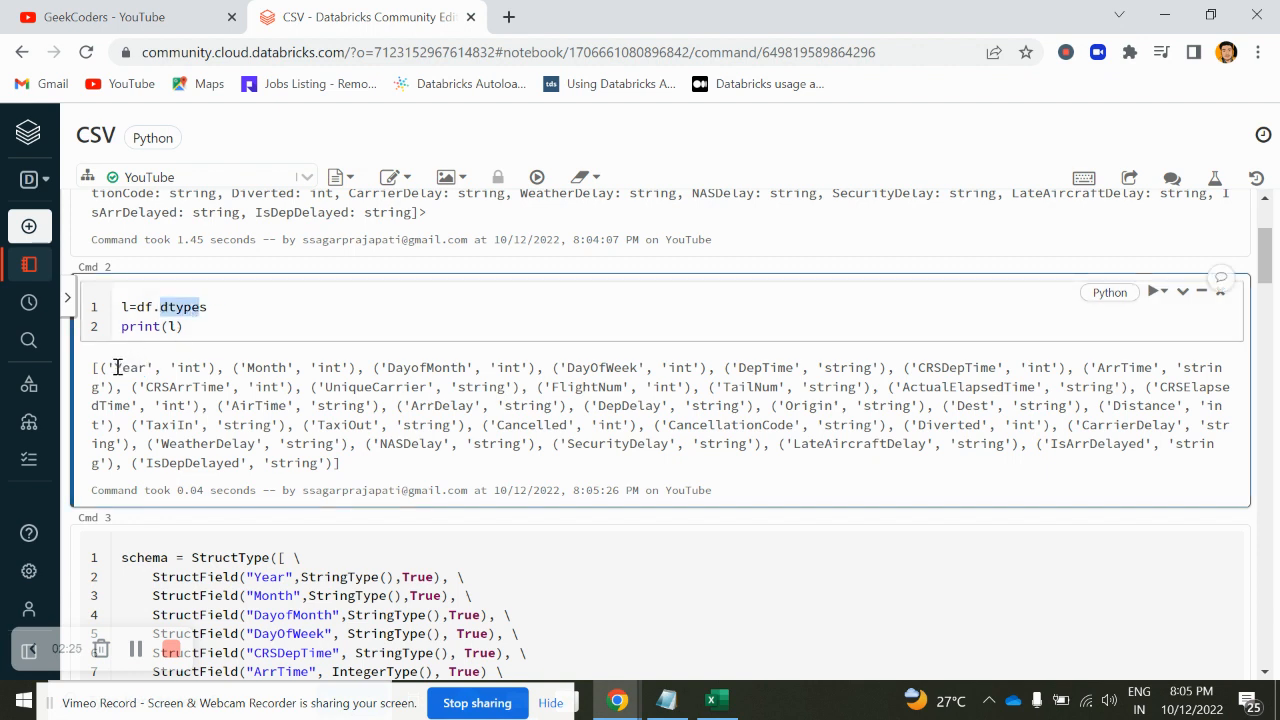
{"action": "double_click", "coordinate": [129, 367]}
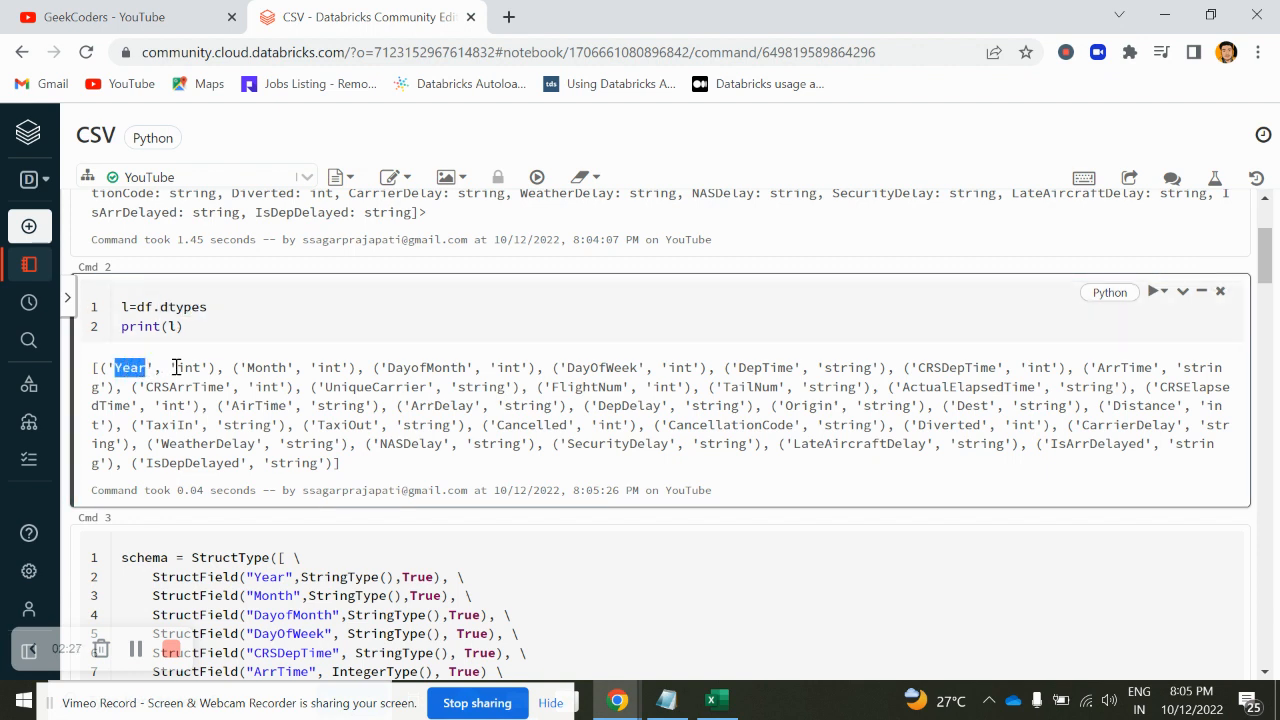
{"action": "double_click", "coordinate": [188, 367]}
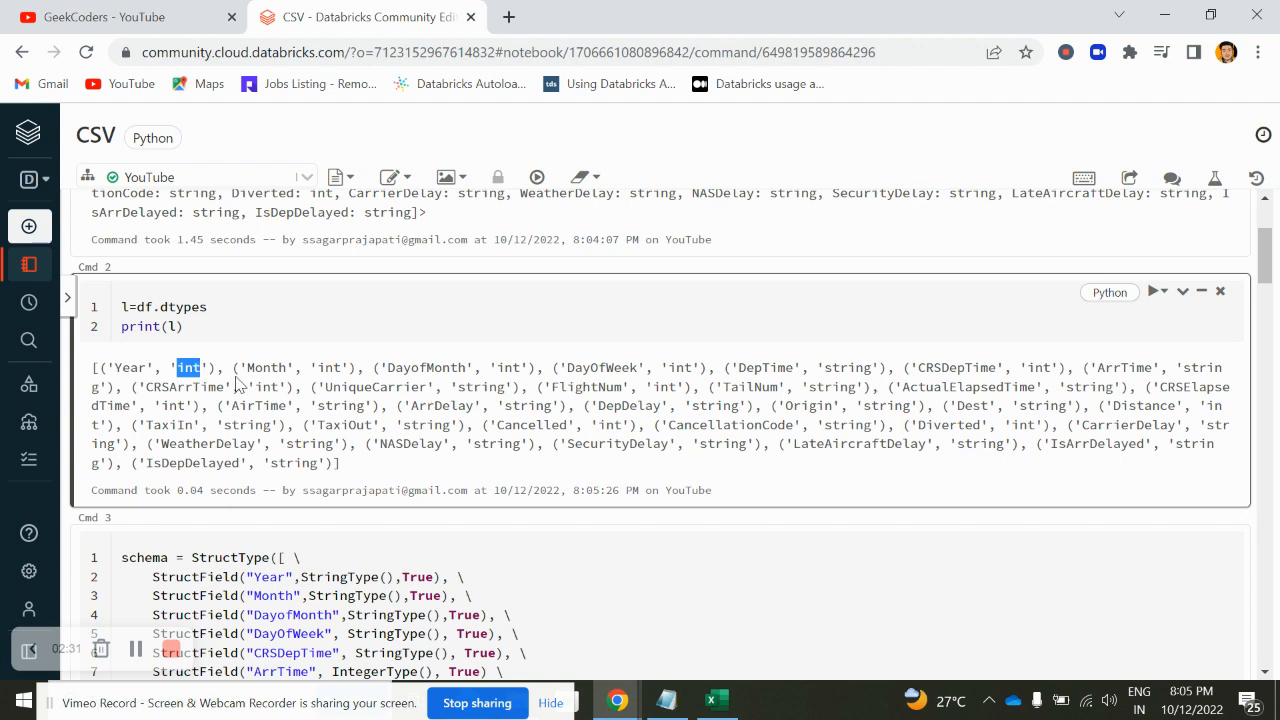
{"action": "mouse_move", "coordinate": [513, 367]}
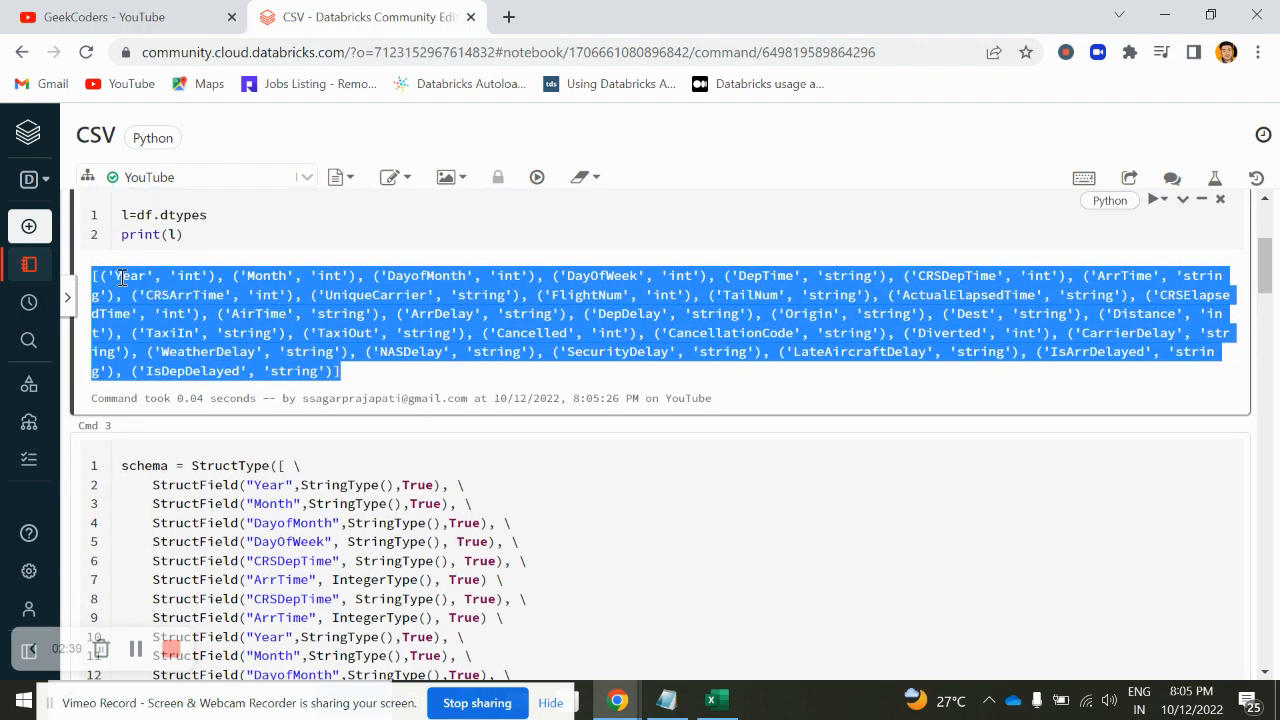
Rename the variable to list_scehma and rerun the cell
{"action": "scroll", "scroll_direction": "down", "scroll_amount": 3}
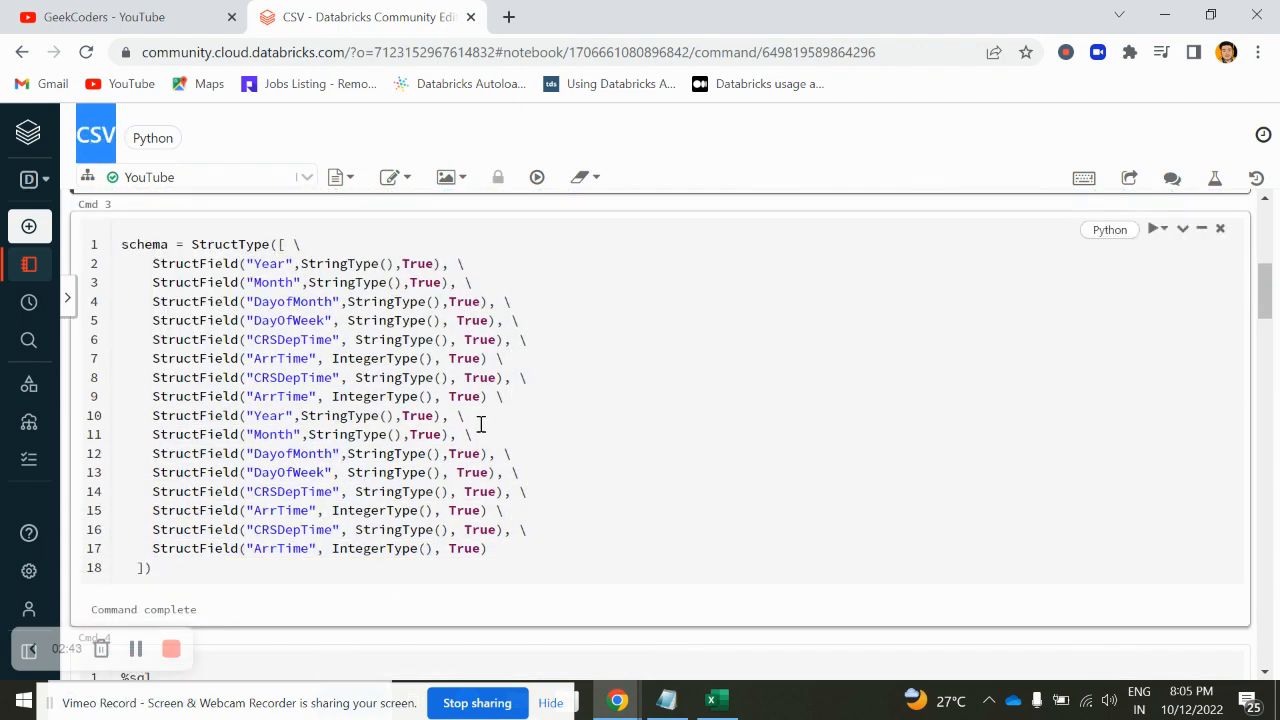
{"action": "scroll", "scroll_direction": "up", "scroll_amount": 3}
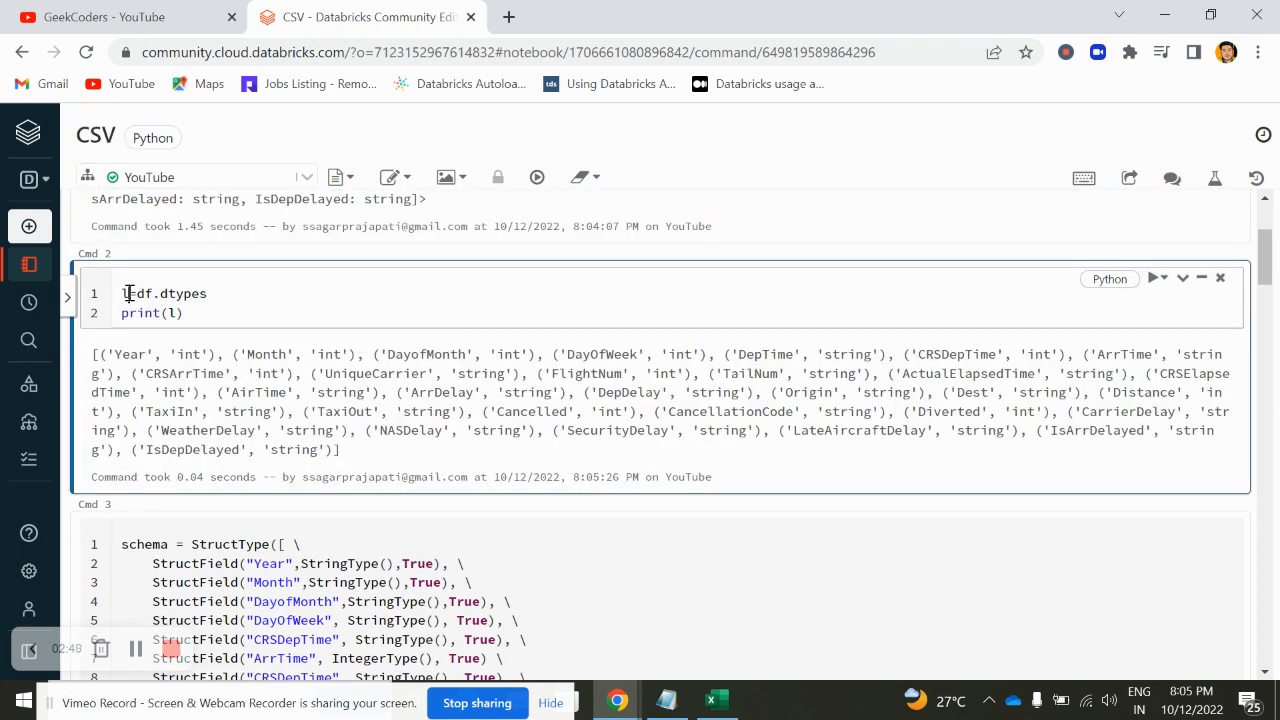
{"action": "type", "text": "ist_scehma"}
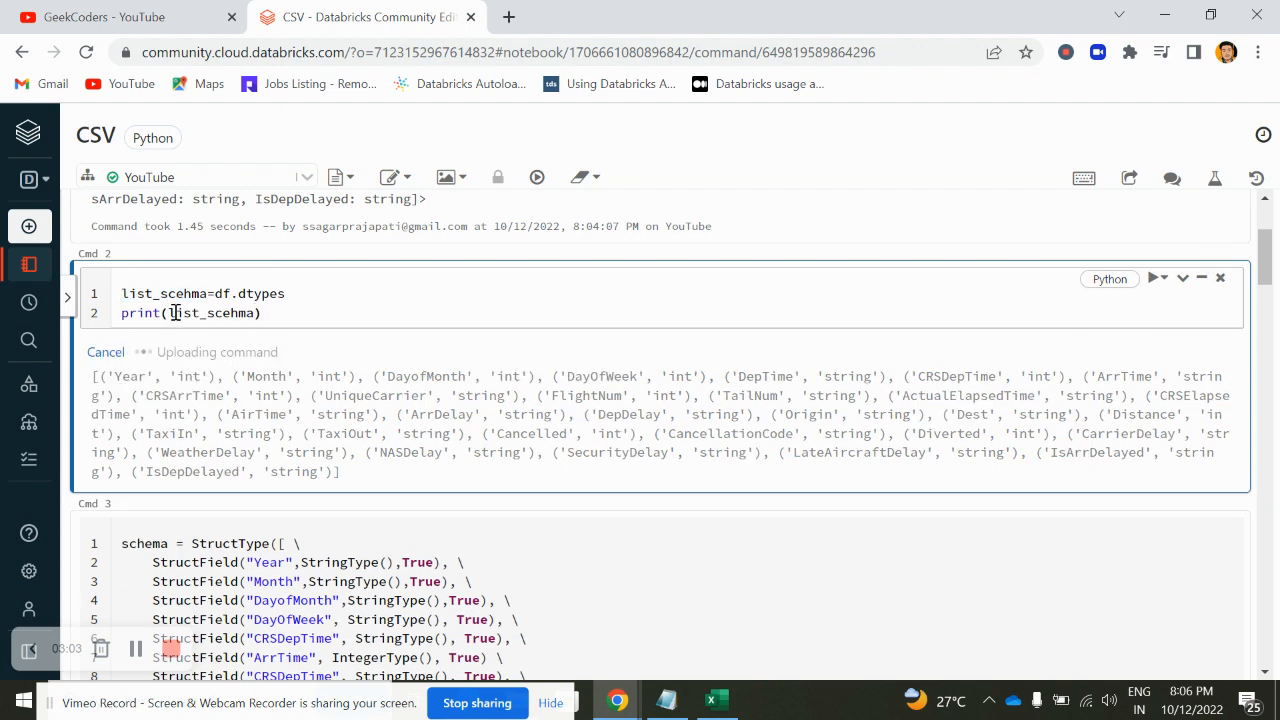
Add fields=[] and a for loop over list_schema
{"action": "left_click", "coordinate": [1152, 278]}
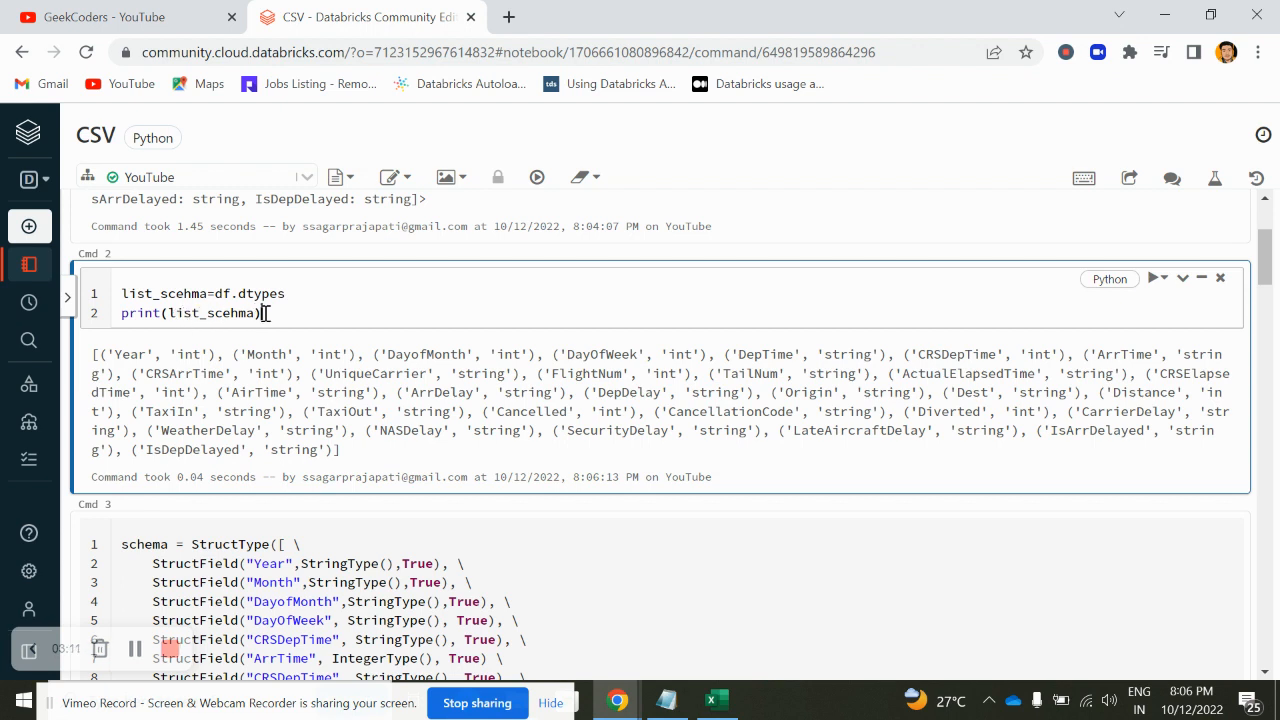
{"action": "type", "text": "fields"}
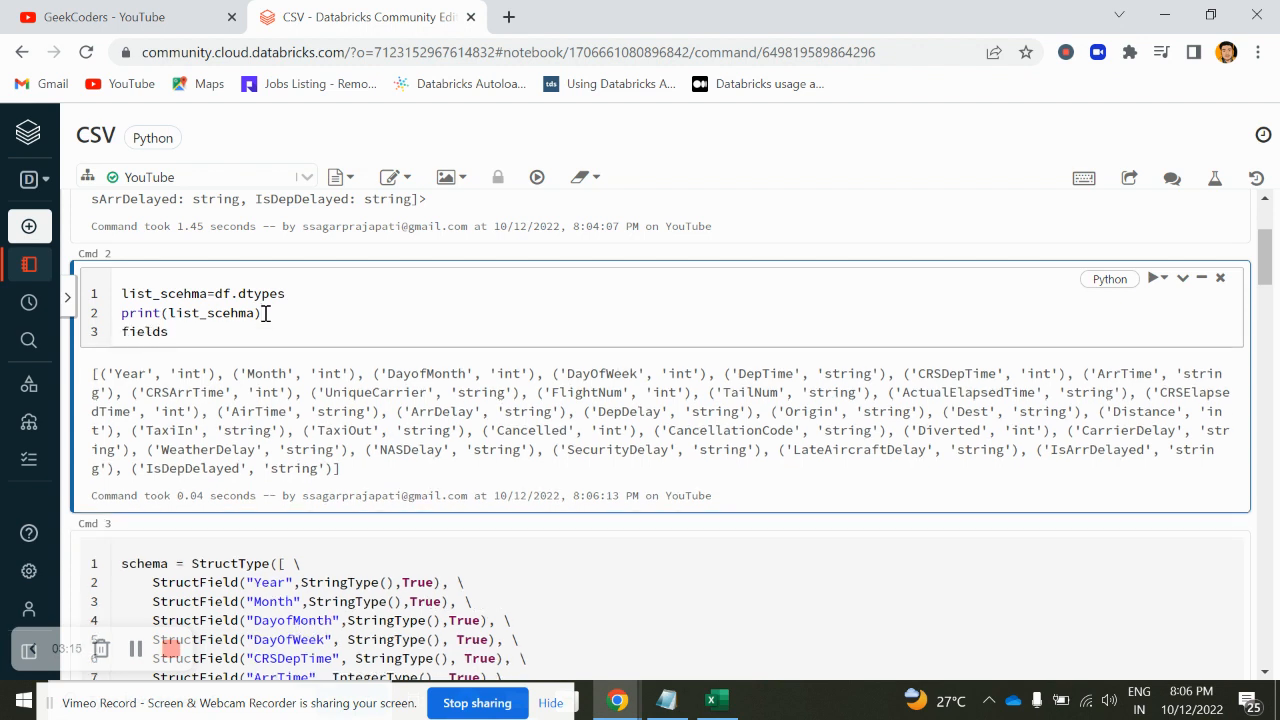
{"action": "type", "text": "=[]"}
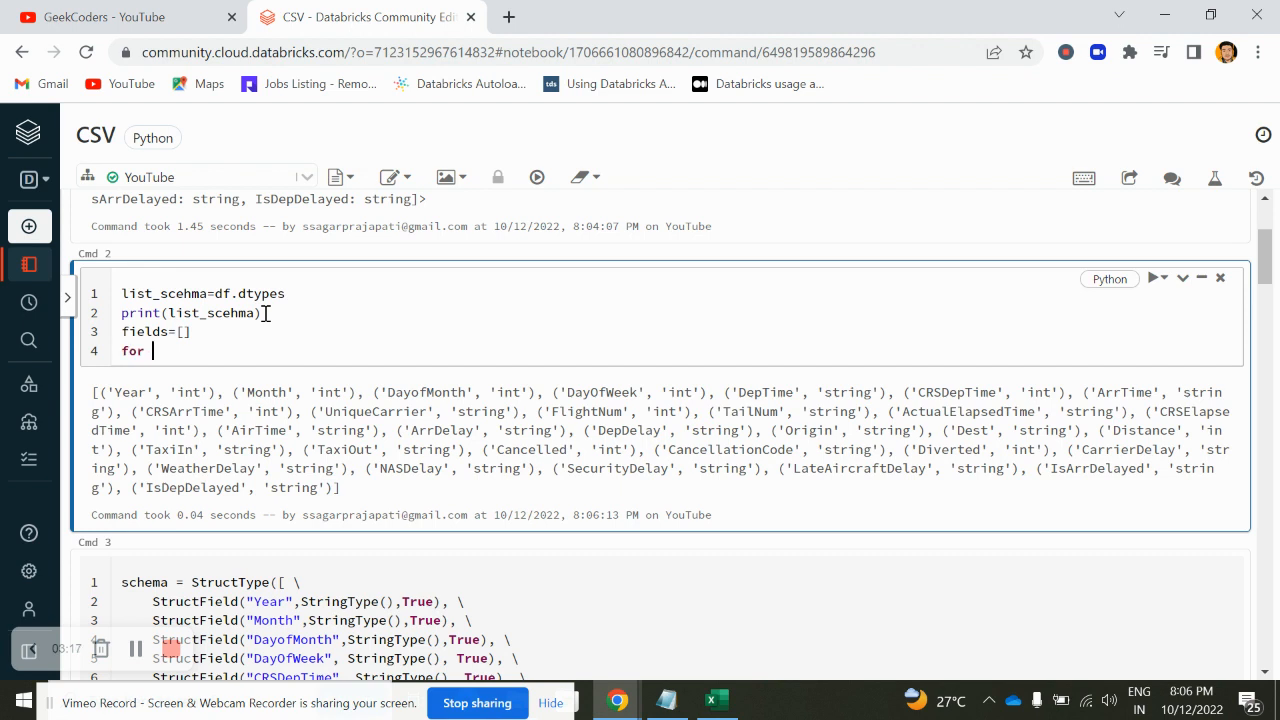
{"action": "type", "text": "i i"}
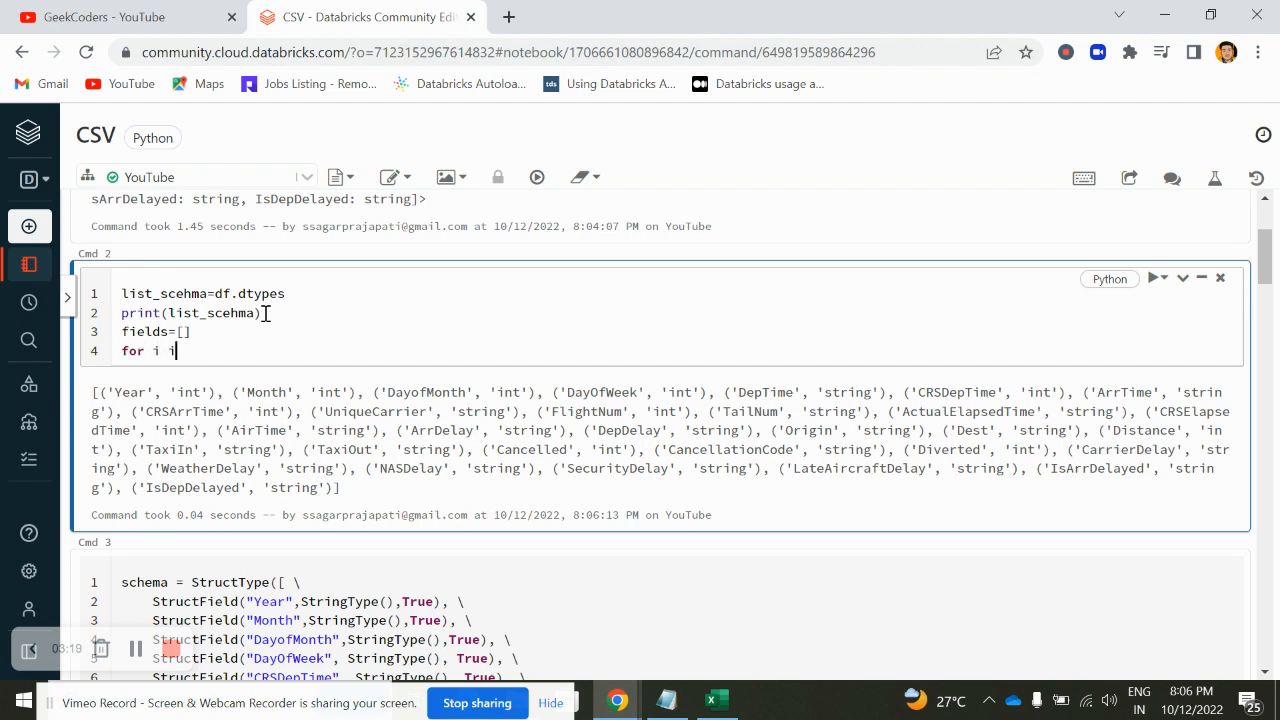
{"action": "type", "text": "in list_"}
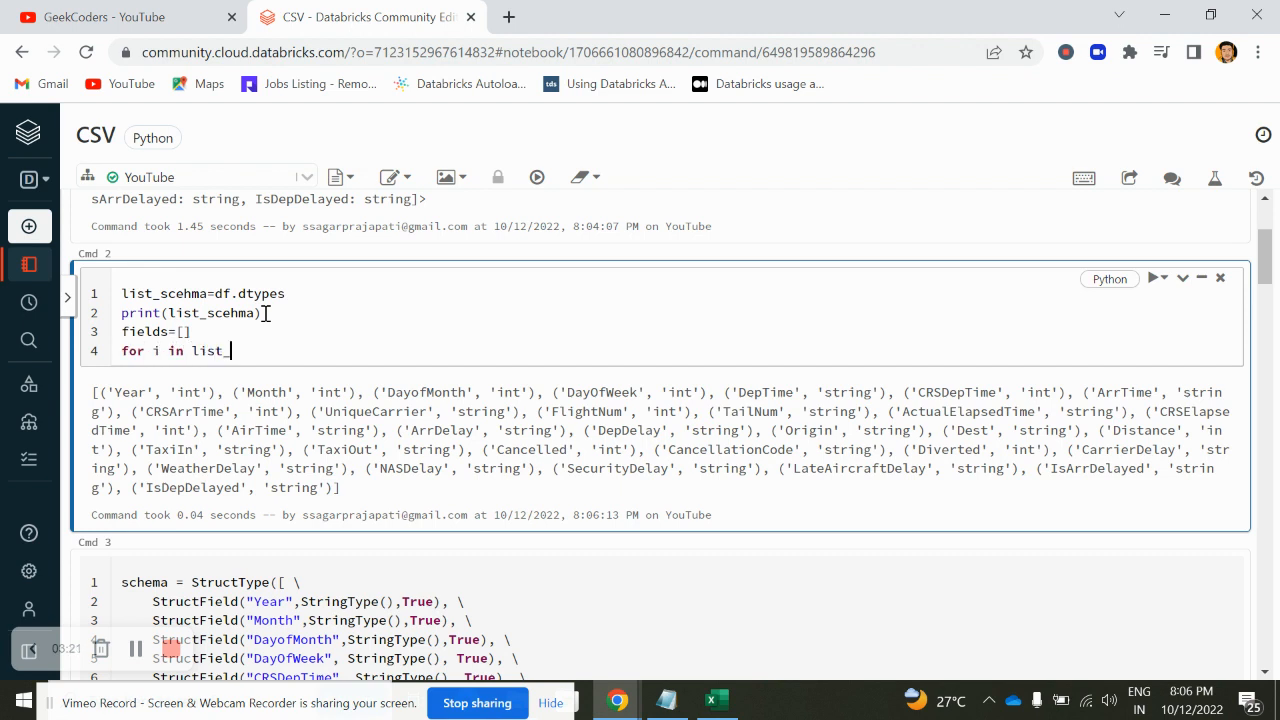
{"action": "type", "text": "s"}
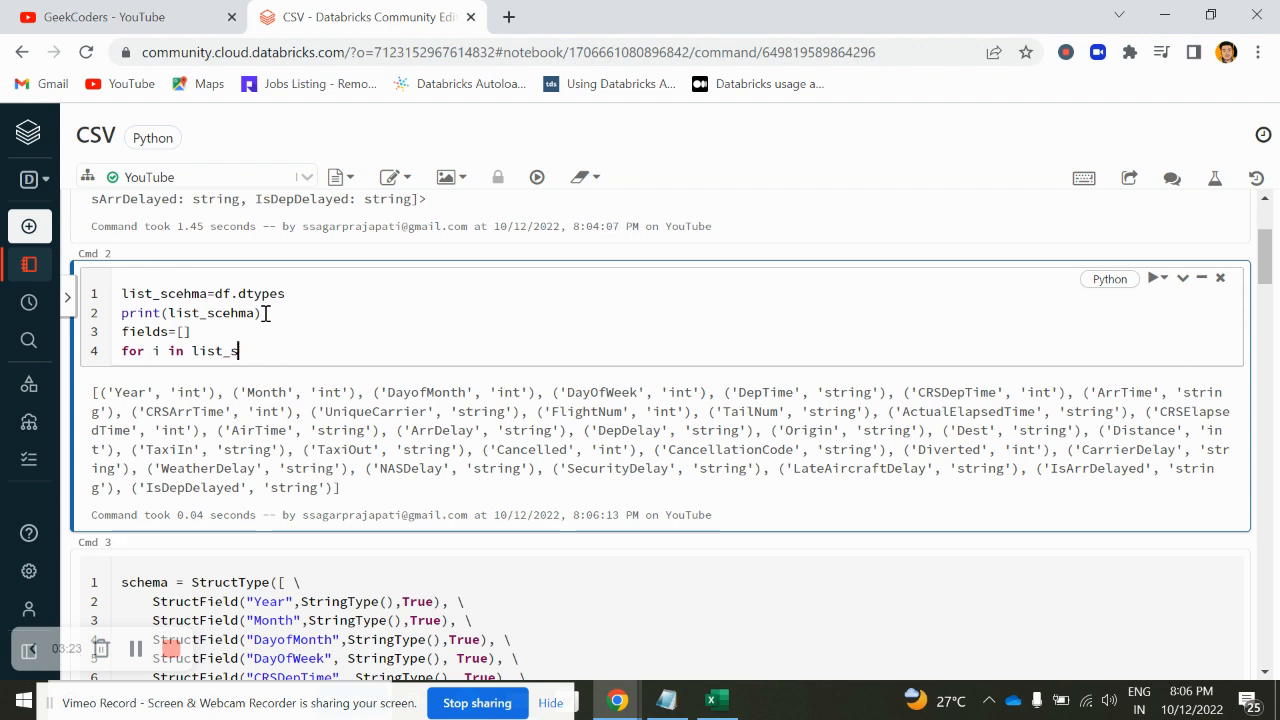
{"action": "type", "text": "chema:"}
{"action": "type", "text": "f"}
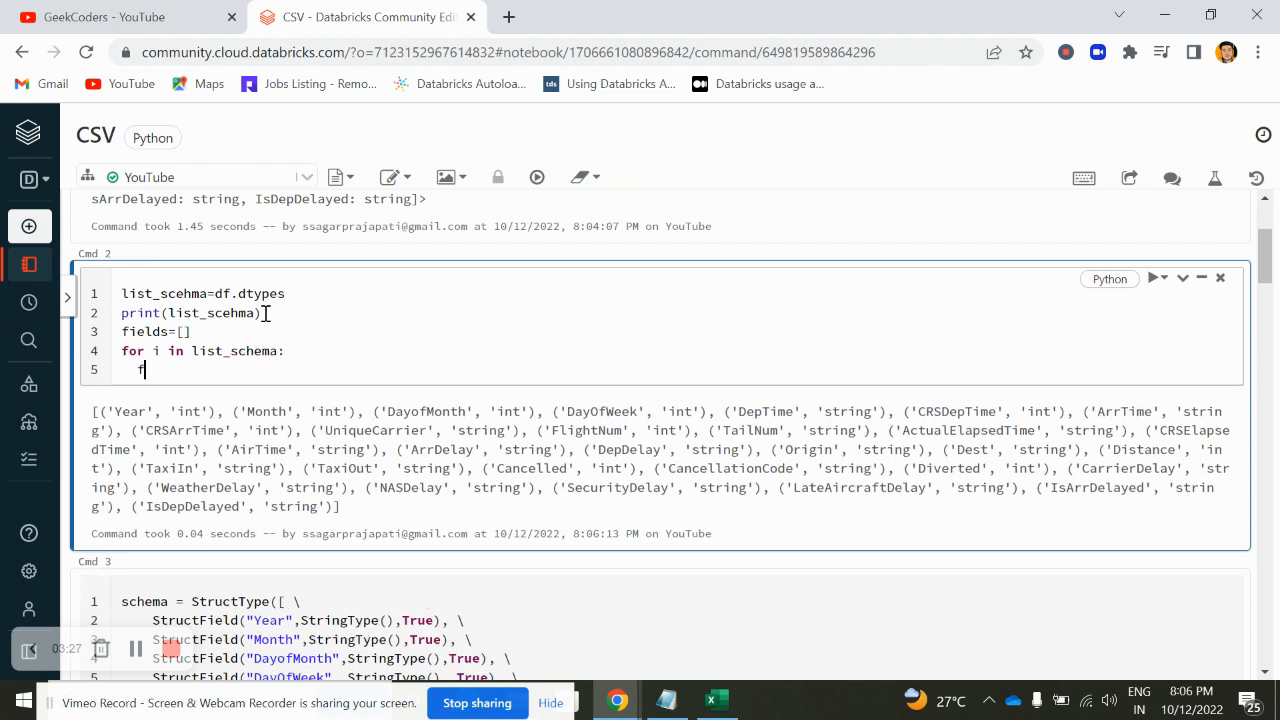
Append a dict per column with metadata, name i[0], nullable True and type i[1]
{"action": "type", "text": "iel"}
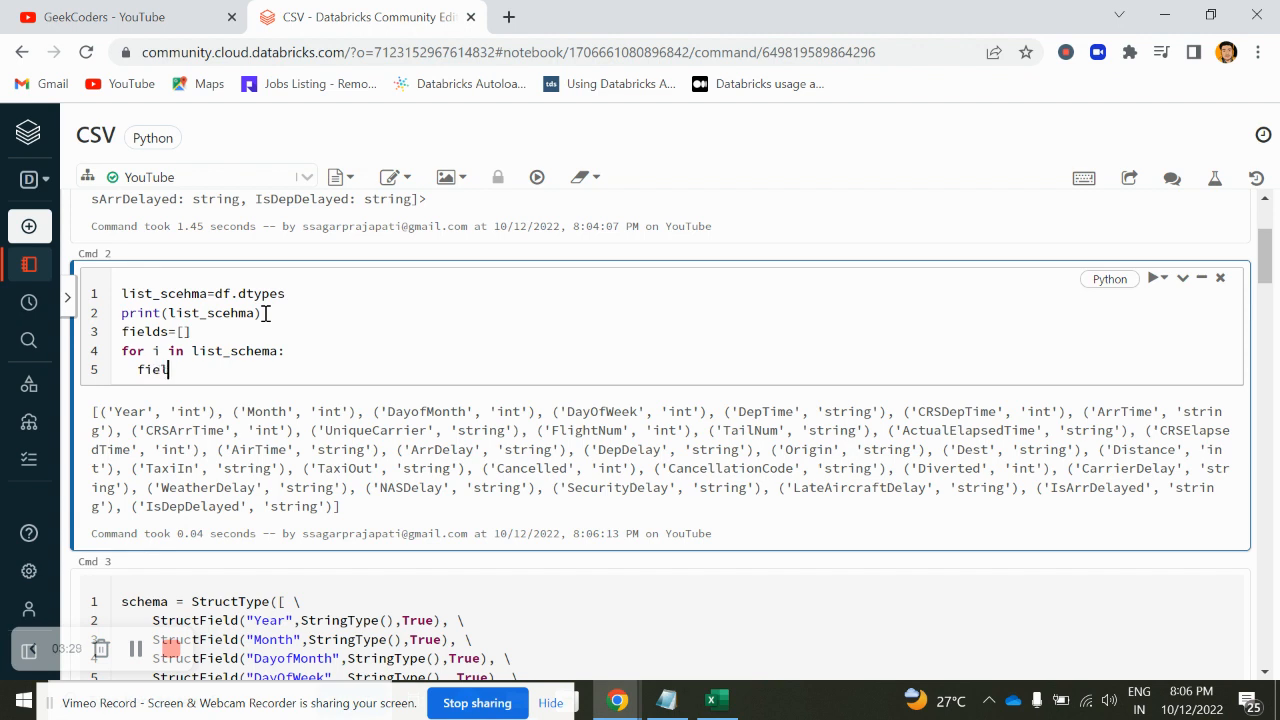
{"action": "type", "text": "ds."}
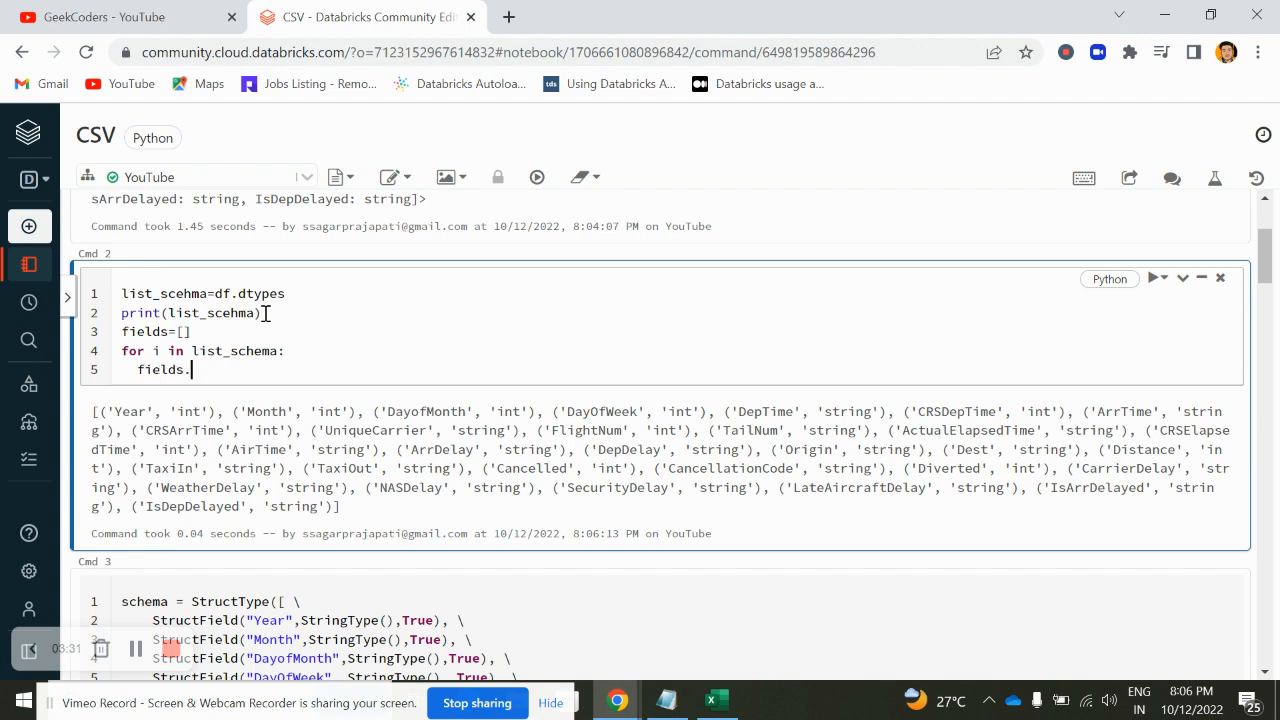
{"action": "type", "text": "append"}
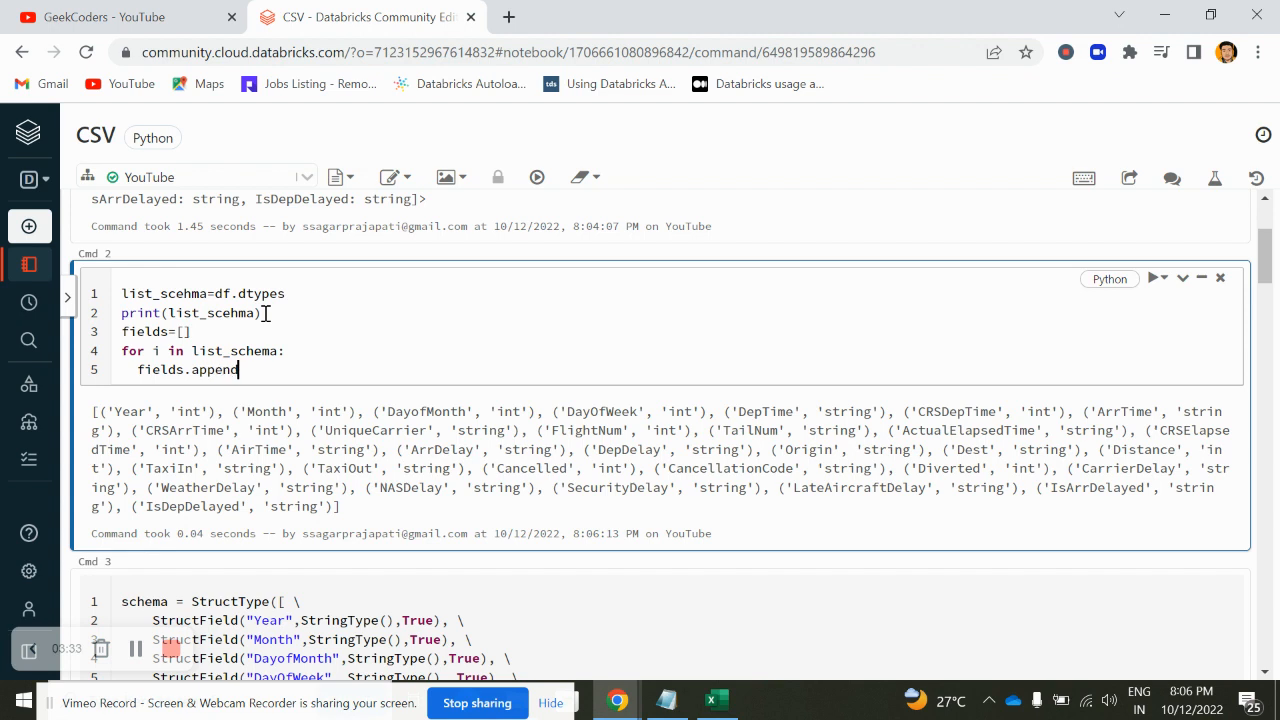
{"action": "type", "text": "()"}
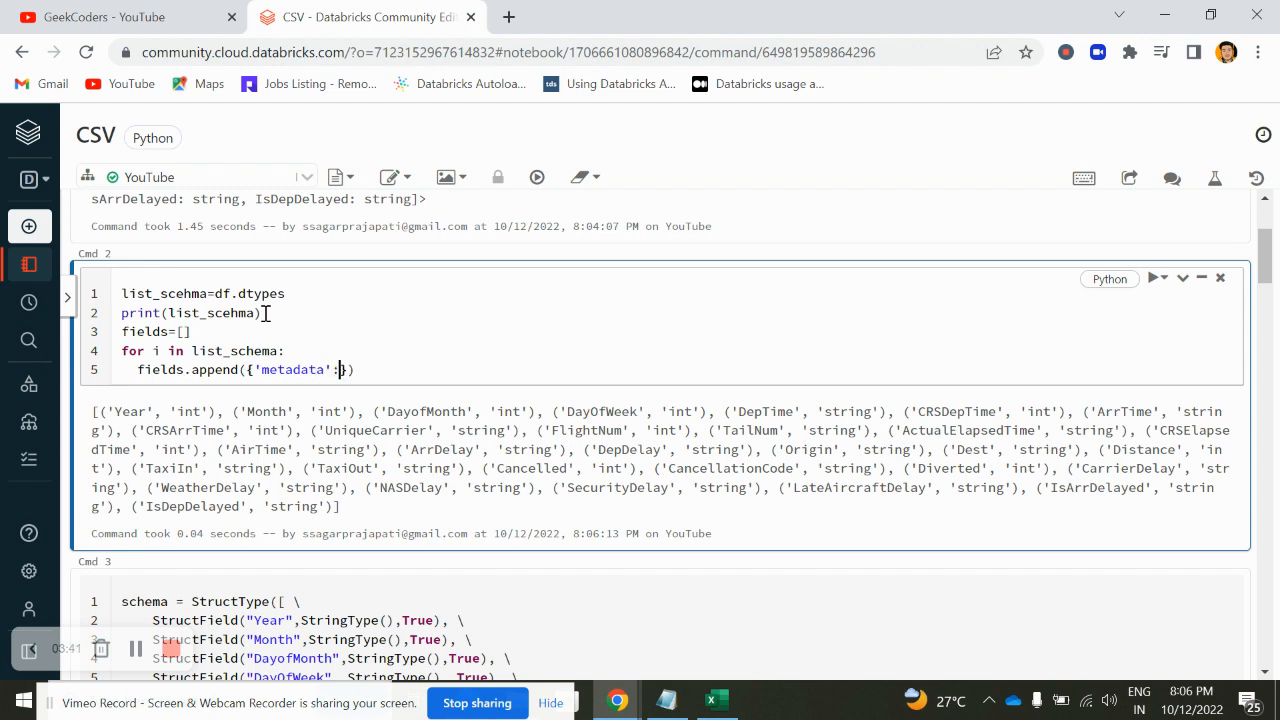
{"action": "type", "text": "{}"}
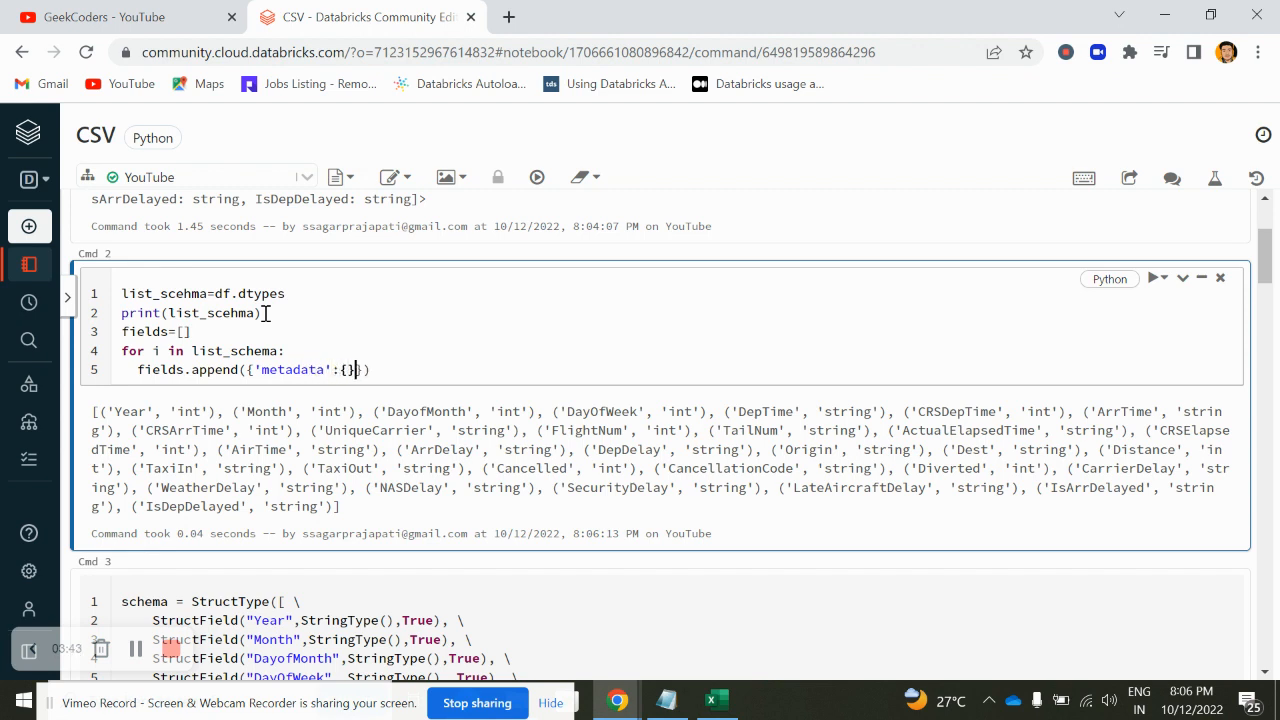
{"action": "type", "text": ",'name'"}
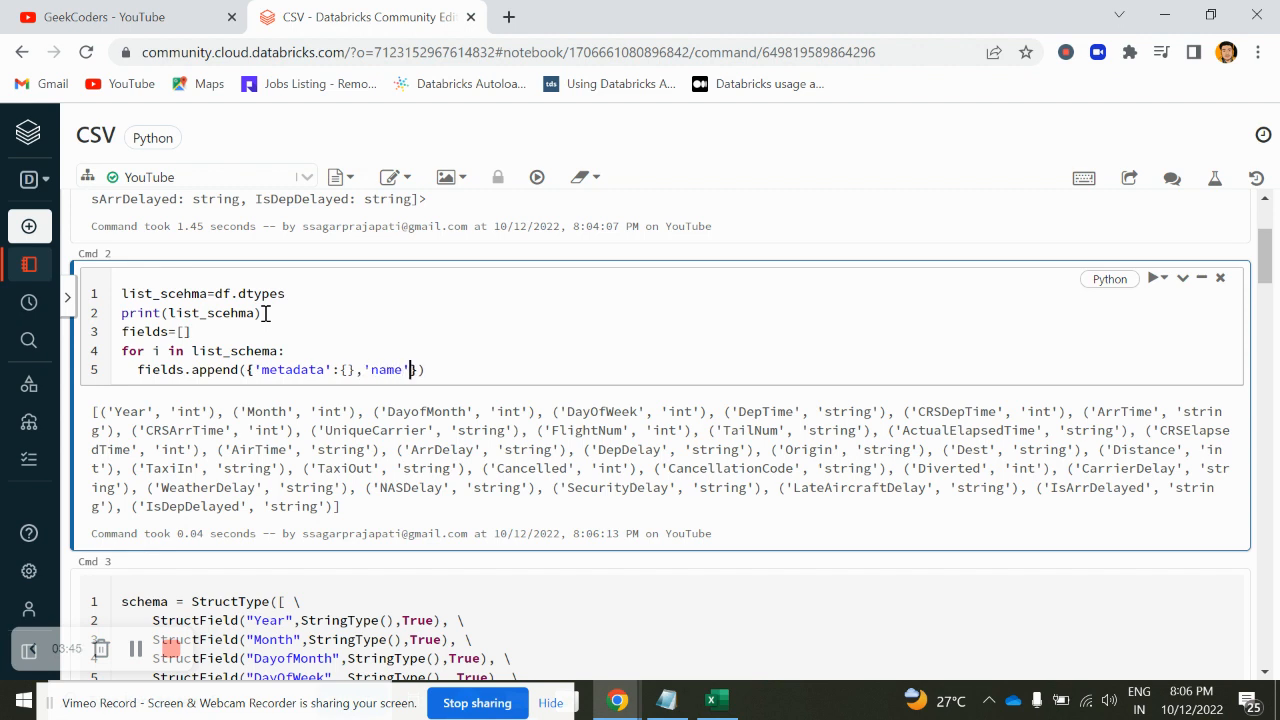
{"action": "type", "text": "col"}
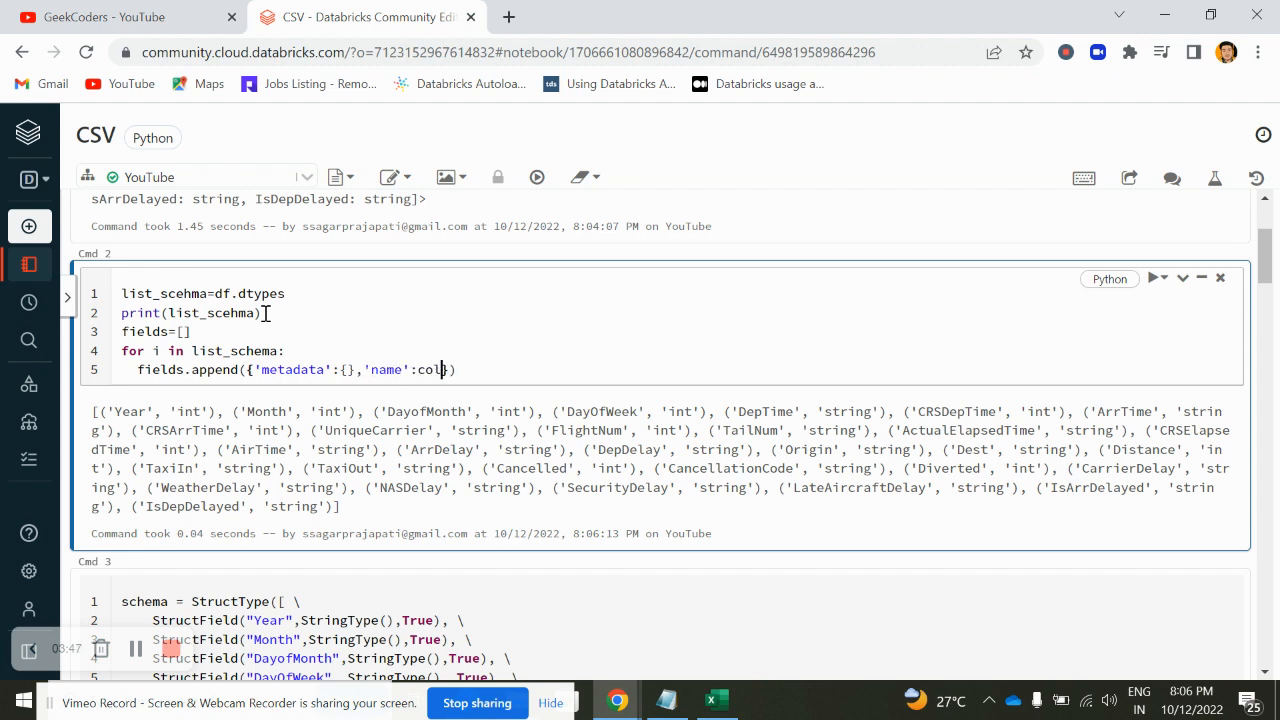
{"action": "type", "text": "["}
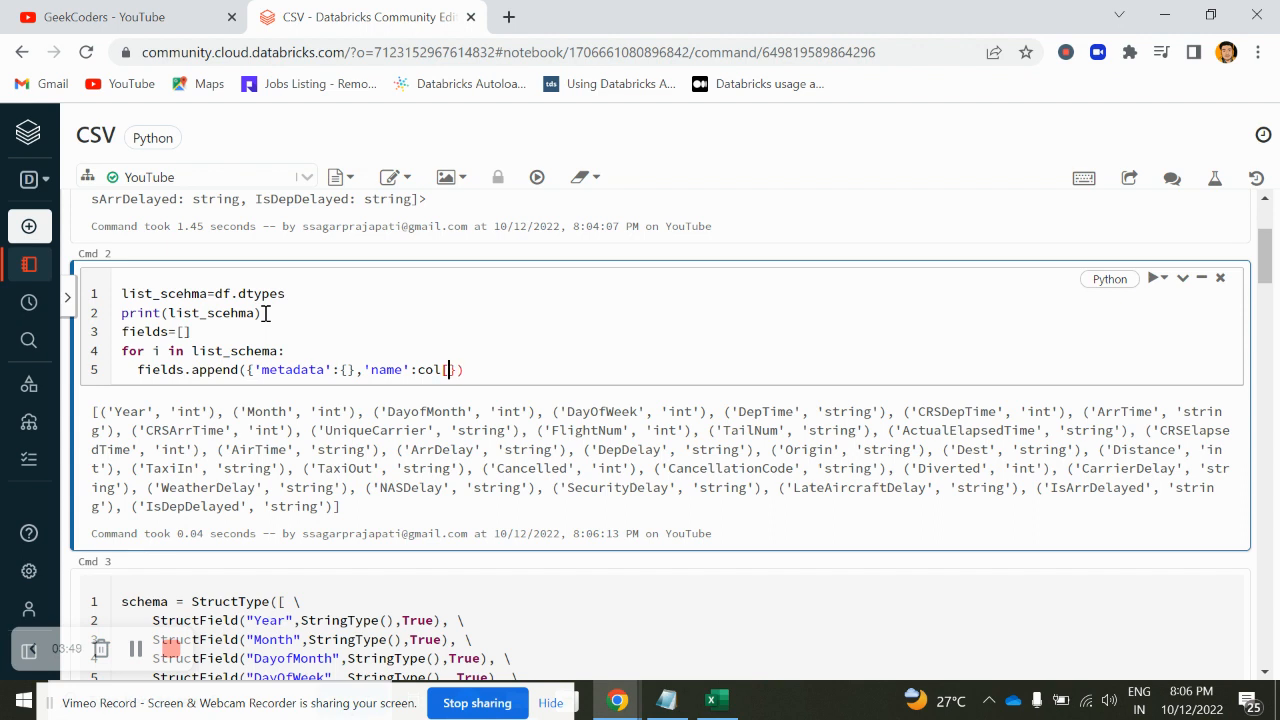
{"action": "type", "text": "i[]"}
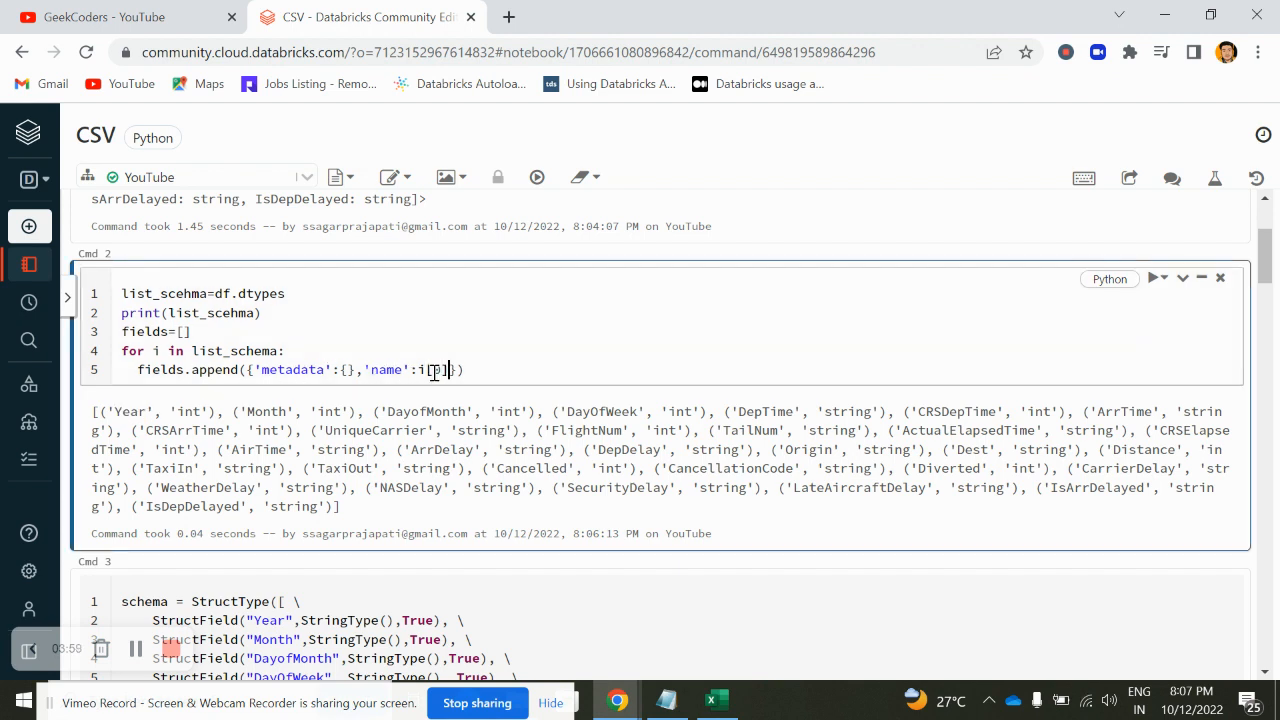
{"action": "type", "text": ","}
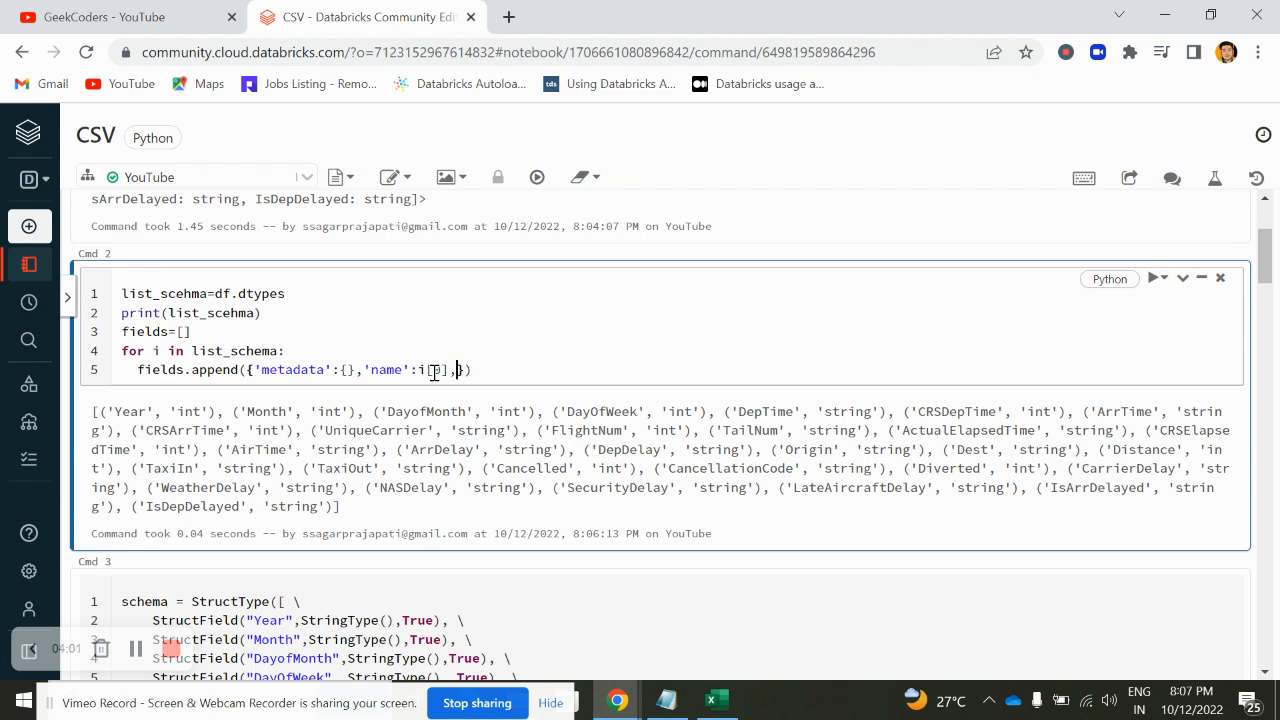
{"action": "type", "text": "''"}
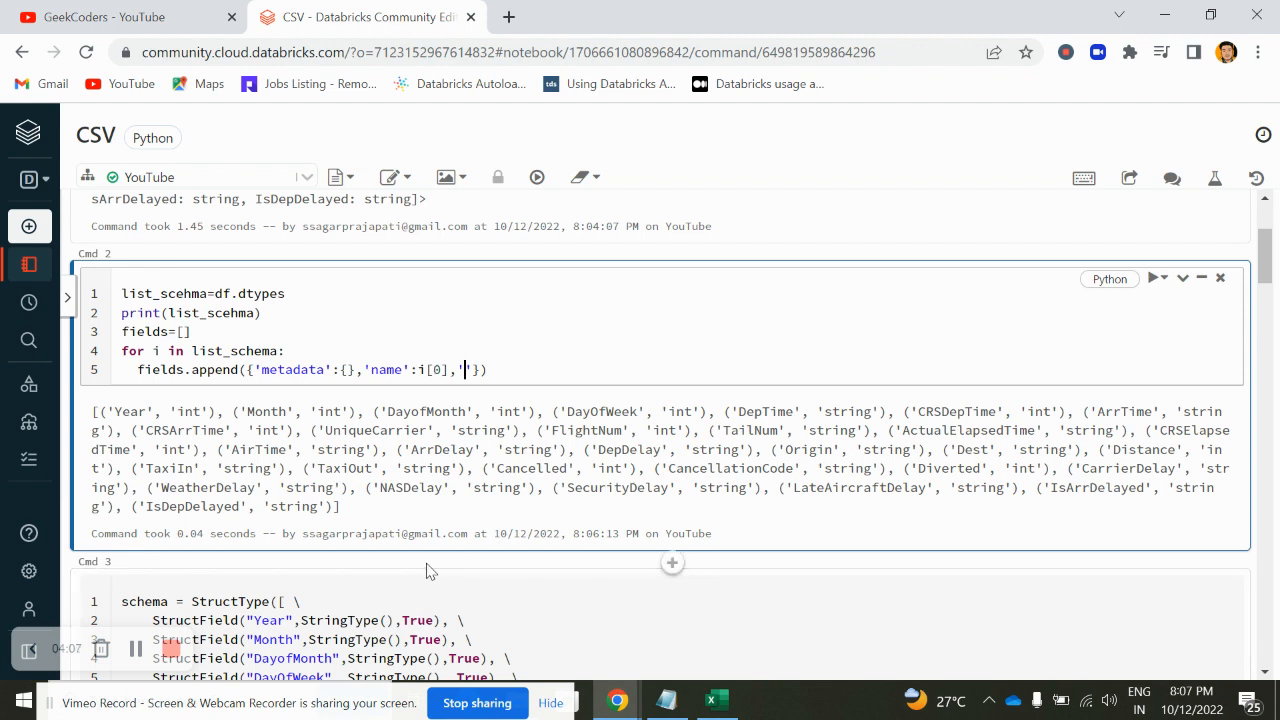
{"action": "type", "text": "nullable"}
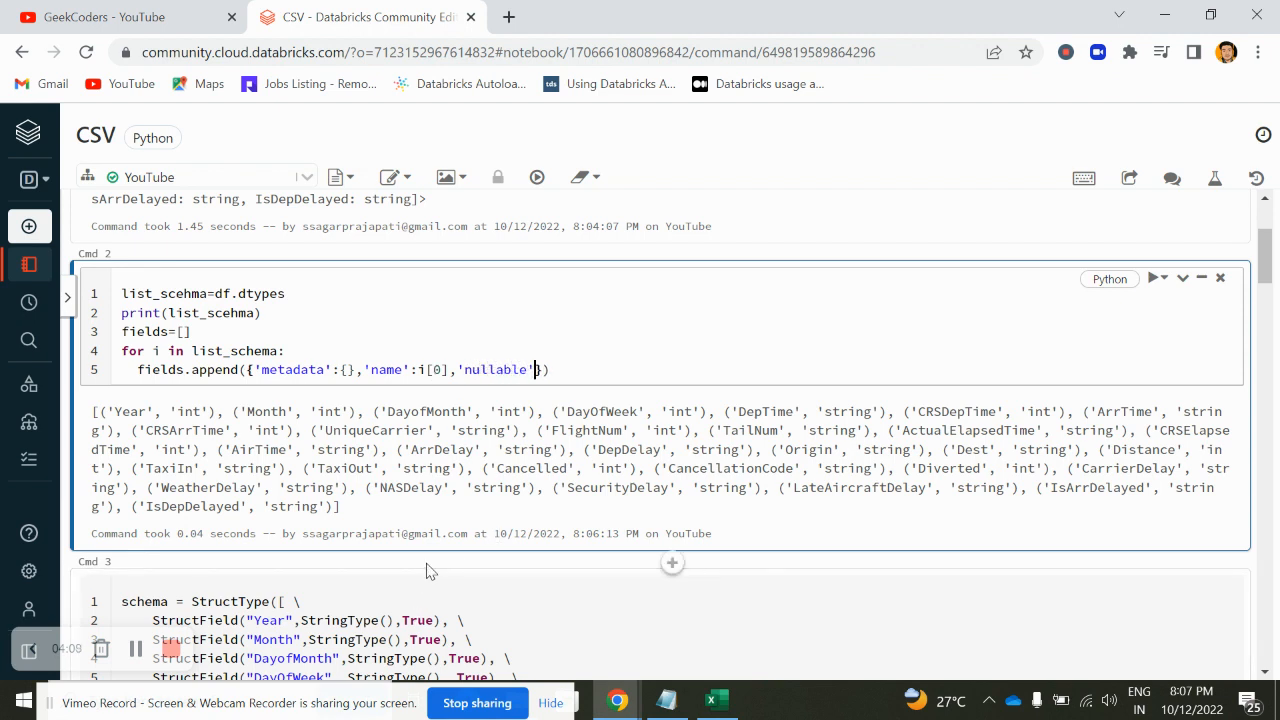
{"action": "type", "text": "Tr"}
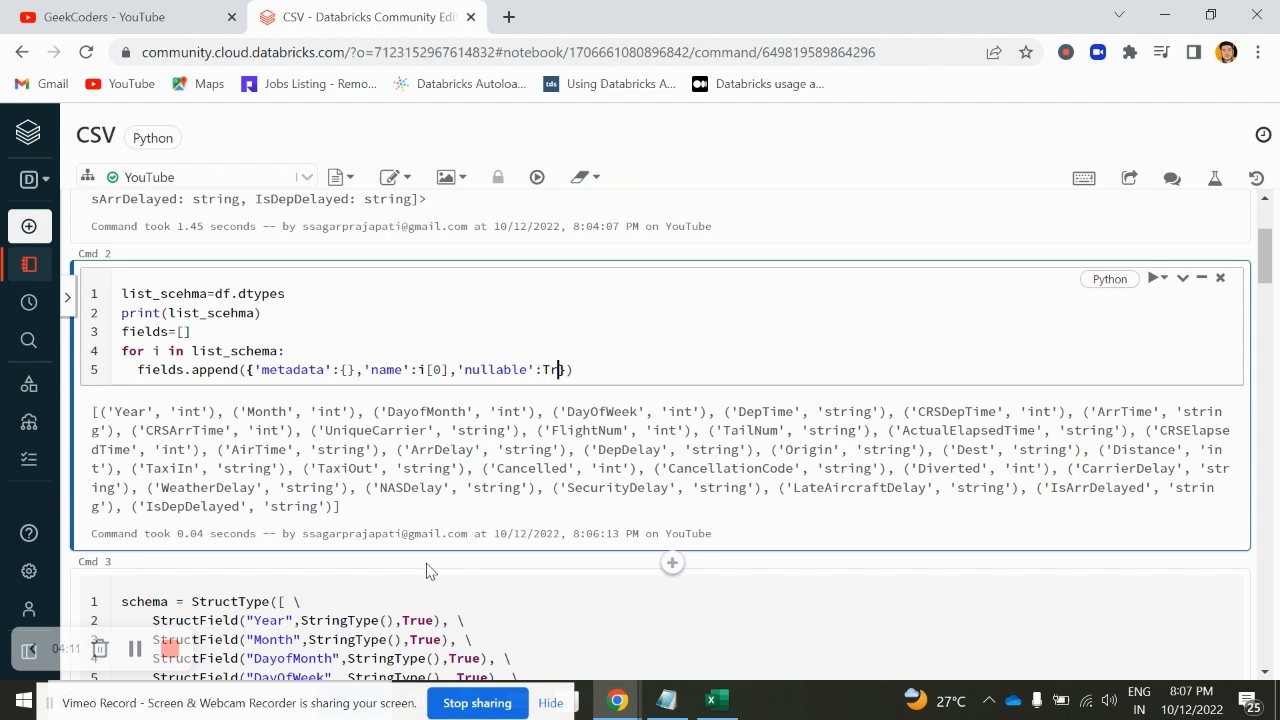
{"action": "type", "text": "ue})"}
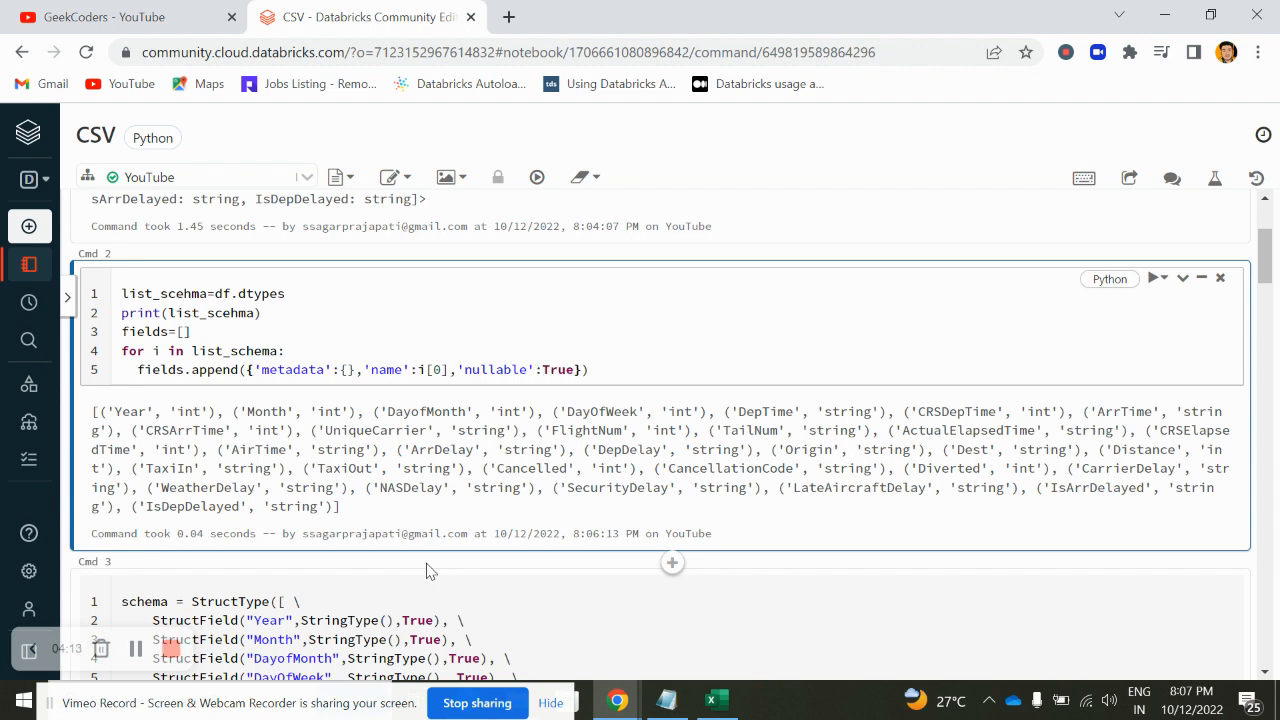
{"action": "type", "text": ","}
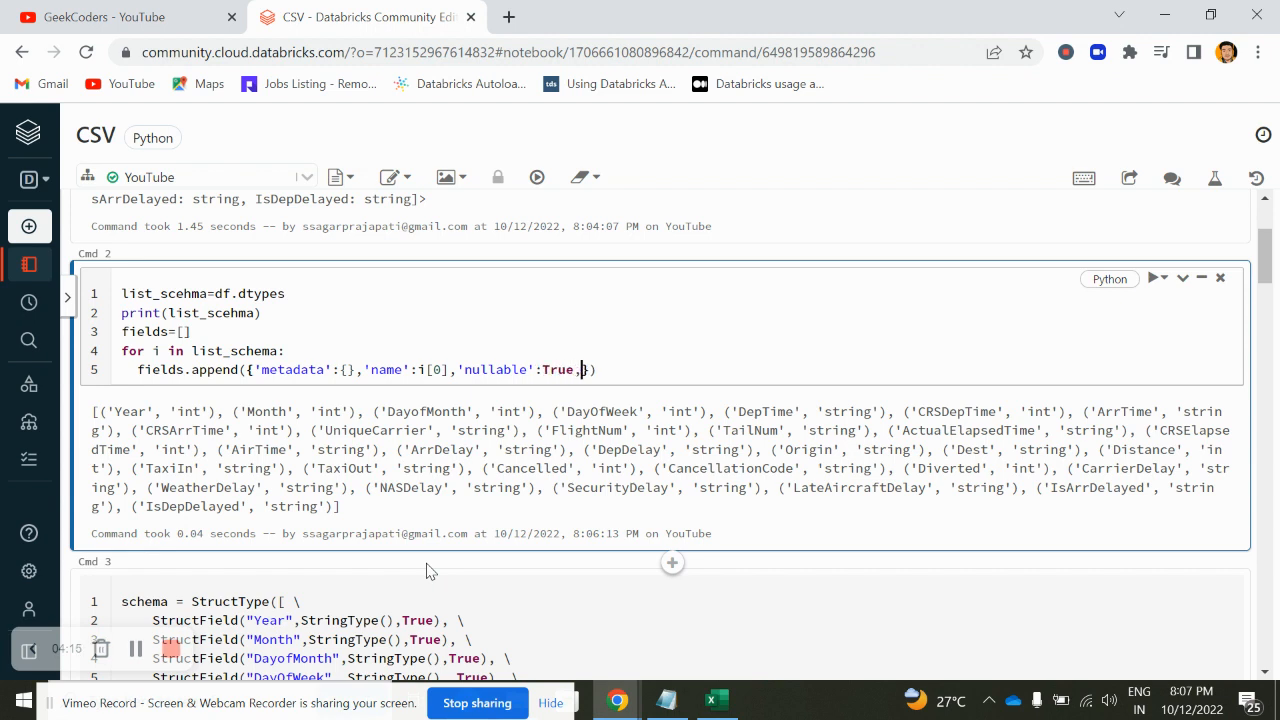
{"action": "type", "text": "'ty"}
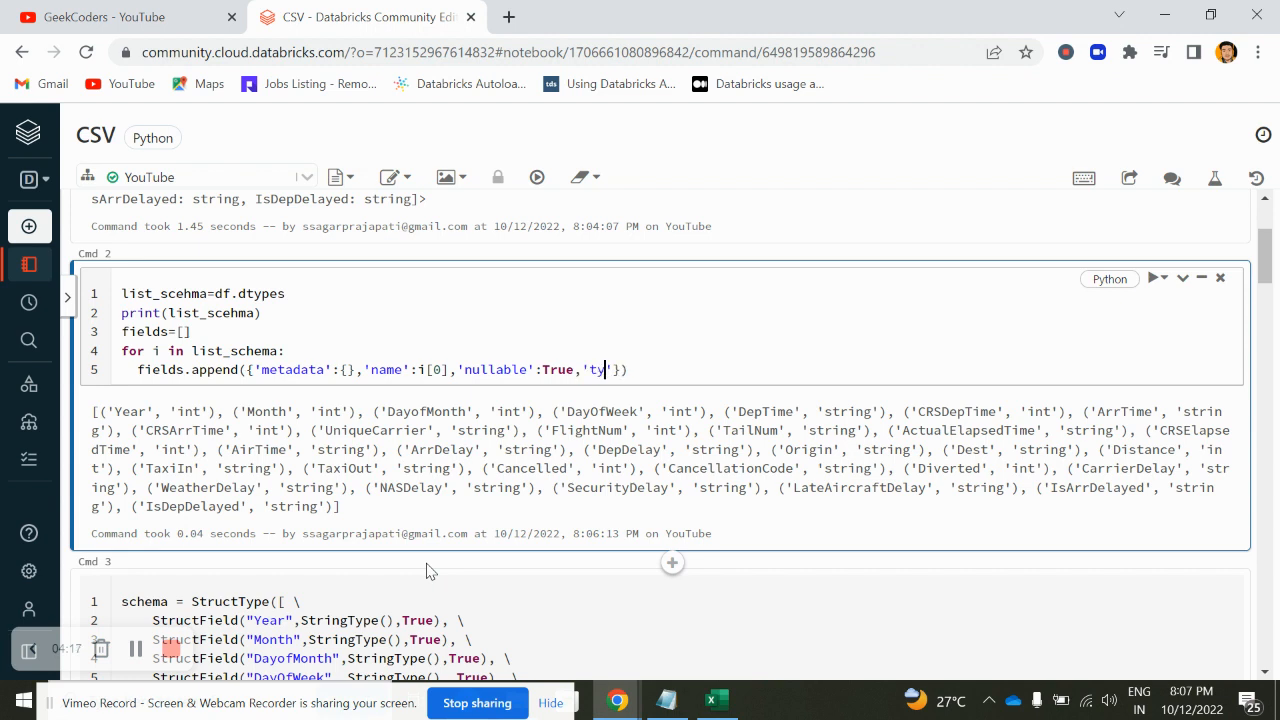
{"action": "type", "text": "pe"}
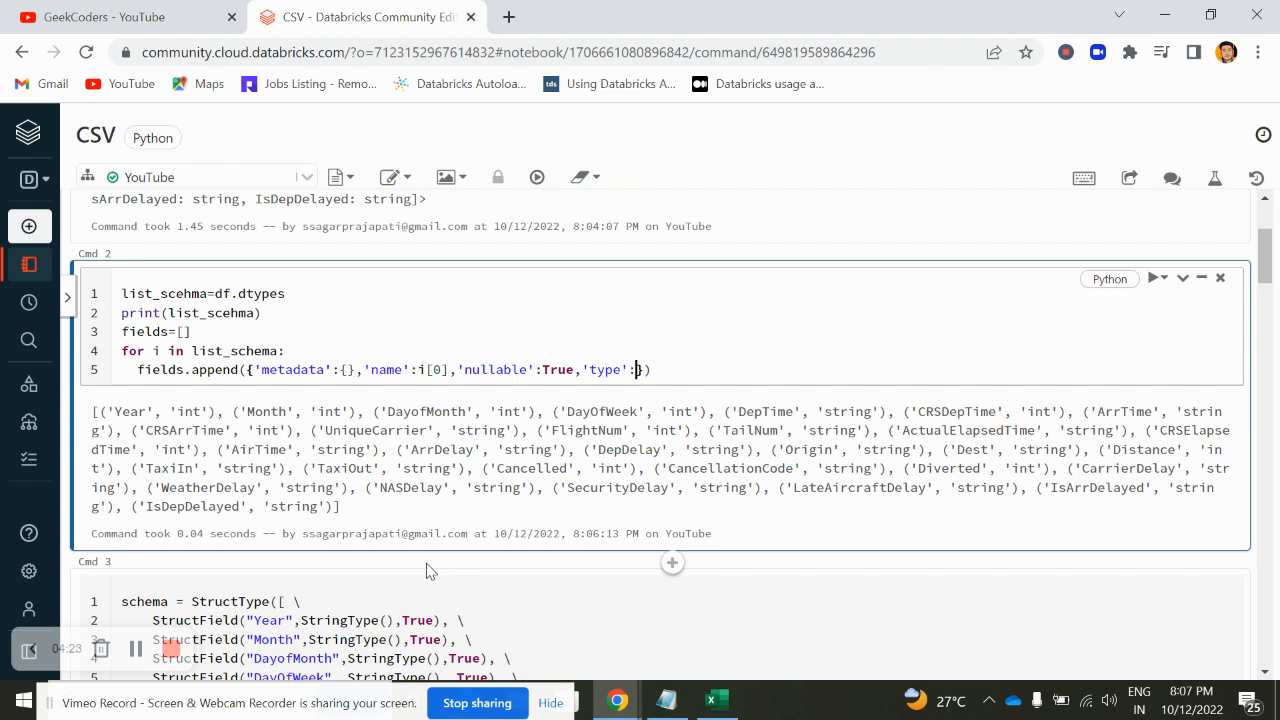
{"action": "type", "text": "i[1]"}
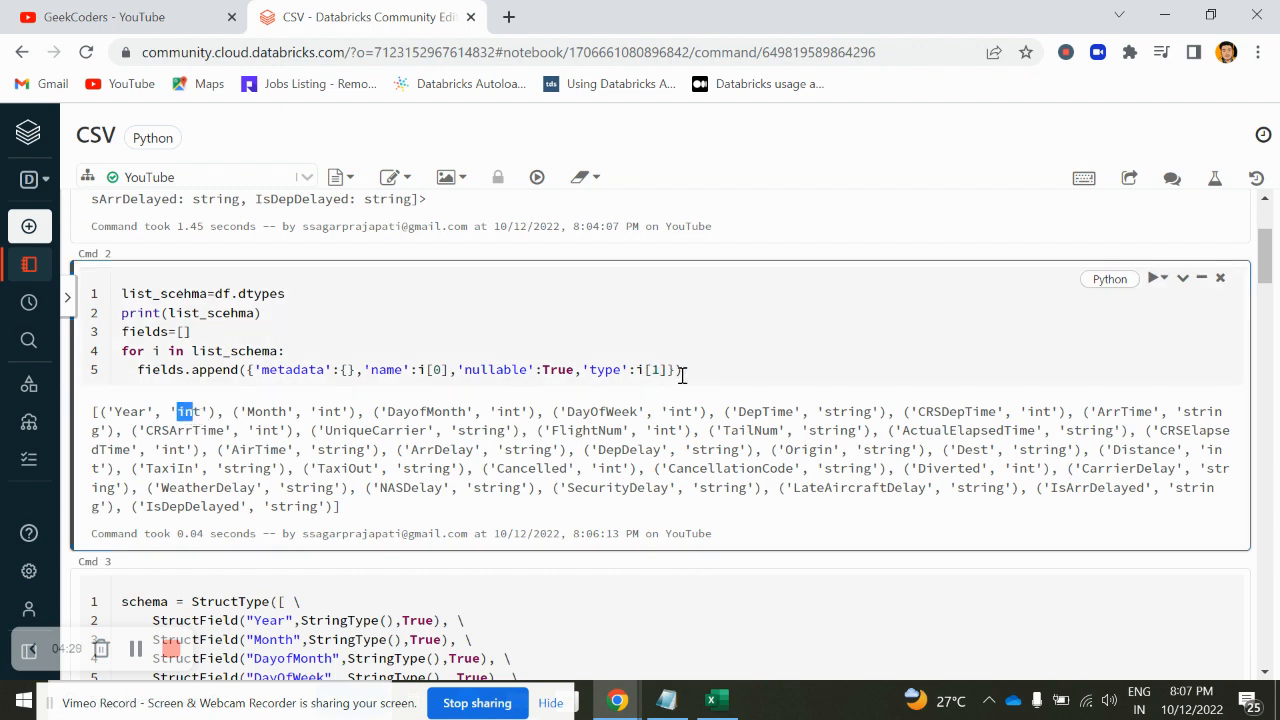
Add print(fields) on a new line below the loop
{"action": "key", "text": "Return"}
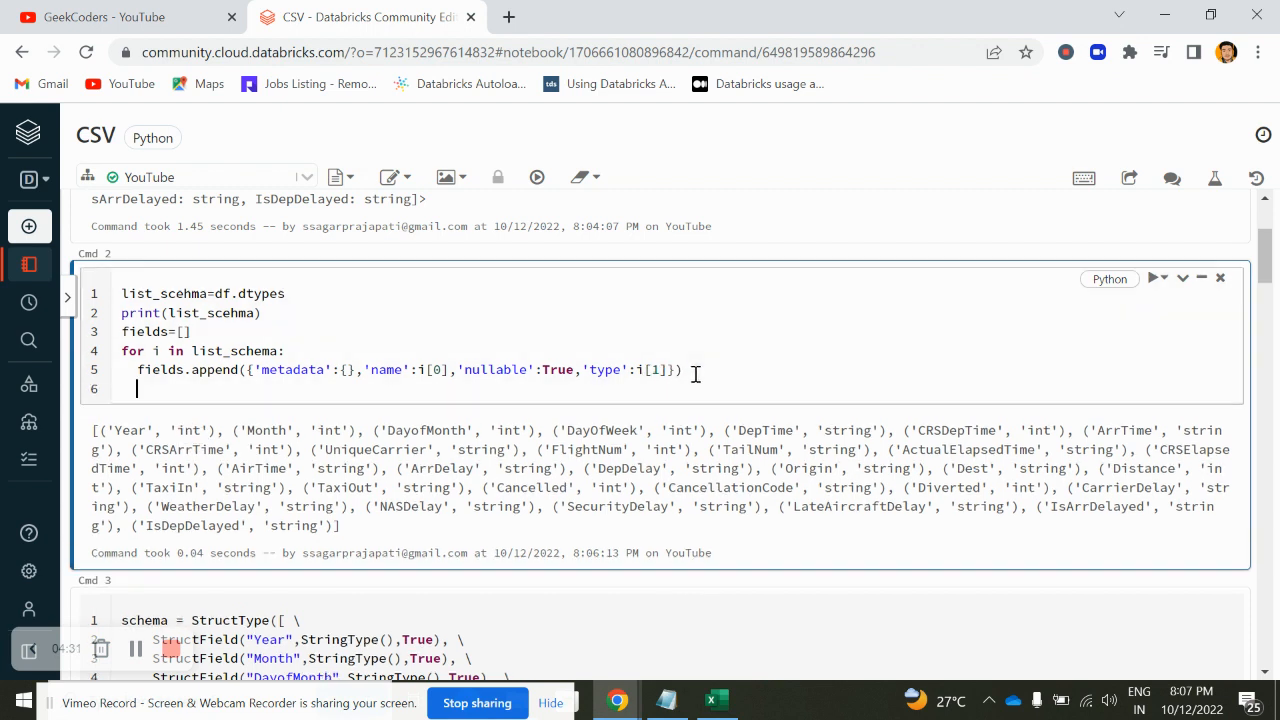
{"action": "type", "text": "print("}
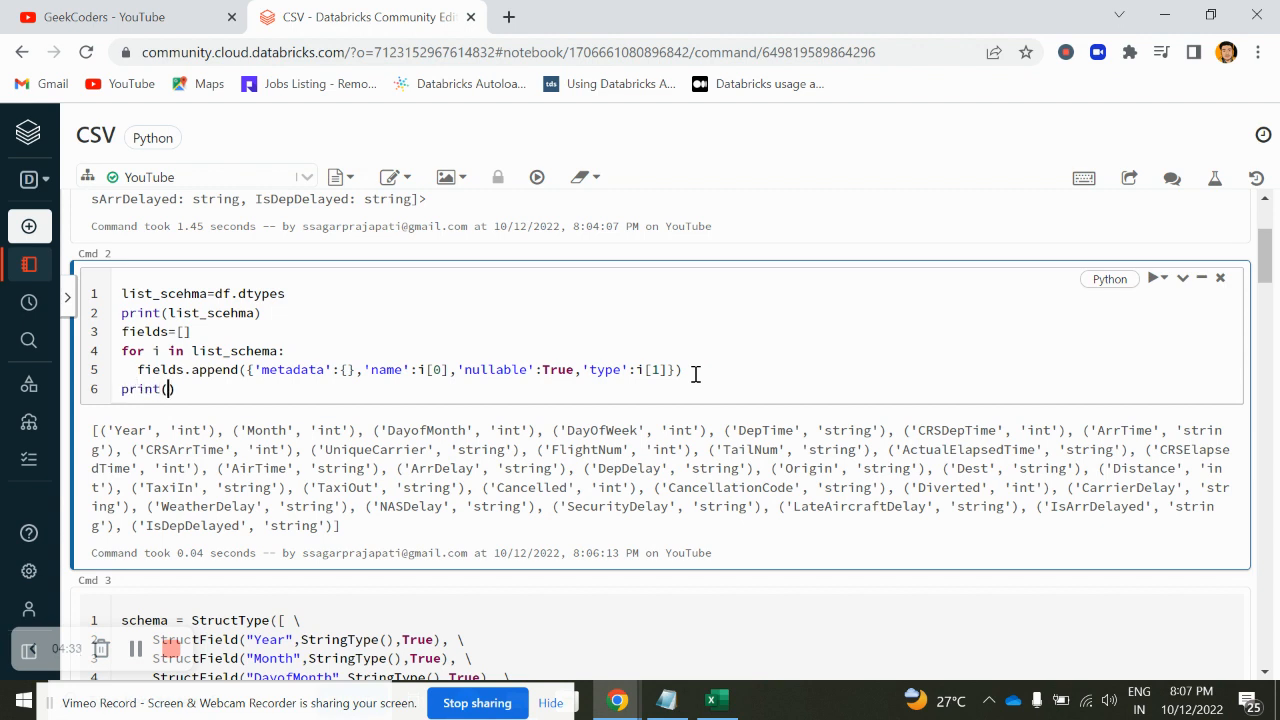
{"action": "type", "text": "fields"}
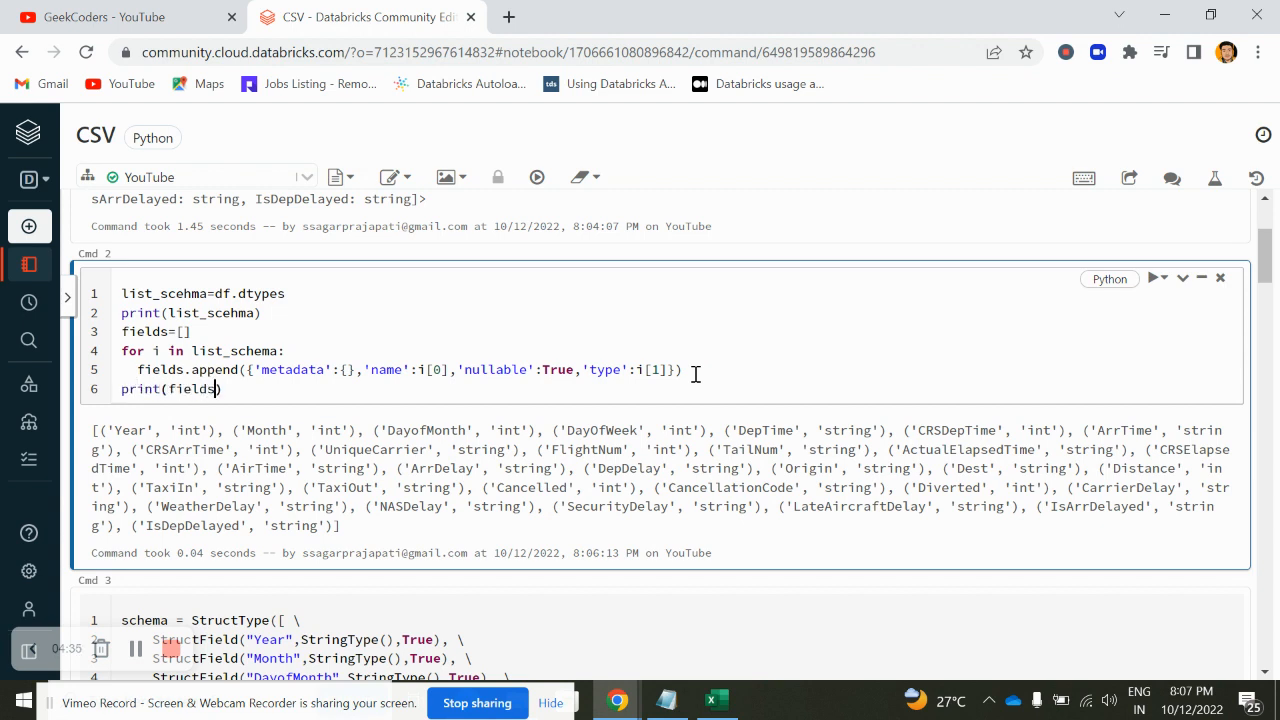
Fix the misspelled list_schema after the NameError and view the printed field dictionaries
{"action": "left_click", "coordinate": [1152, 277]}
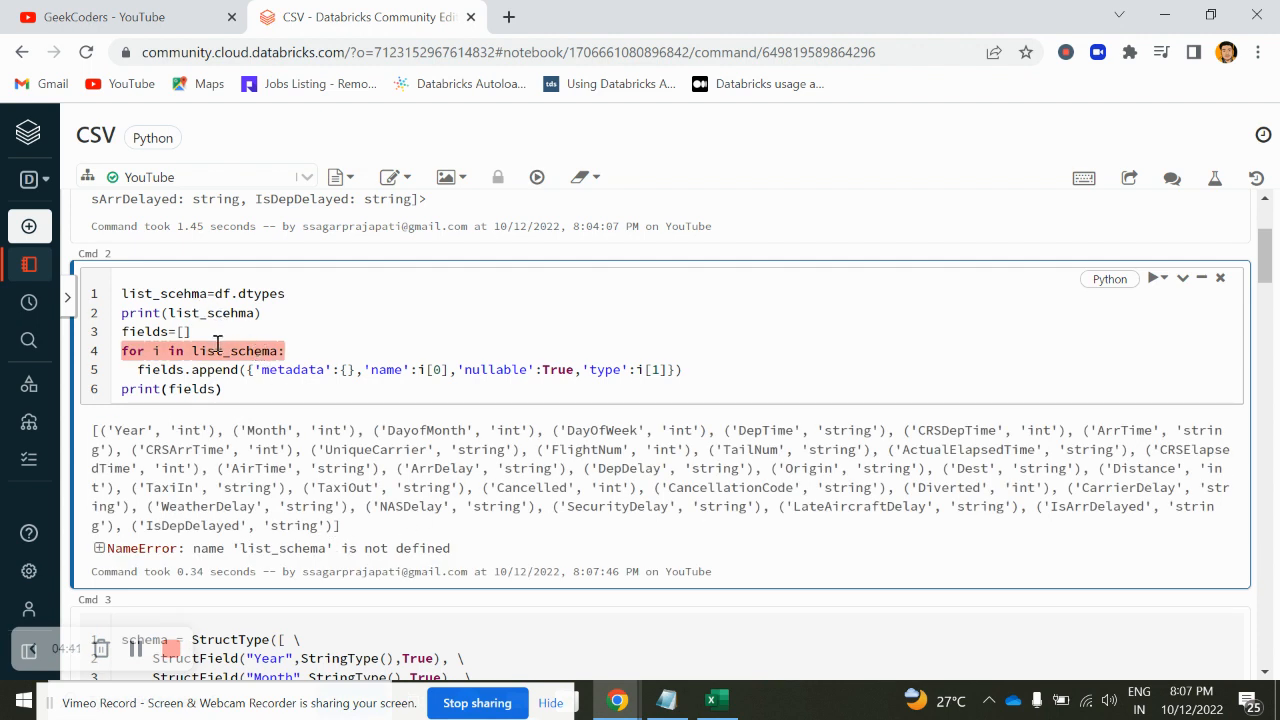
{"action": "double_click", "coordinate": [210, 313]}
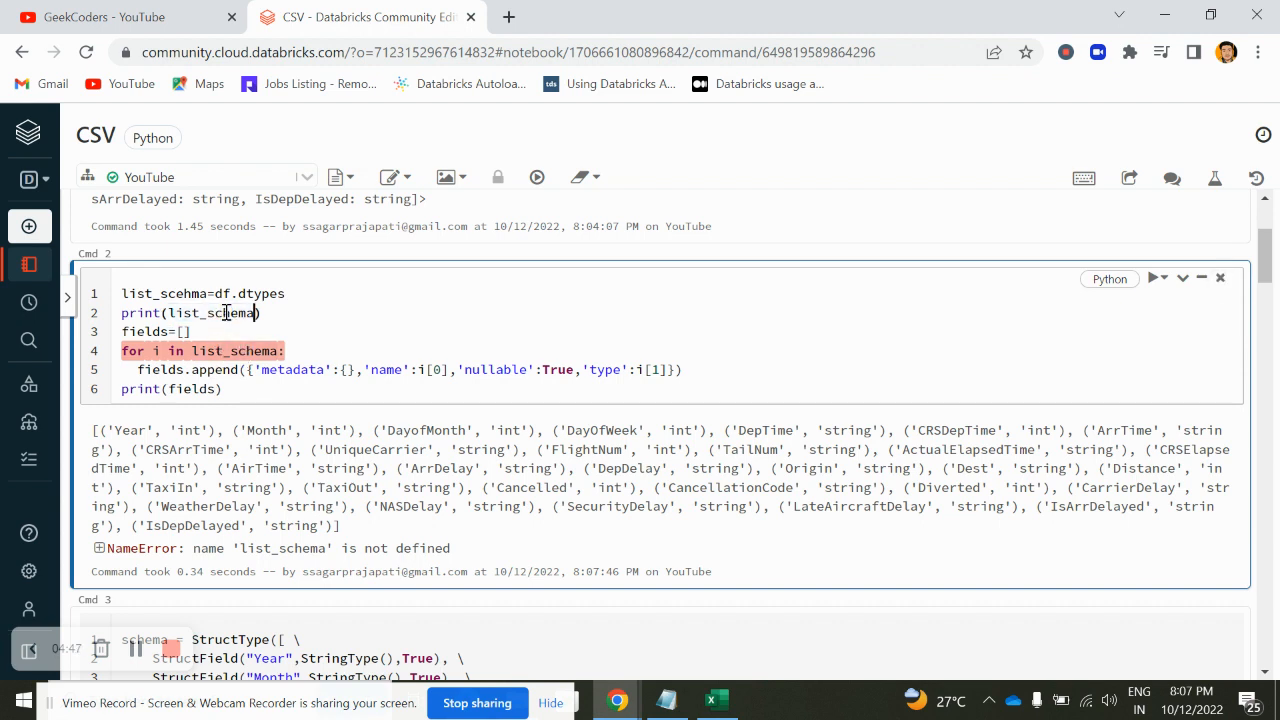
{"action": "left_click", "coordinate": [1153, 278]}
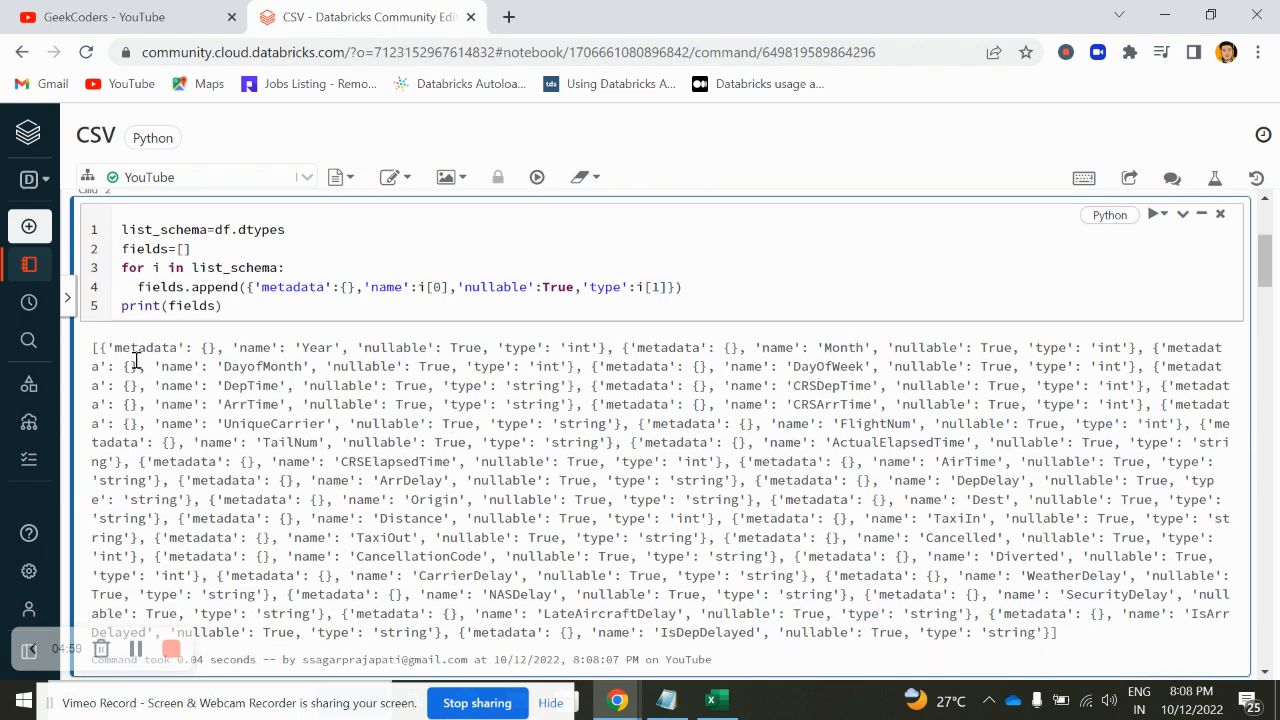
{"action": "mouse_move", "coordinate": [390, 345]}
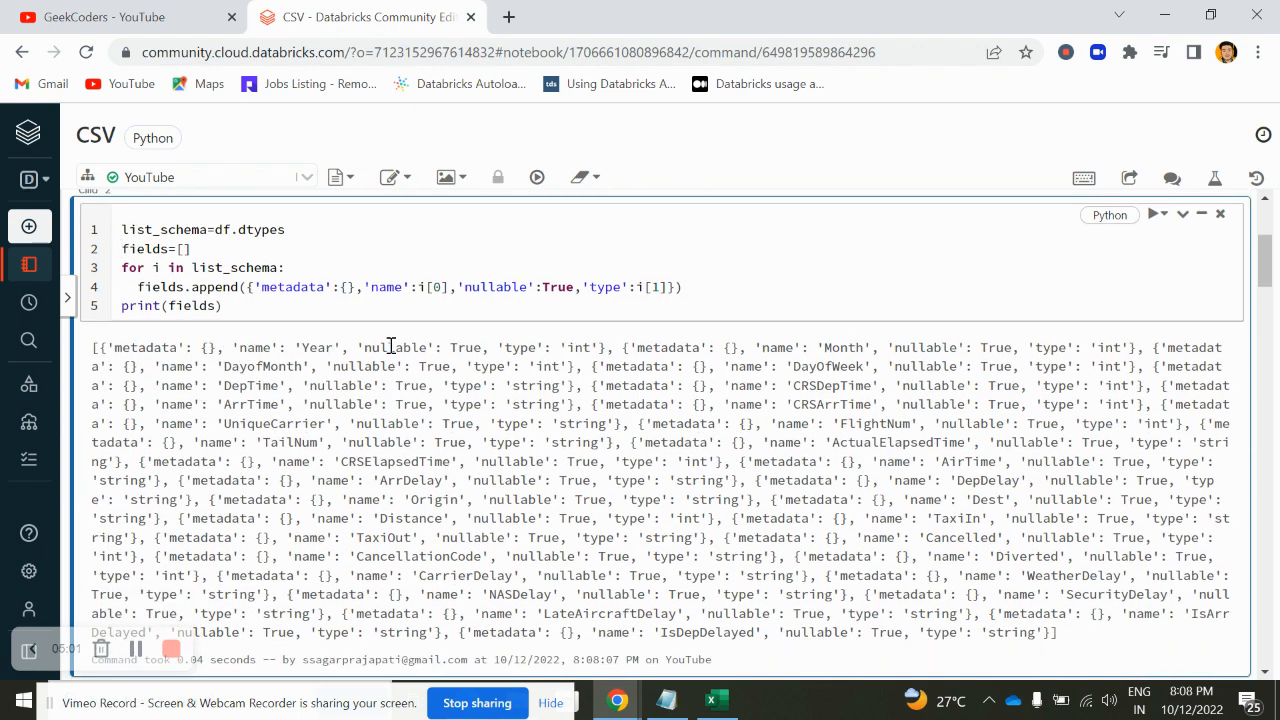
{"action": "double_click", "coordinate": [520, 347]}
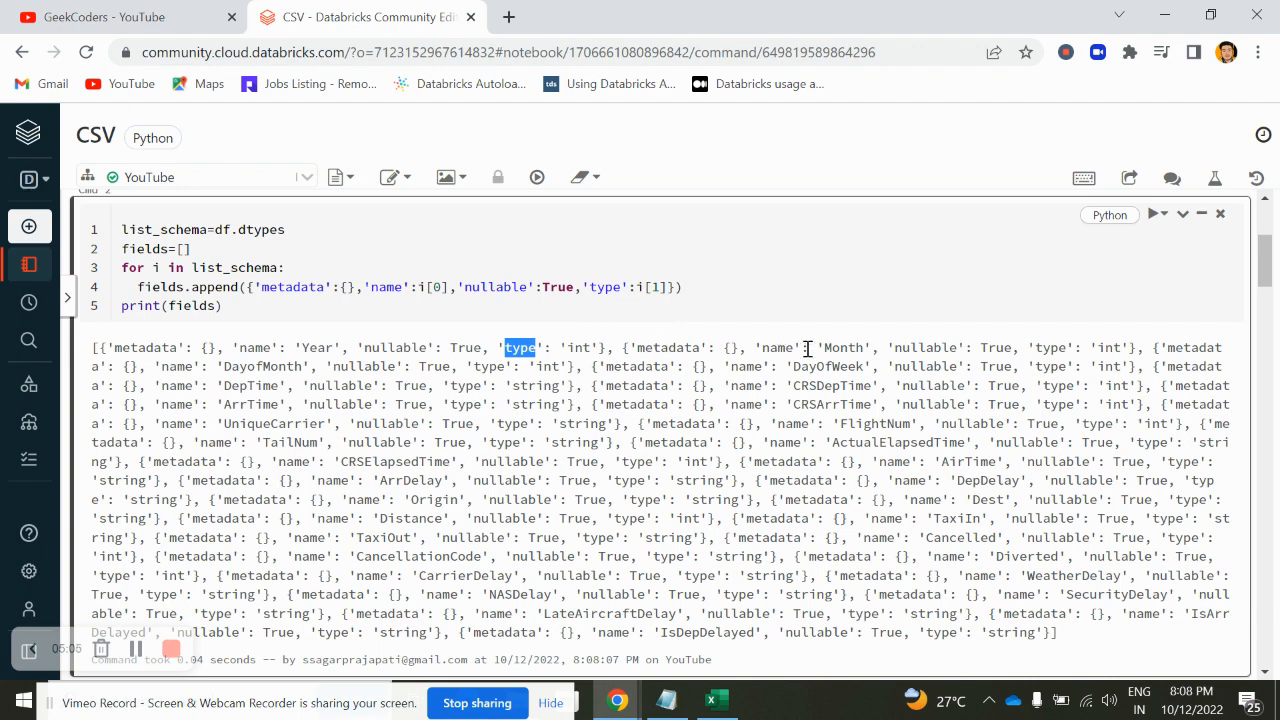
{"action": "mouse_move", "coordinate": [1117, 349]}
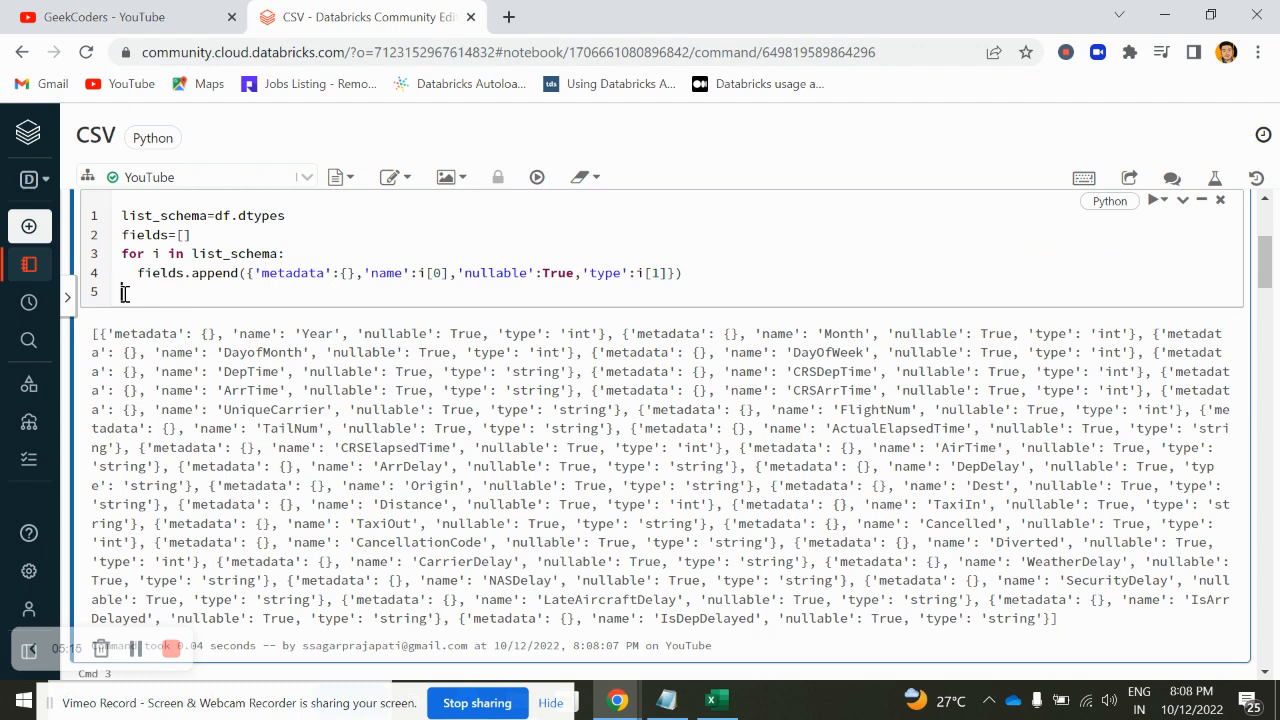
Write final_schema = StructType.fromJson({'fields': fields, 'type': 'struct'}) as the last line
{"action": "type", "text": "structType.from"}
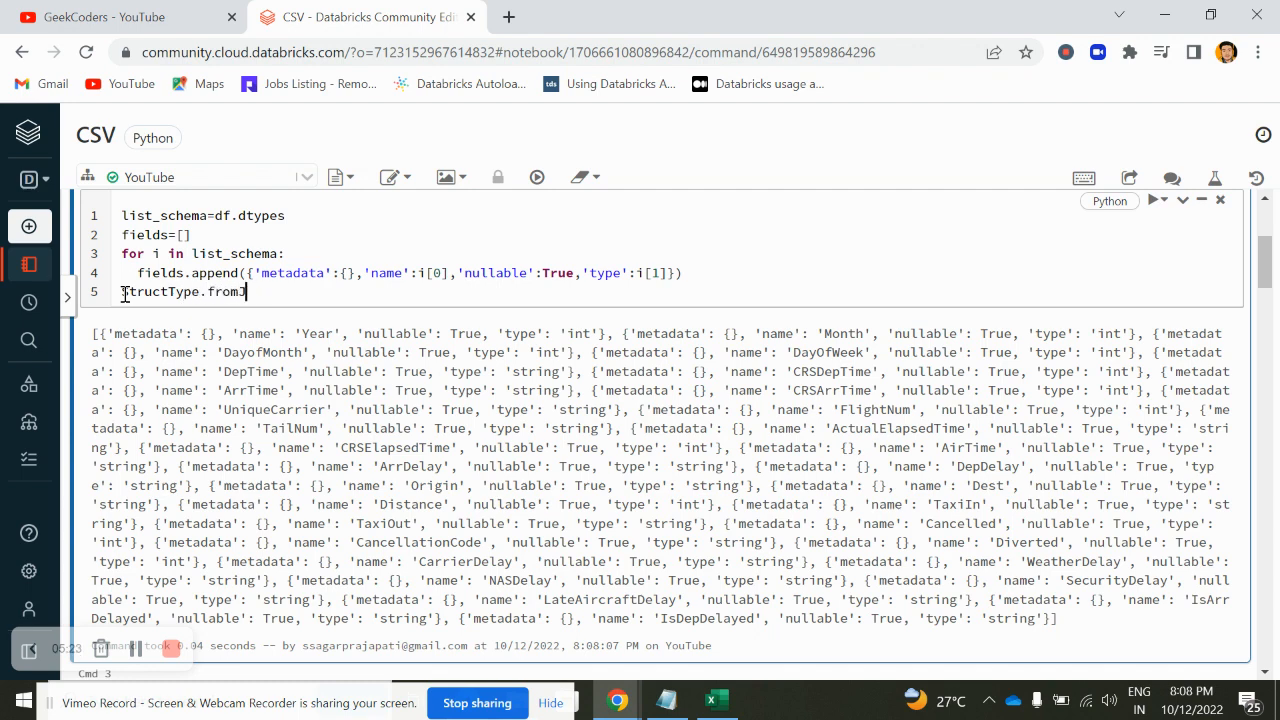
{"action": "type", "text": "Json()"}
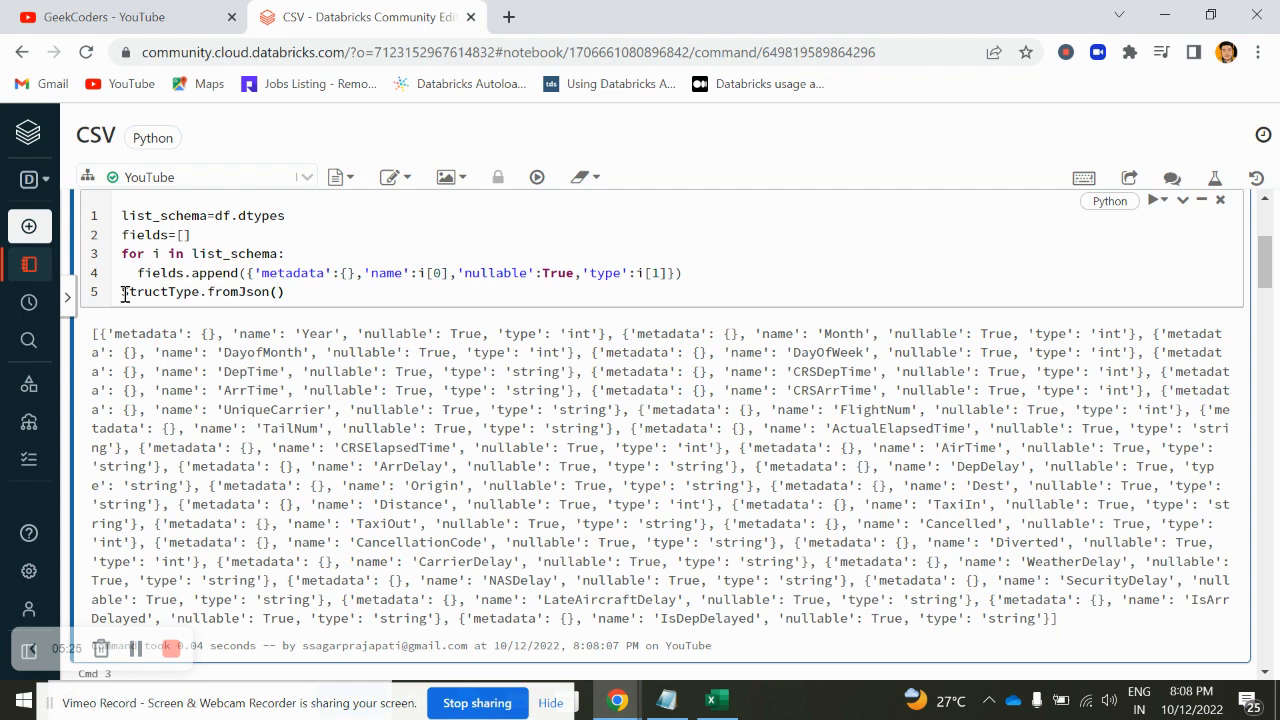
{"action": "type", "text": "{'file'}"}
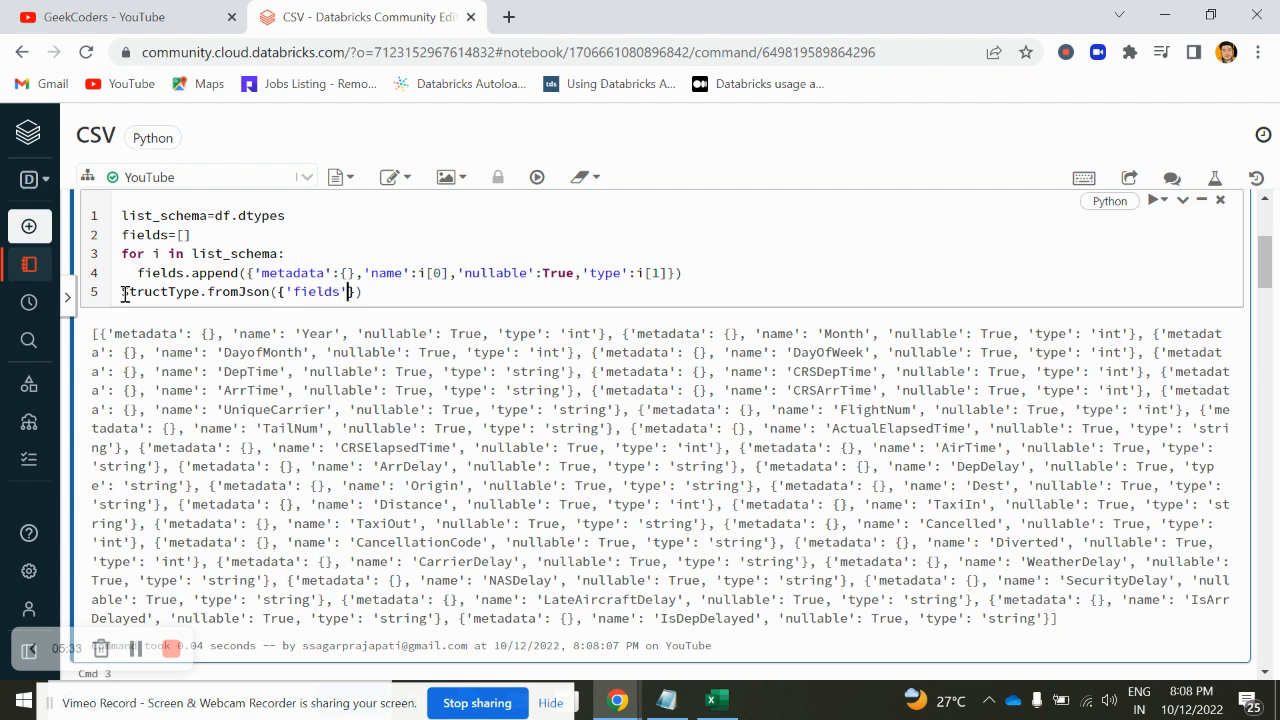
{"action": "type", "text": ":fi"}
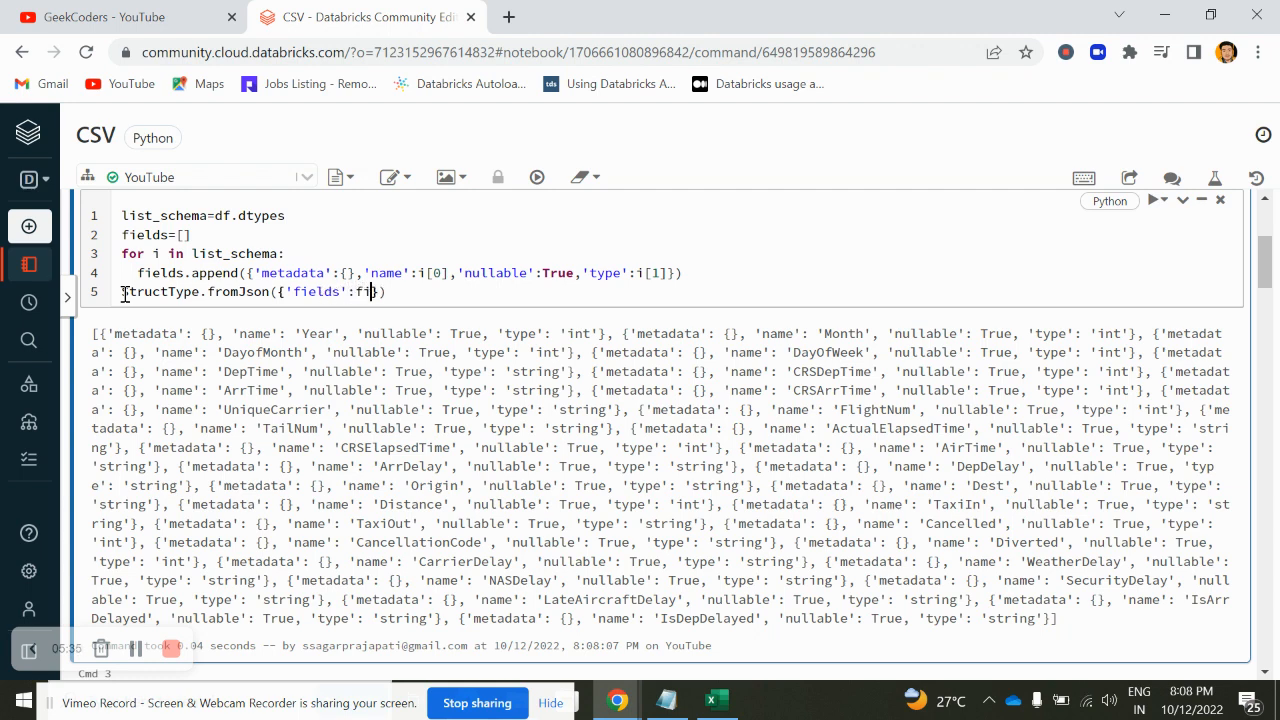
{"action": "type", "text": "elds"}
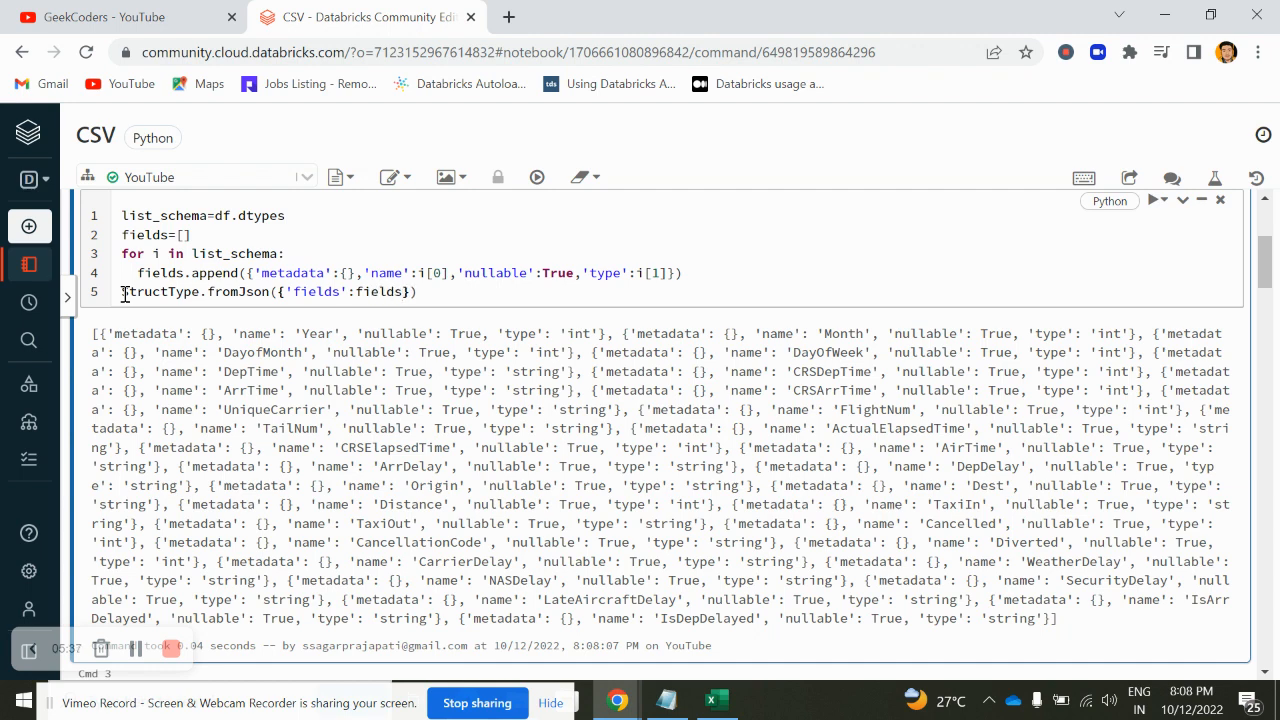
{"action": "type", "text": ",'y'"}
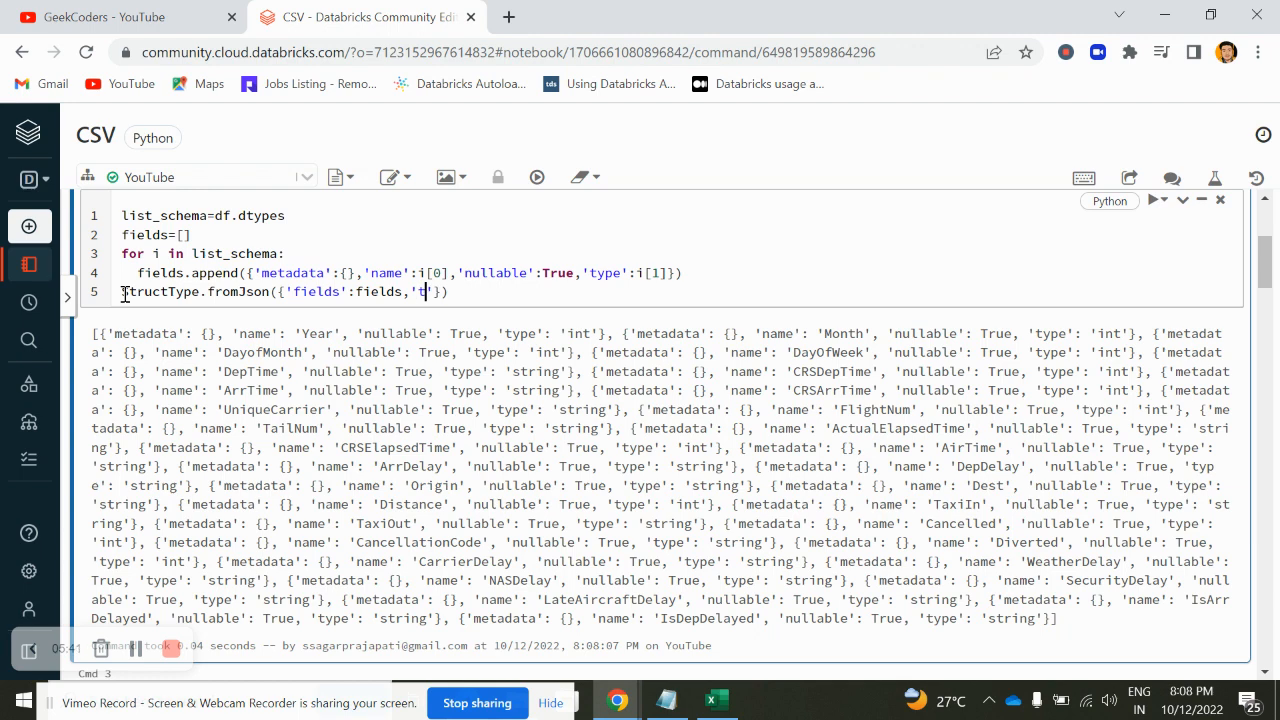
{"action": "type", "text": "ype"}
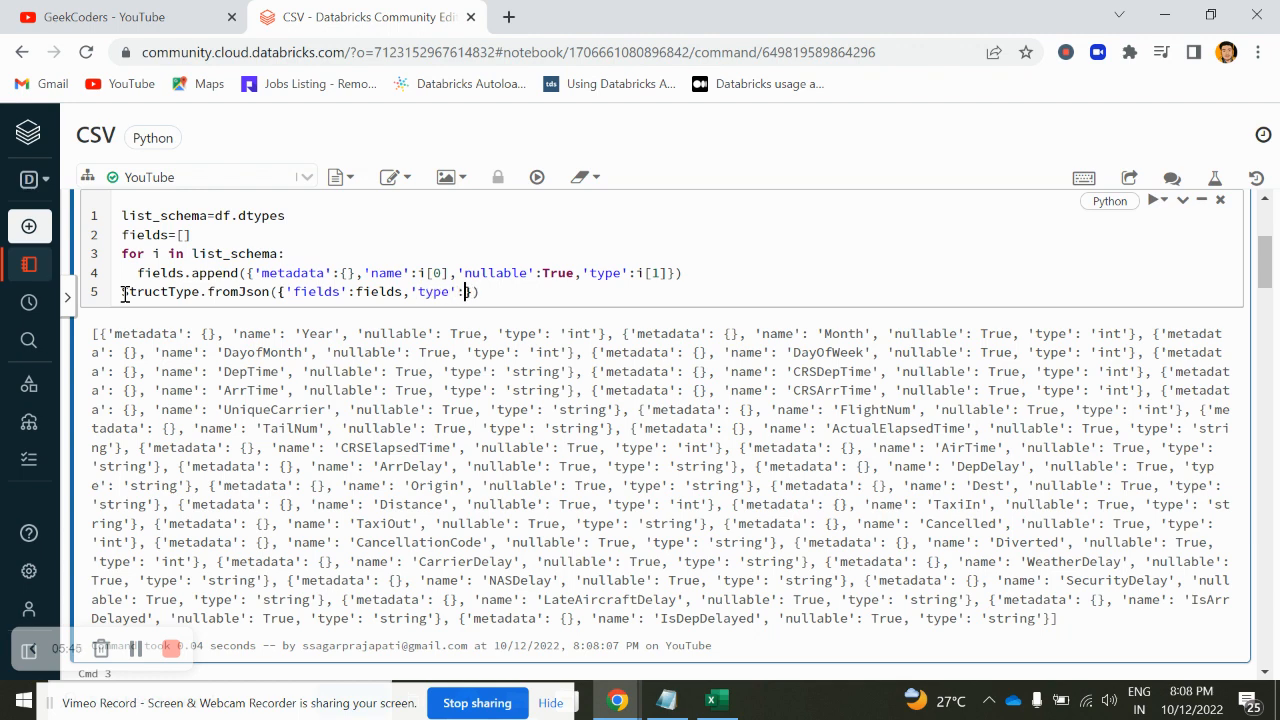
{"action": "type", "text": "str'"}
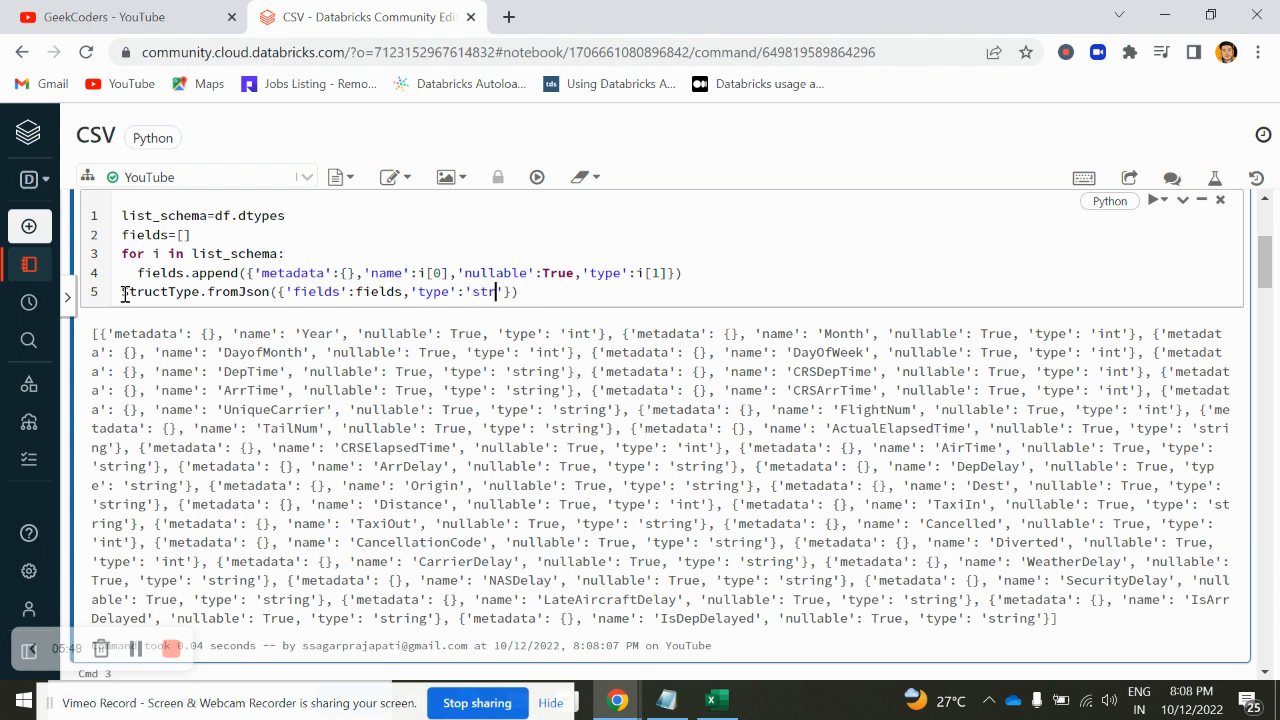
{"action": "type", "text": "uct"}
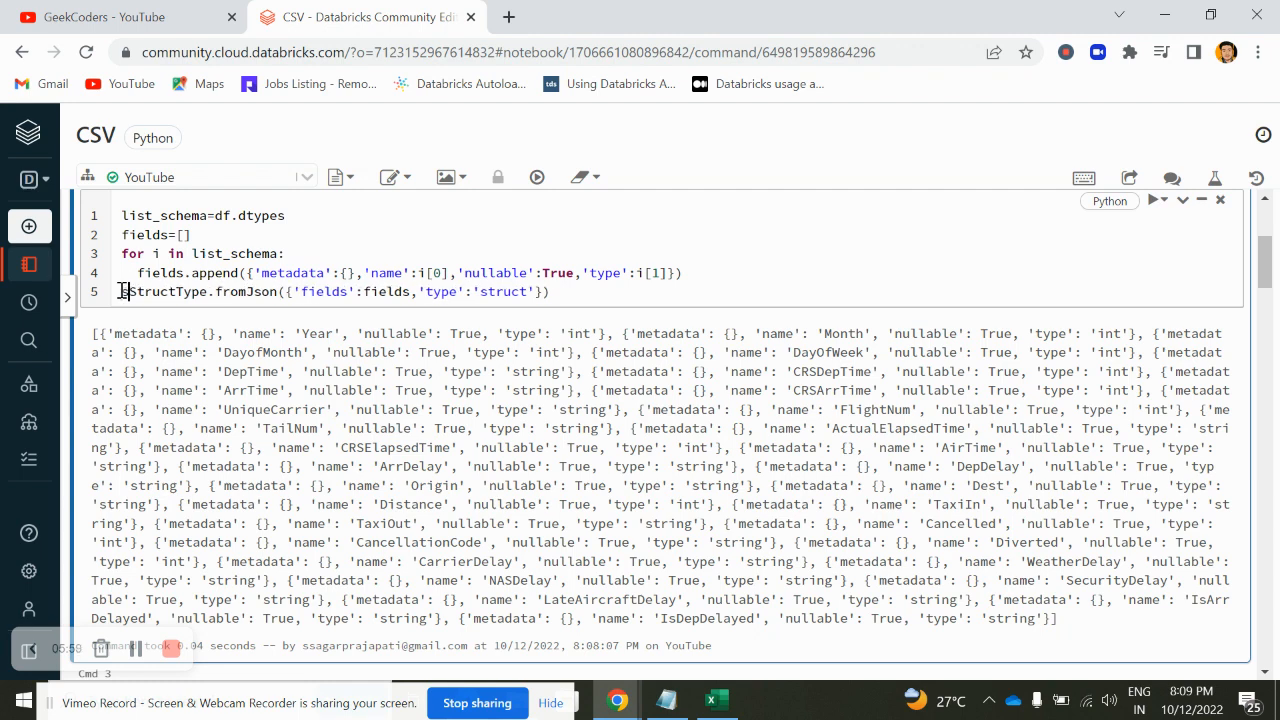
{"action": "type", "text": "final_schr"}
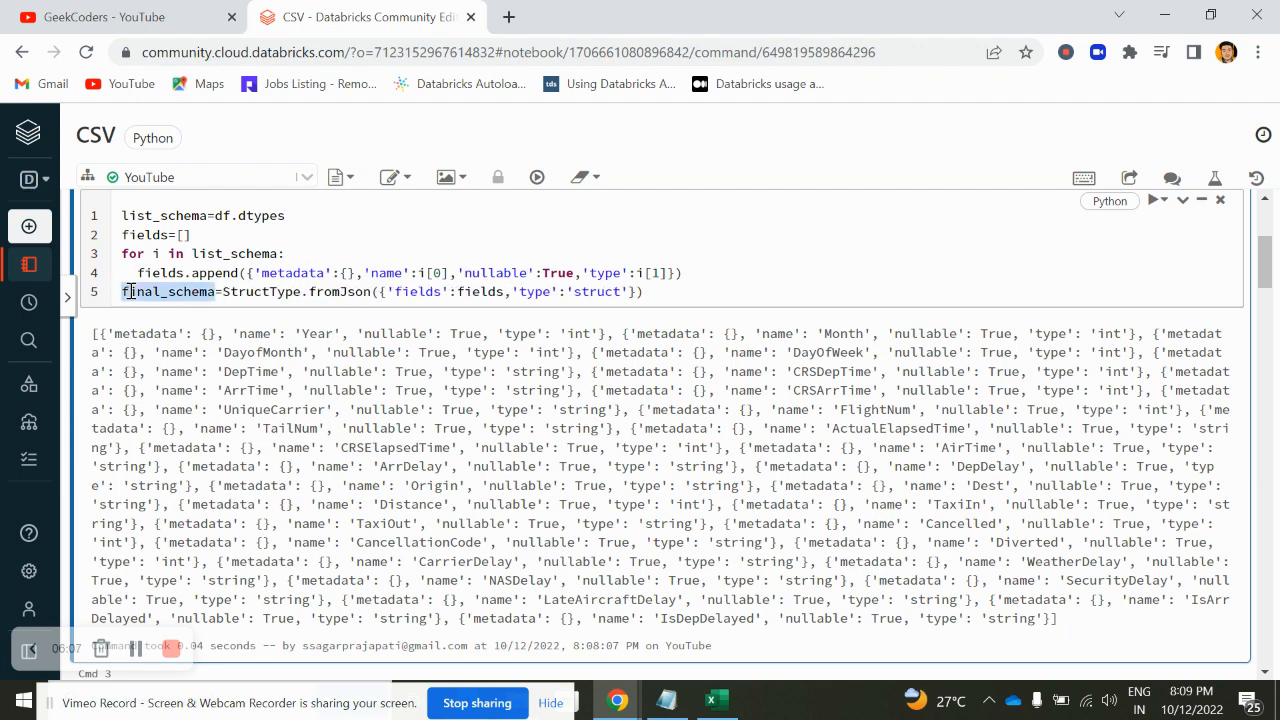
{"action": "left_click", "coordinate": [655, 287]}
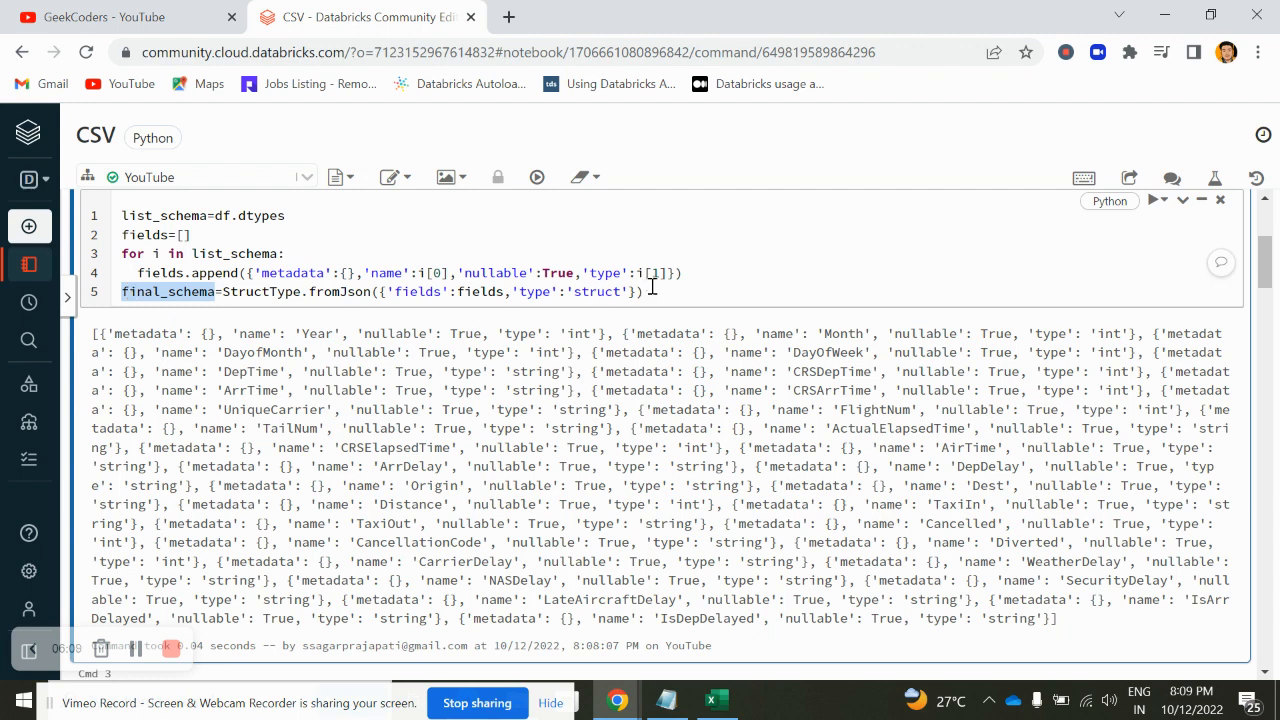
Print final_schema and add 'from pyspark.sql.types import *' to fix the StructType NameError
{"action": "type", "text": "print()"}
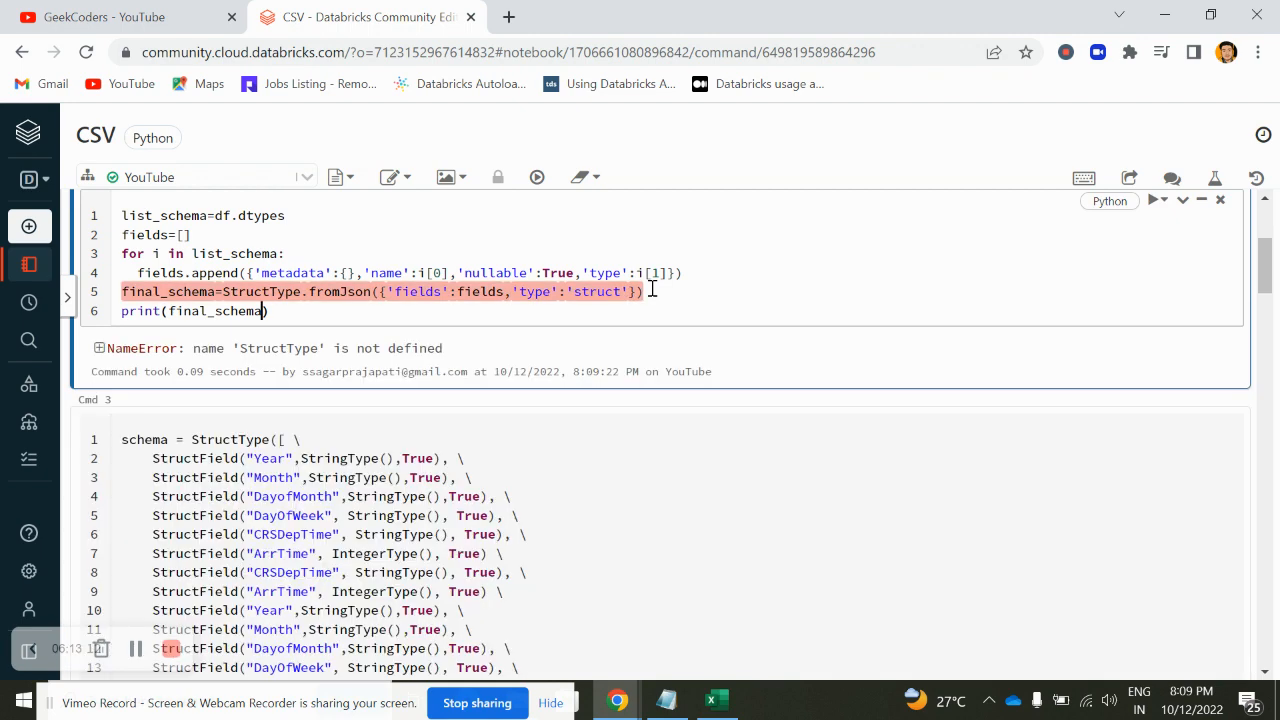
{"action": "mouse_move", "coordinate": [293, 353]}
{"action": "type", "text": "from"}
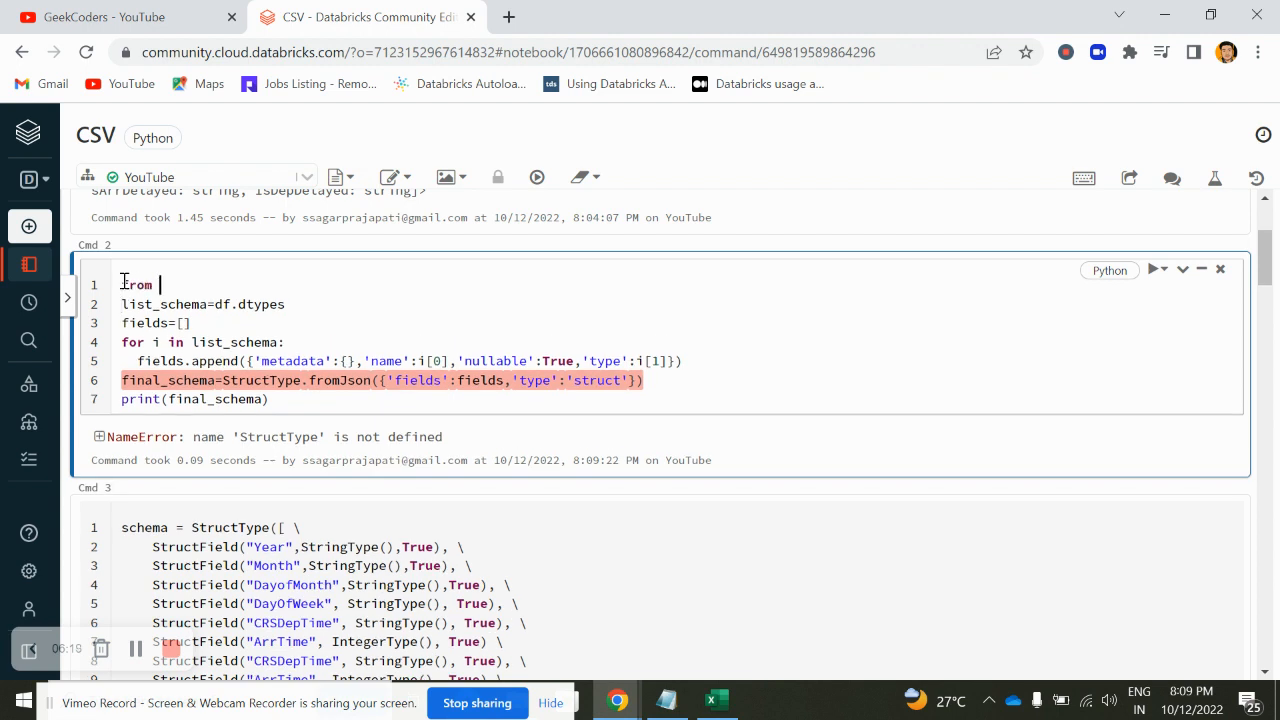
{"action": "type", "text": "pysaprj"}
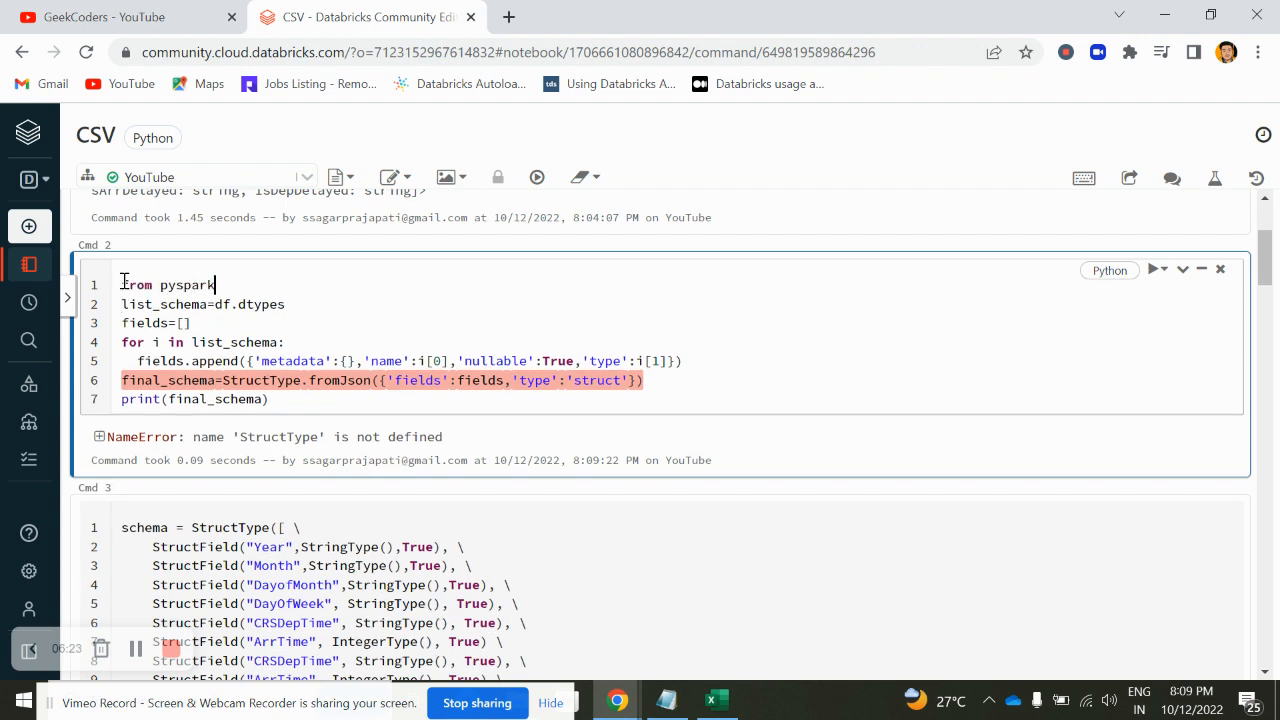
{"action": "type", "text": ".sql."}
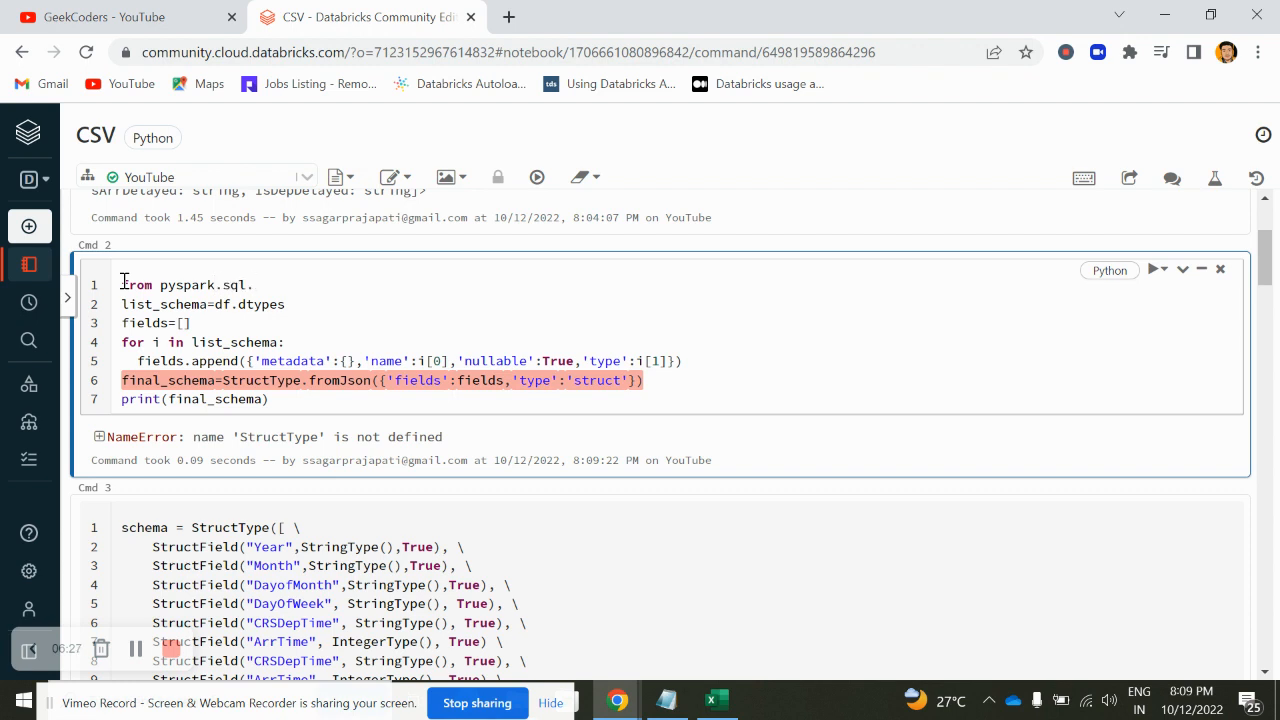
{"action": "type", "text": ".types im"}
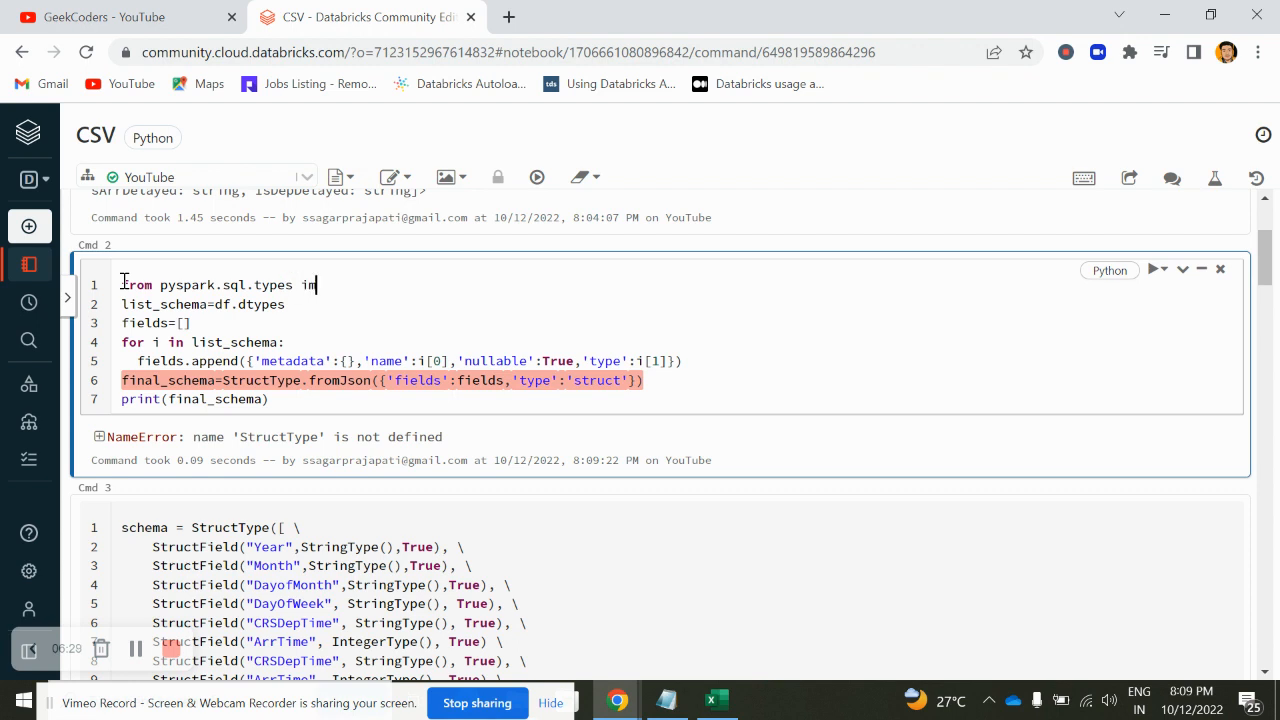
{"action": "type", "text": "port"}
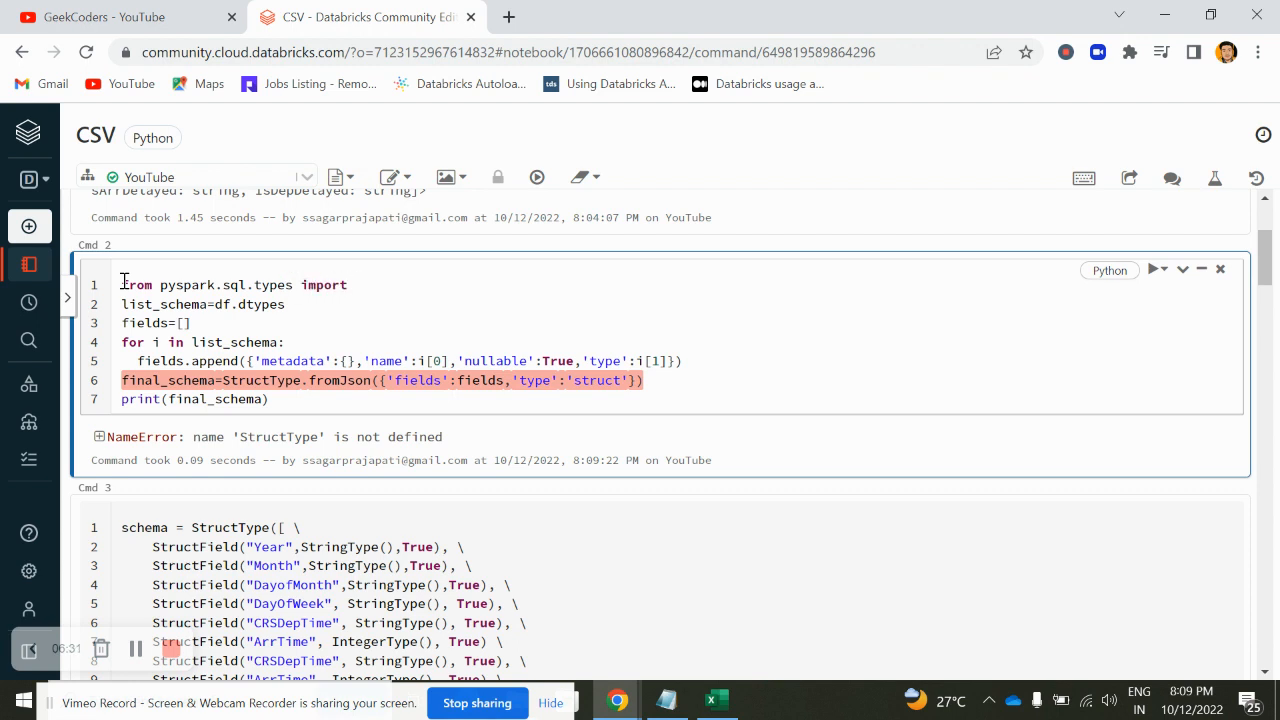
{"action": "type", "text": "*"}
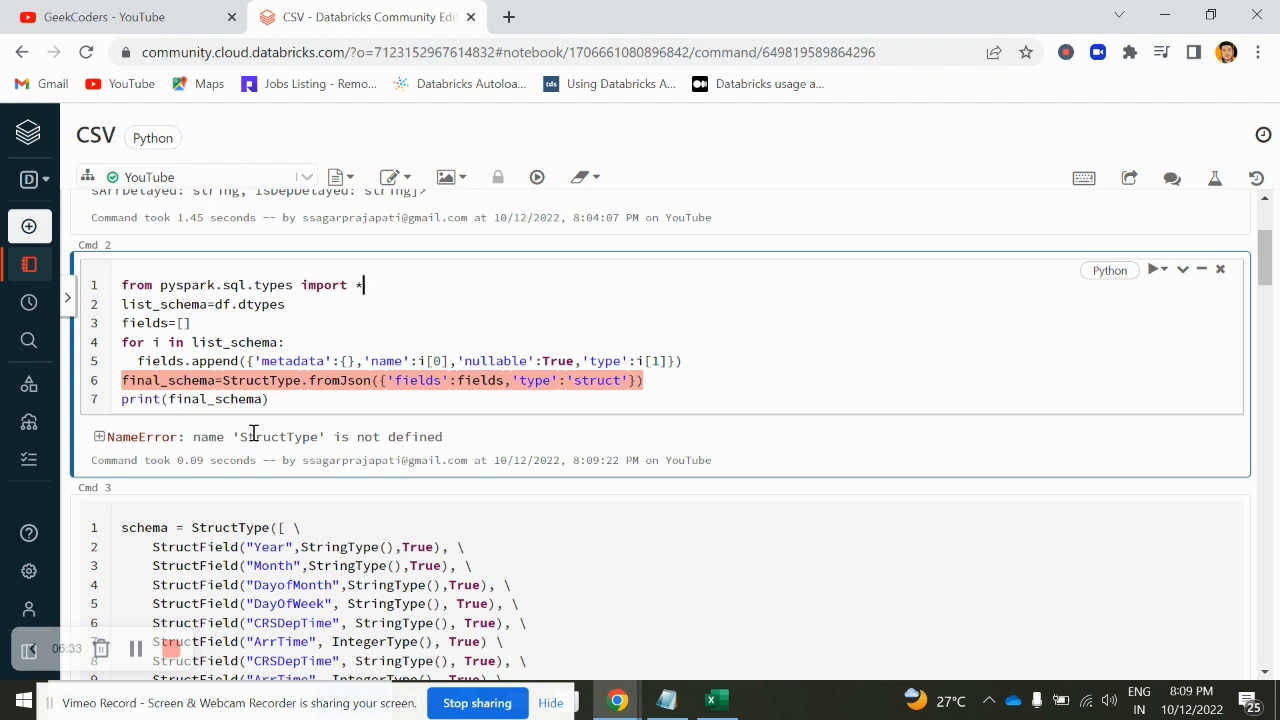
{"action": "double_click", "coordinate": [278, 437]}
{"action": "type", "text": "StructType"}
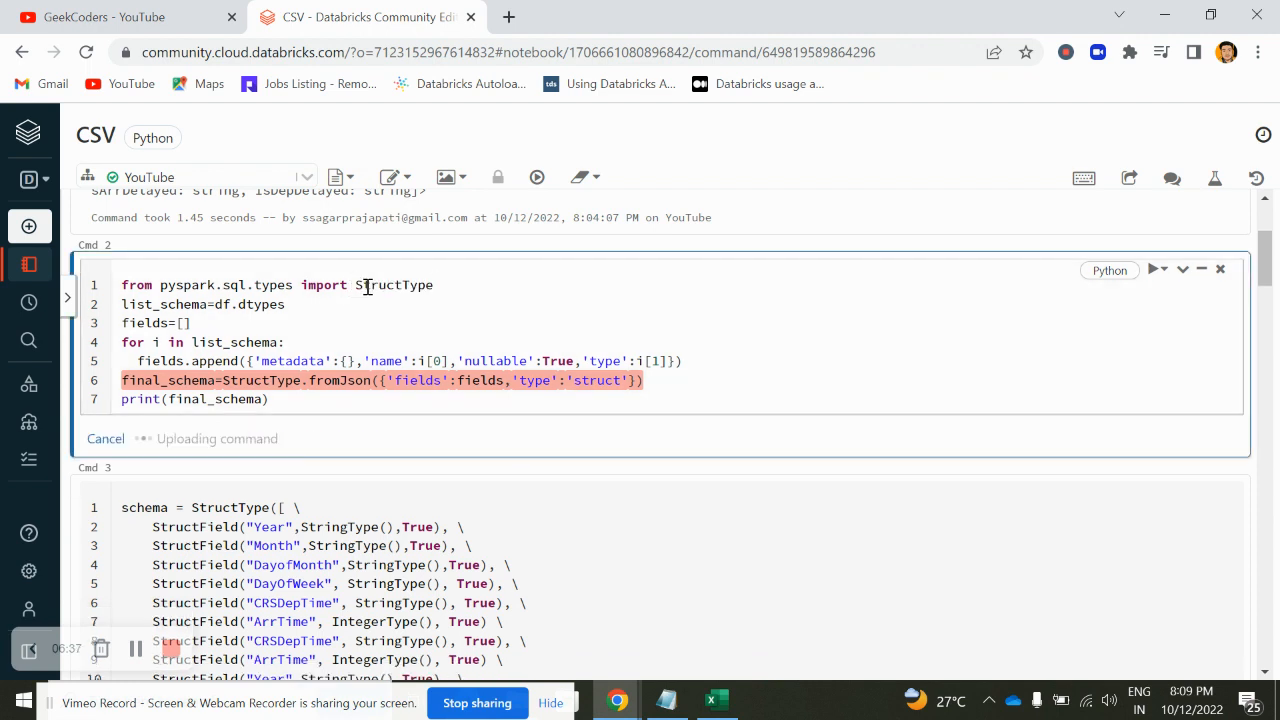
Start a loop over range(len(list_schema)) testing whether each type equals "int"
{"action": "left_click", "coordinate": [1152, 269]}
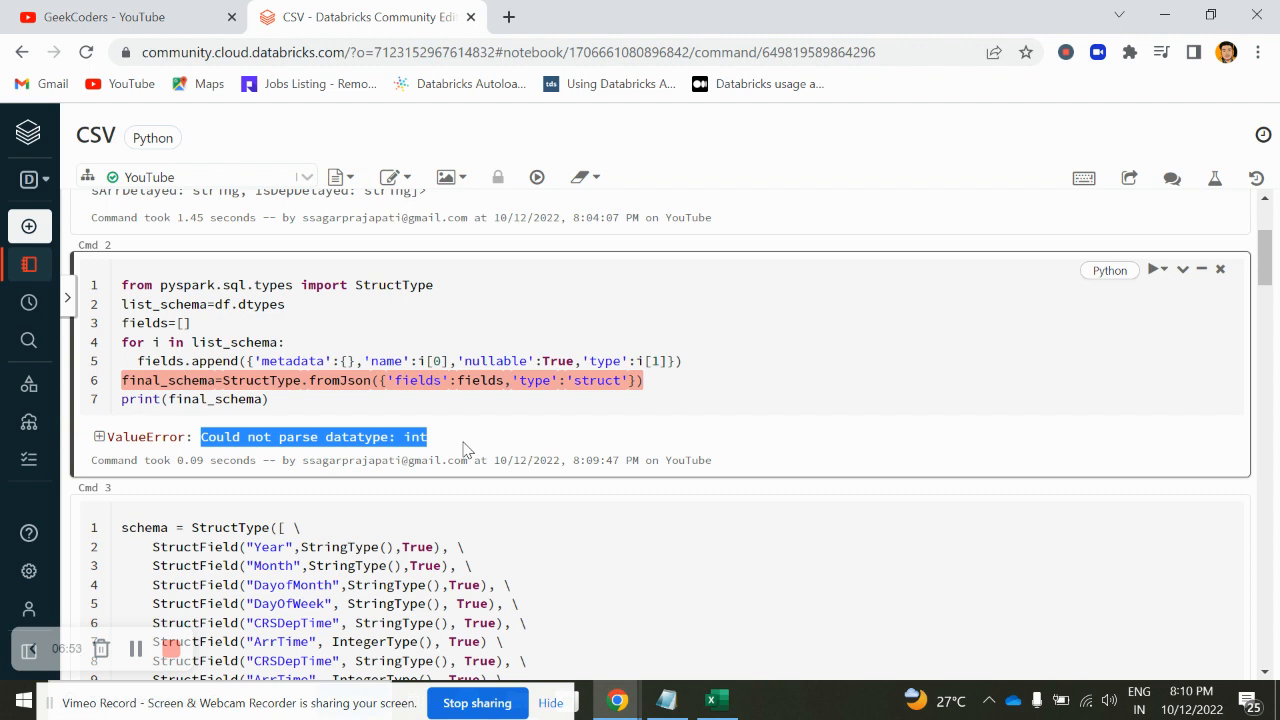
{"action": "mouse_move", "coordinate": [312, 332]}
{"action": "type", "text": "for"}
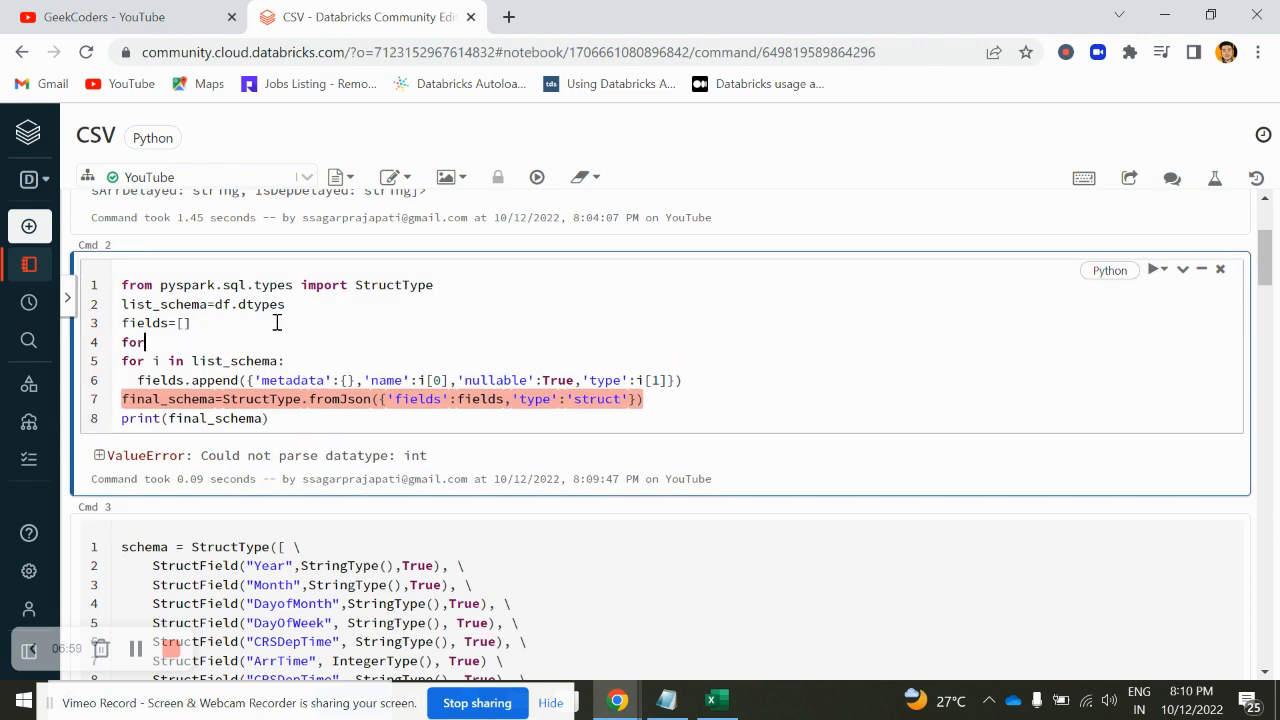
{"action": "type", "text": "i in"}
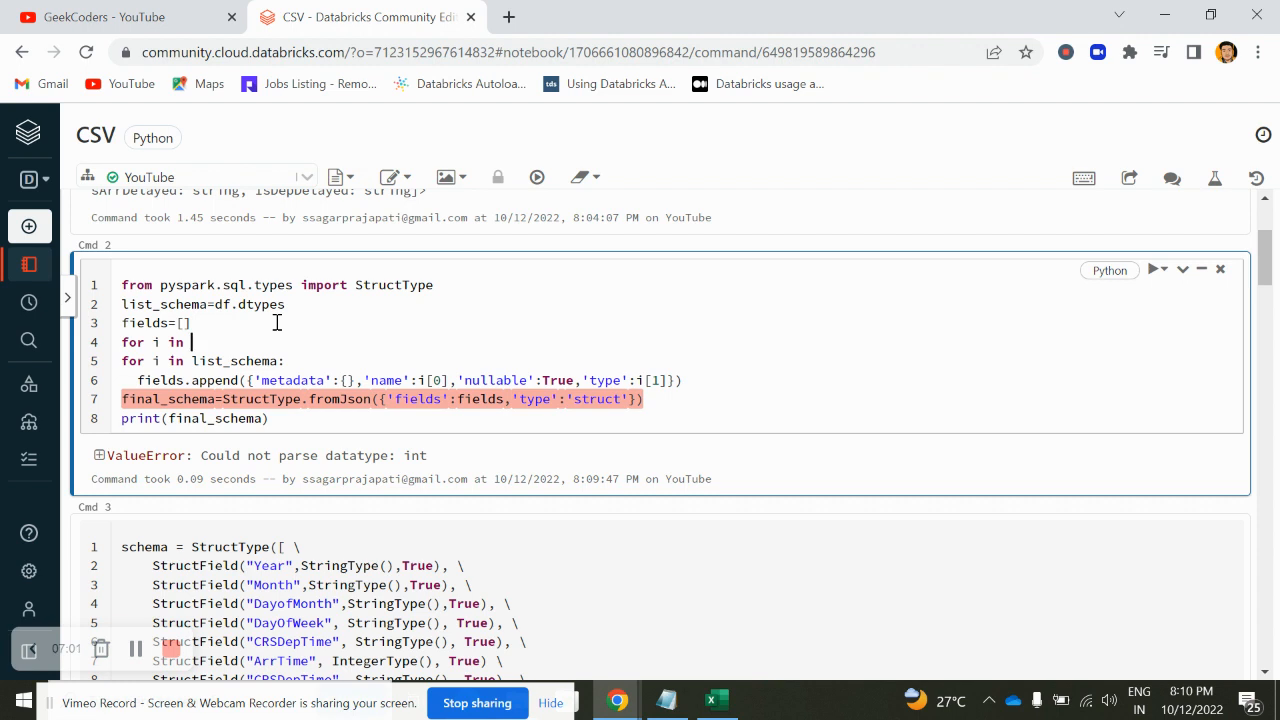
{"action": "type", "text": "len(list_schema)):"}
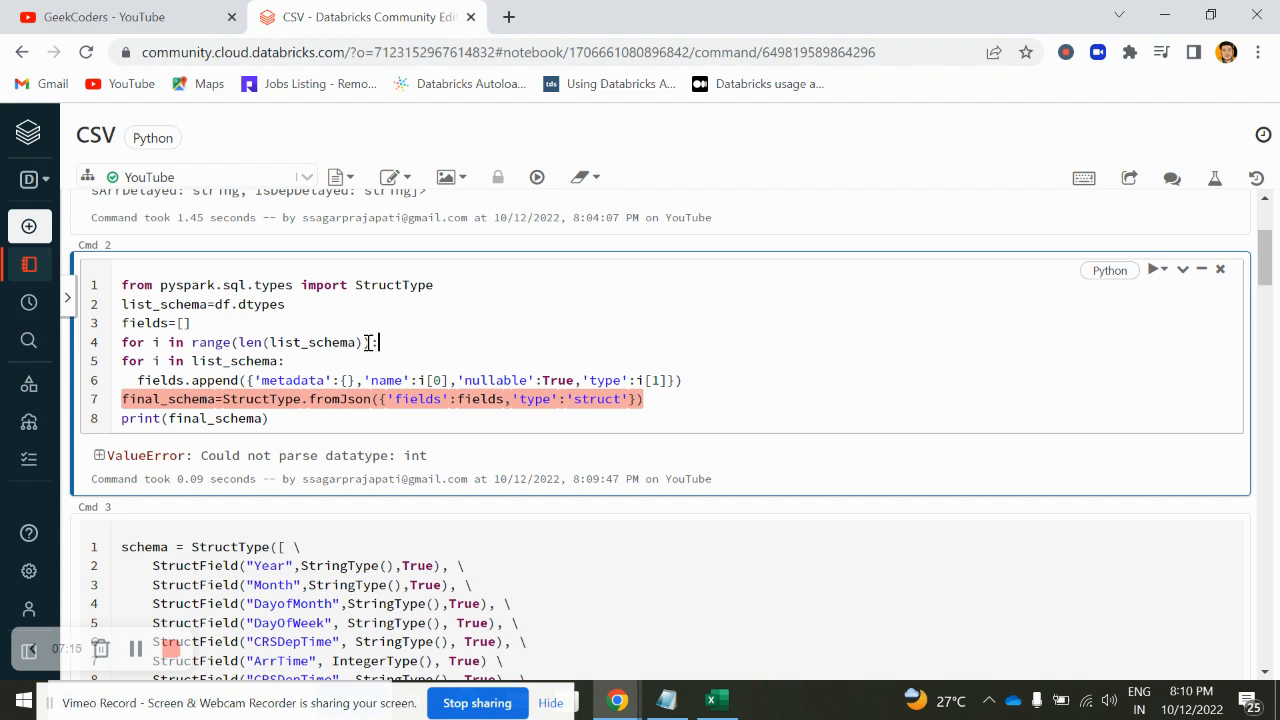
{"action": "key", "text": "Return"}
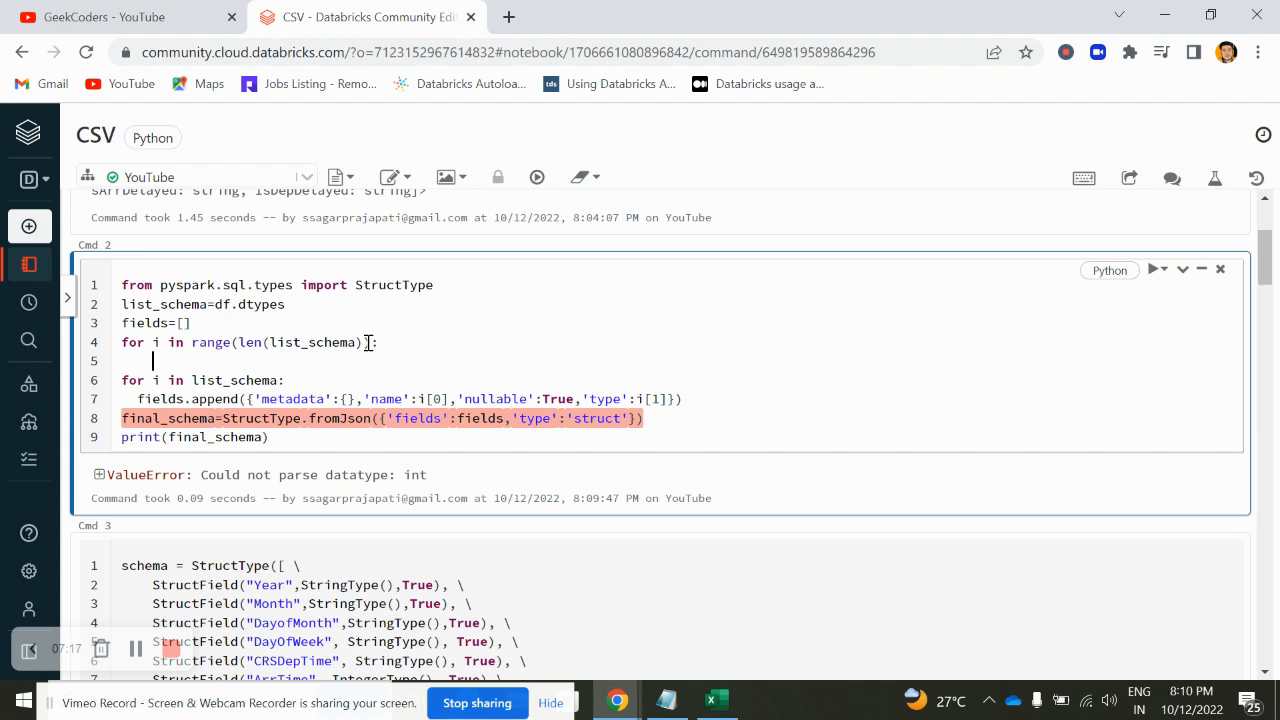
{"action": "type", "text": "if()"}
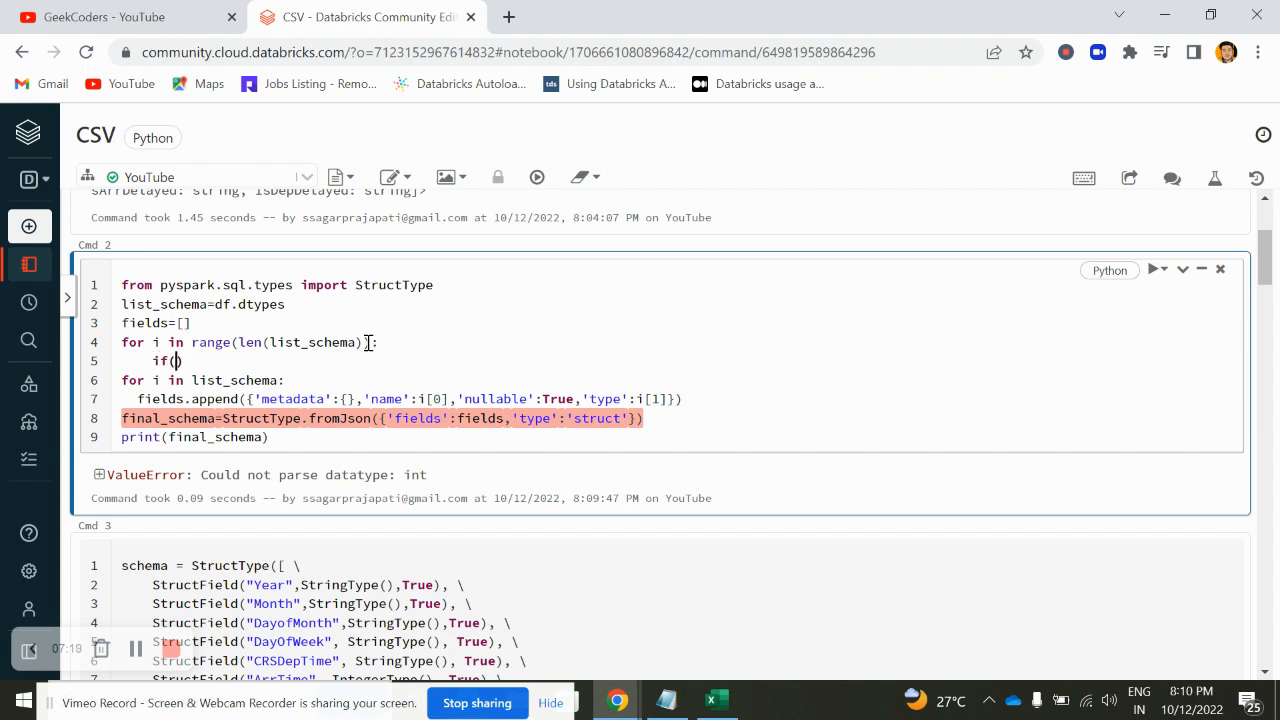
{"action": "double_click", "coordinate": [311, 342]}
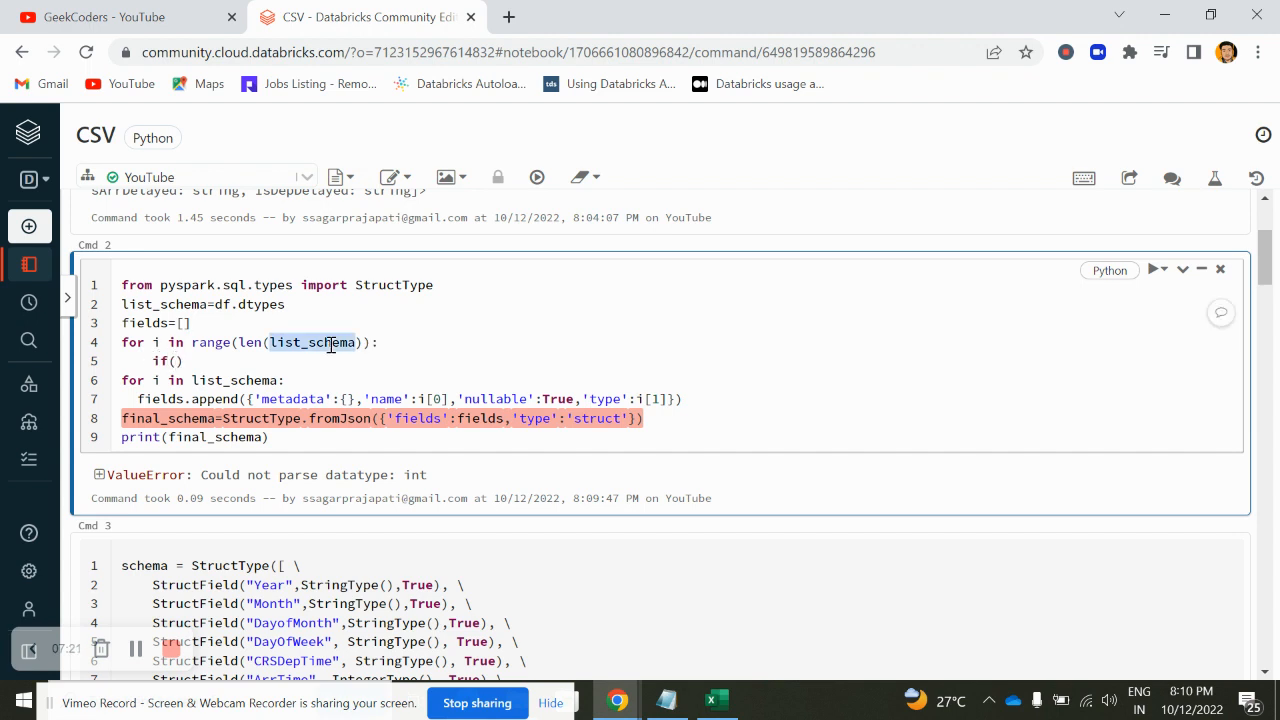
{"action": "type", "text": "list_schema[i][1"}
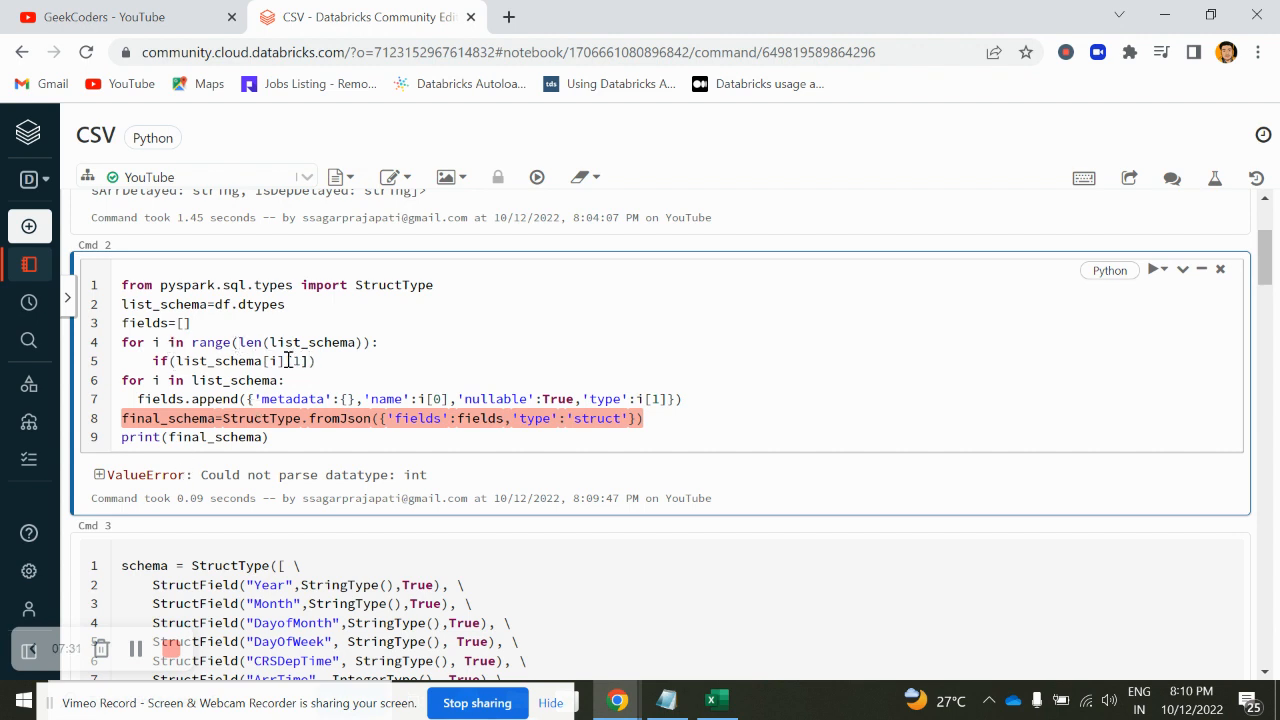
{"action": "type", "text": "==\"int\""}
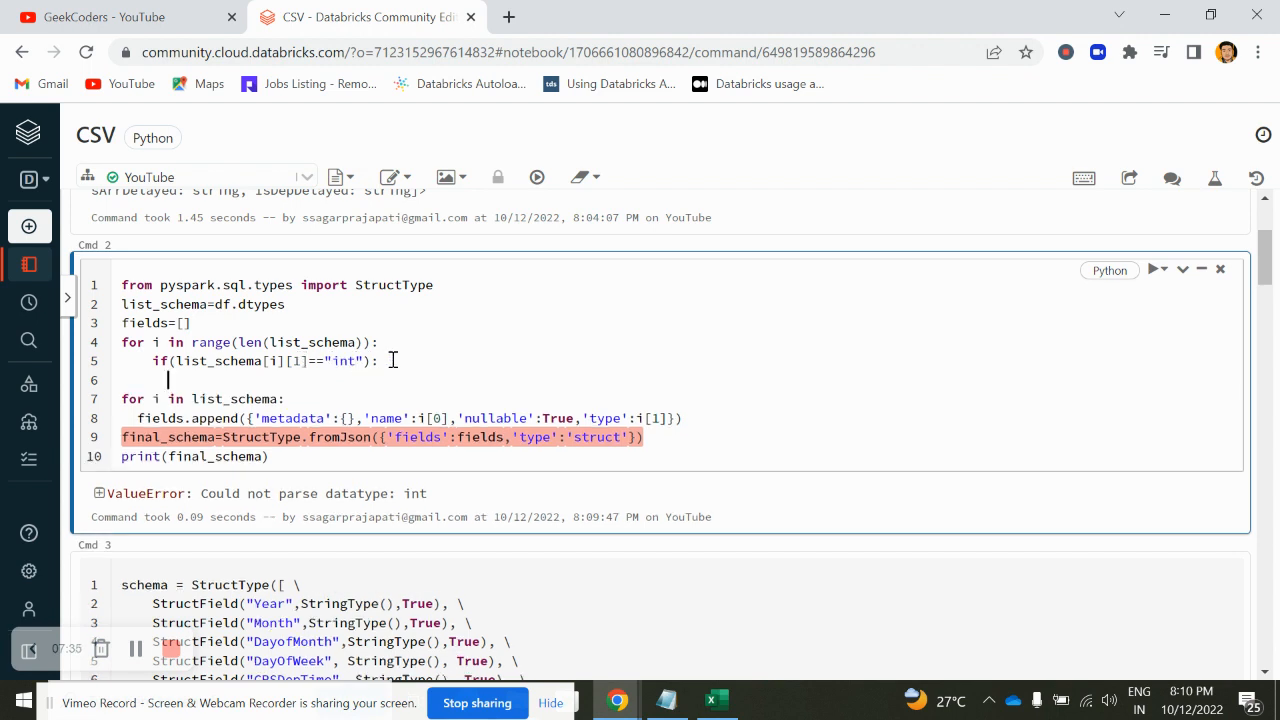
Replace matching entries with (name, "integer") and rerun the schema cell
{"action": "type", "text": "l"}
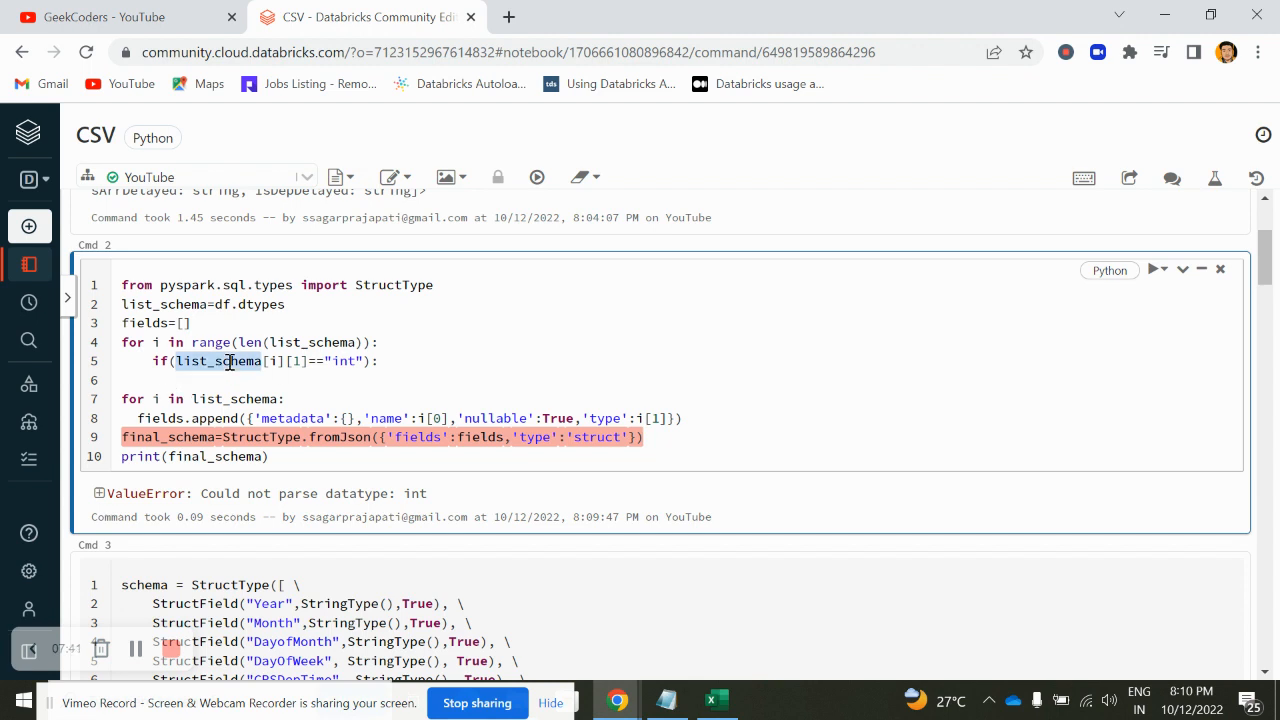
{"action": "type", "text": "list_schema"}
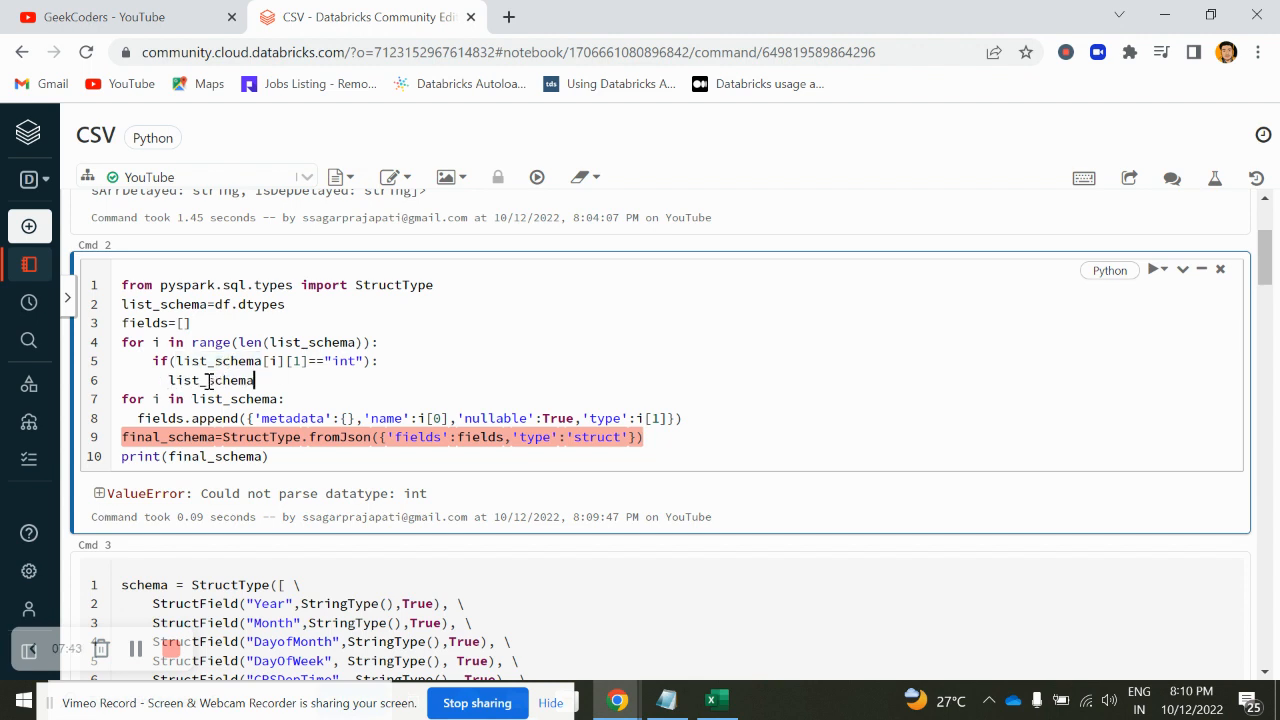
{"action": "type", "text": "[]"}
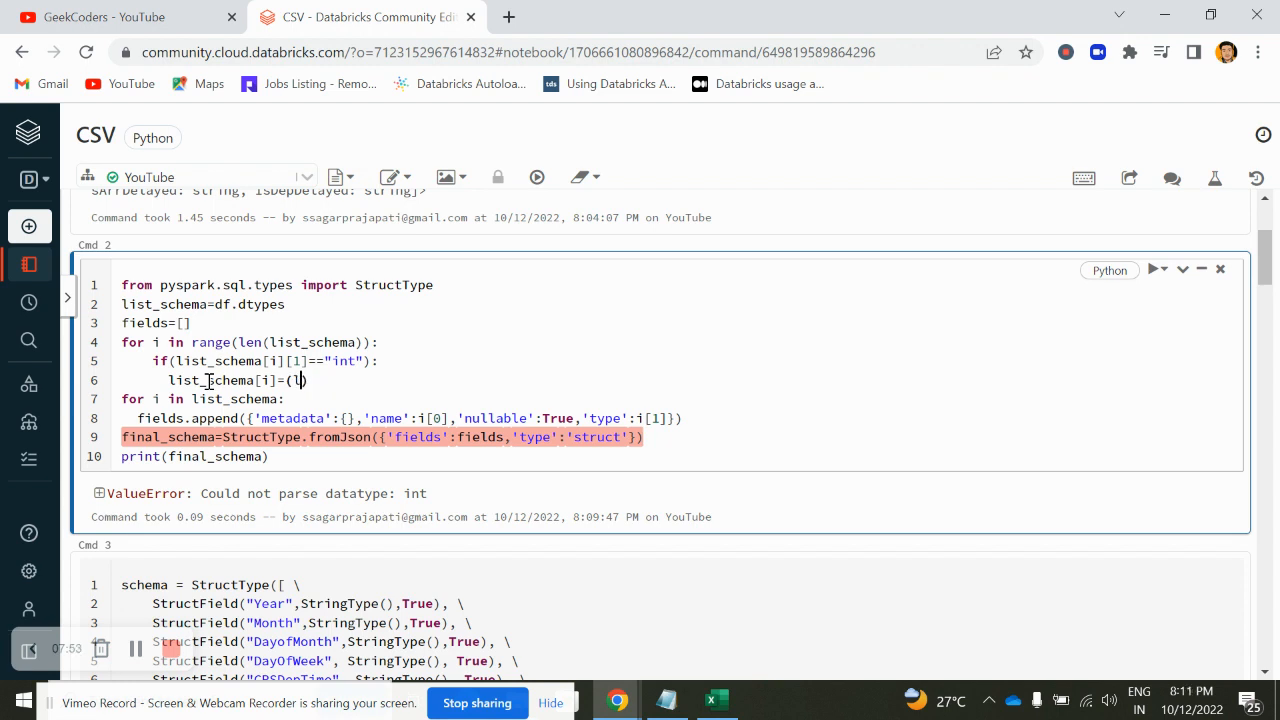
{"action": "type", "text": "ist_schema[i][0"}
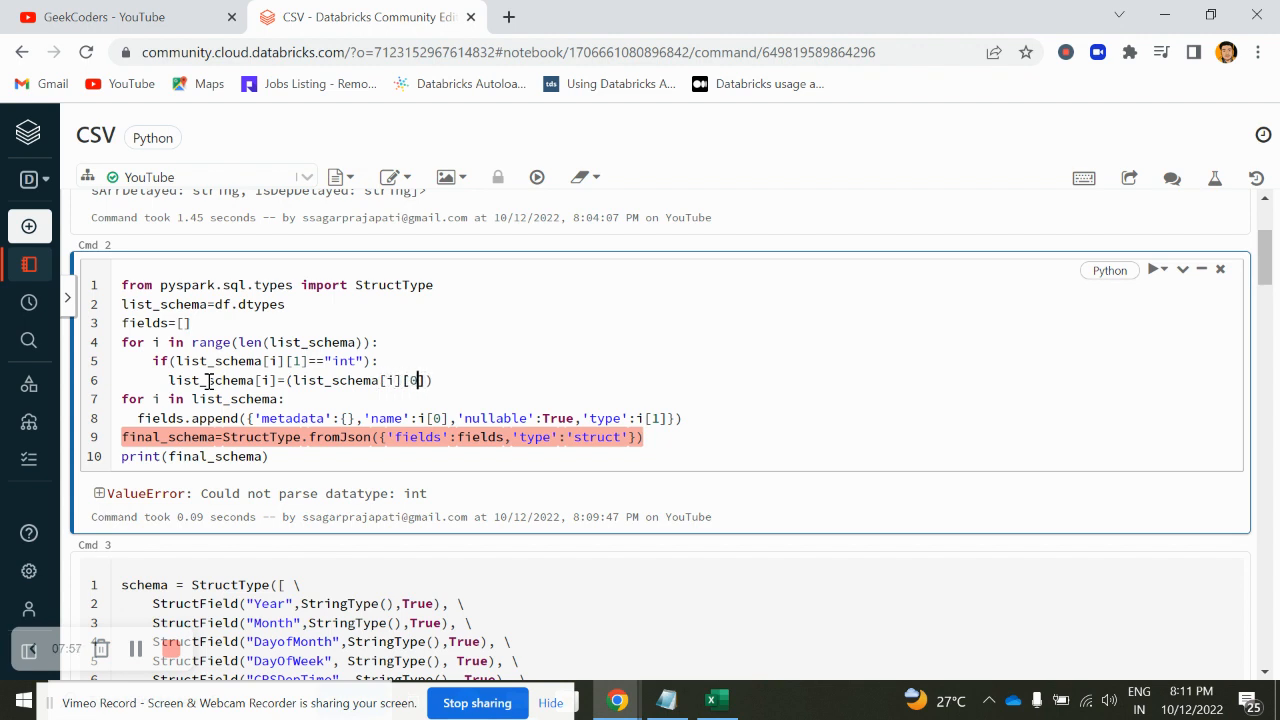
{"action": "type", "text": ",\"in\""}
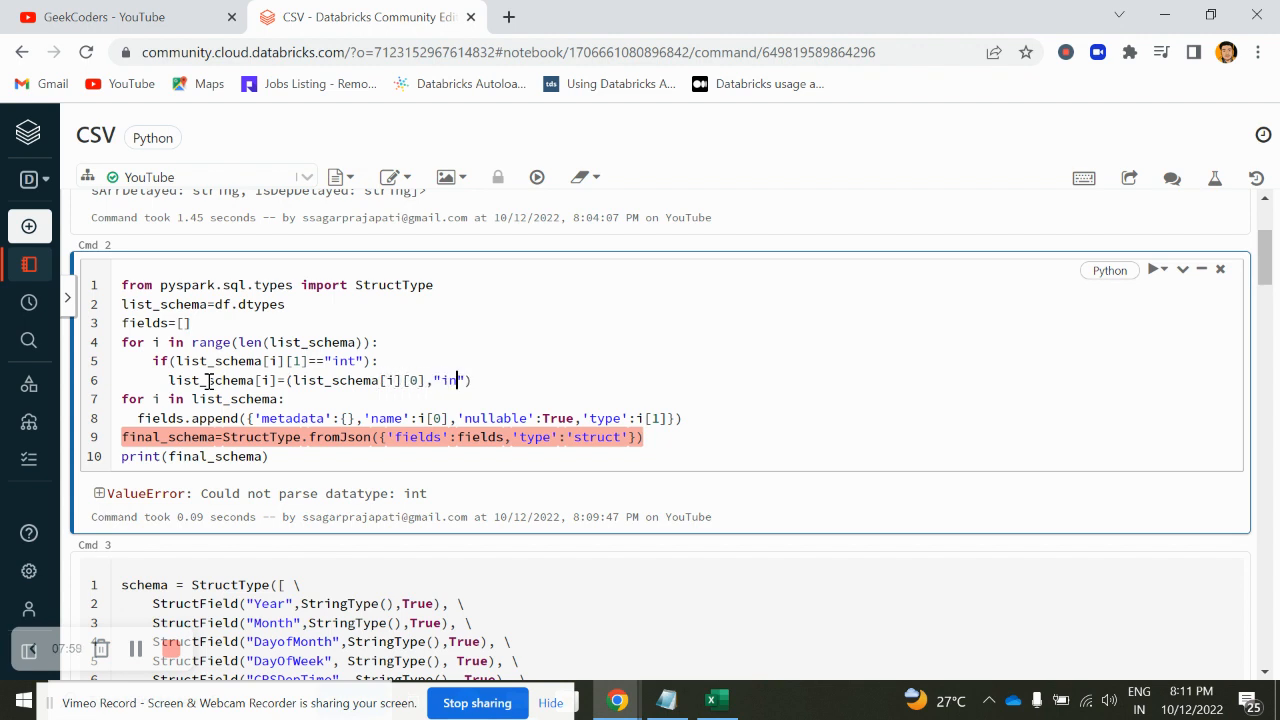
{"action": "type", "text": "teger"}
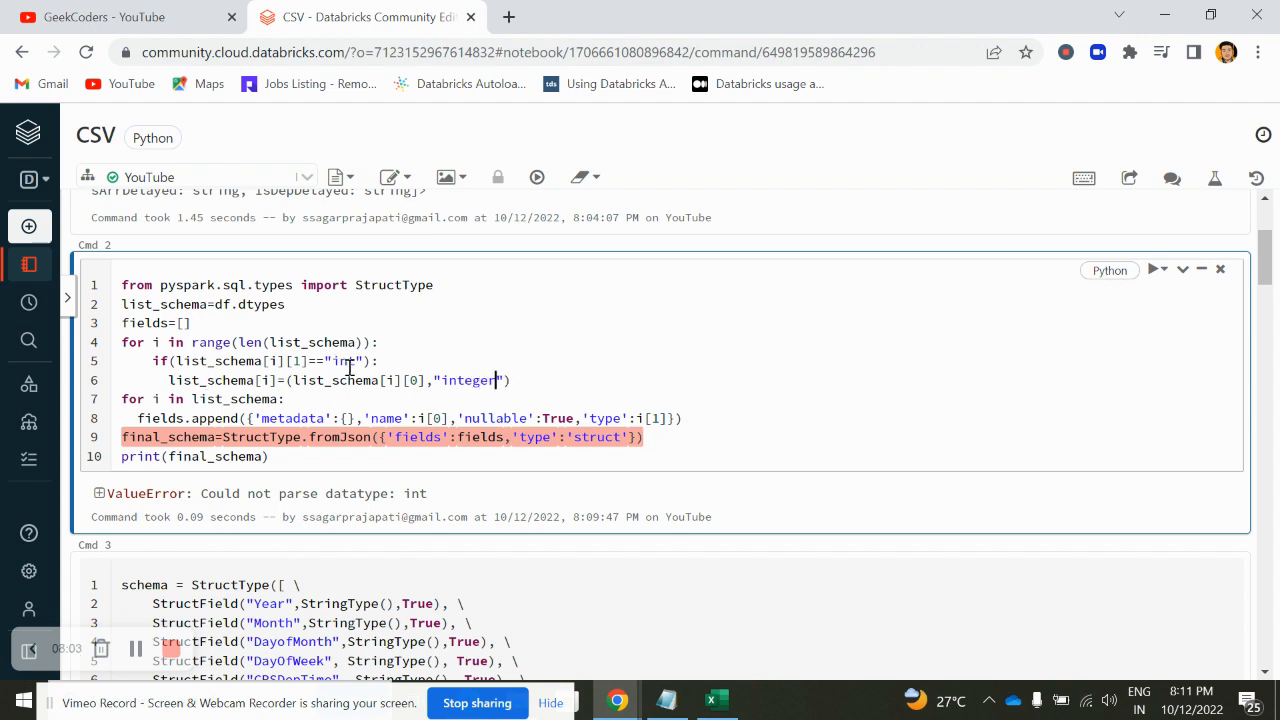
{"action": "double_click", "coordinate": [343, 361]}
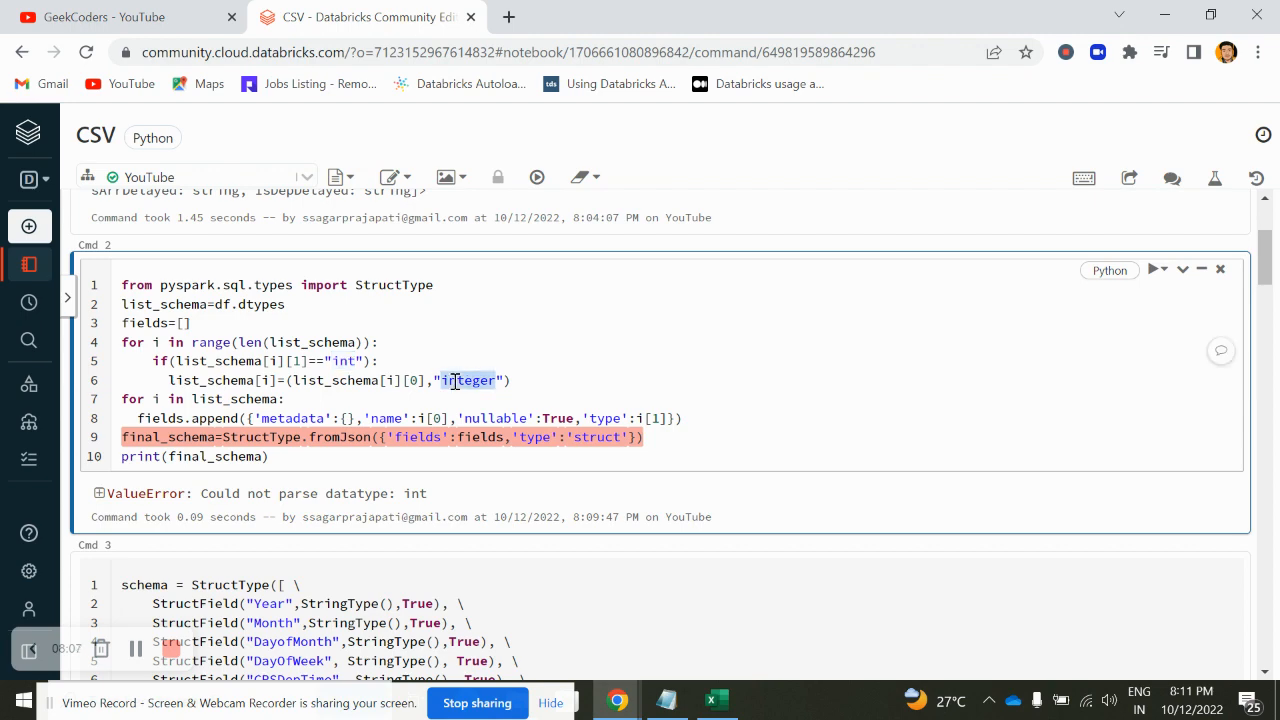
{"action": "left_click", "coordinate": [1152, 269]}
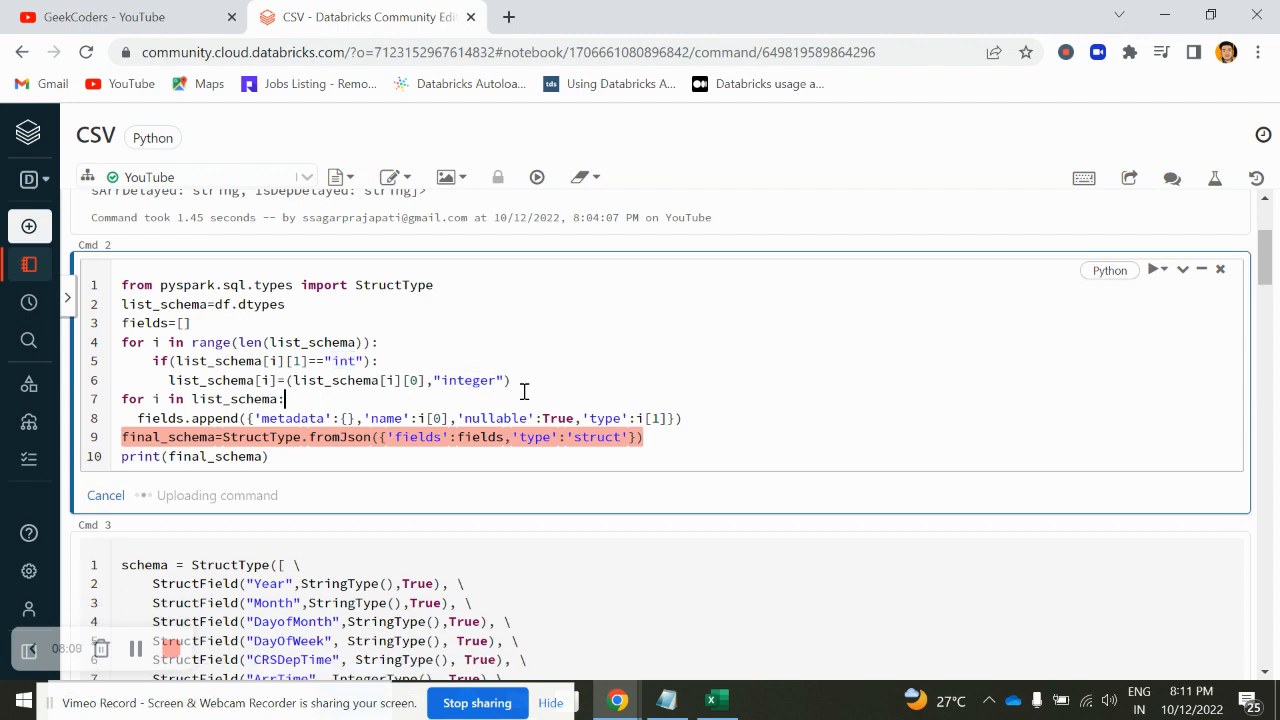
Rerun the schema cell, inspect IntegerType columns in the StructType output, and scroll up to Cmd 1
{"action": "left_click", "coordinate": [1152, 269]}
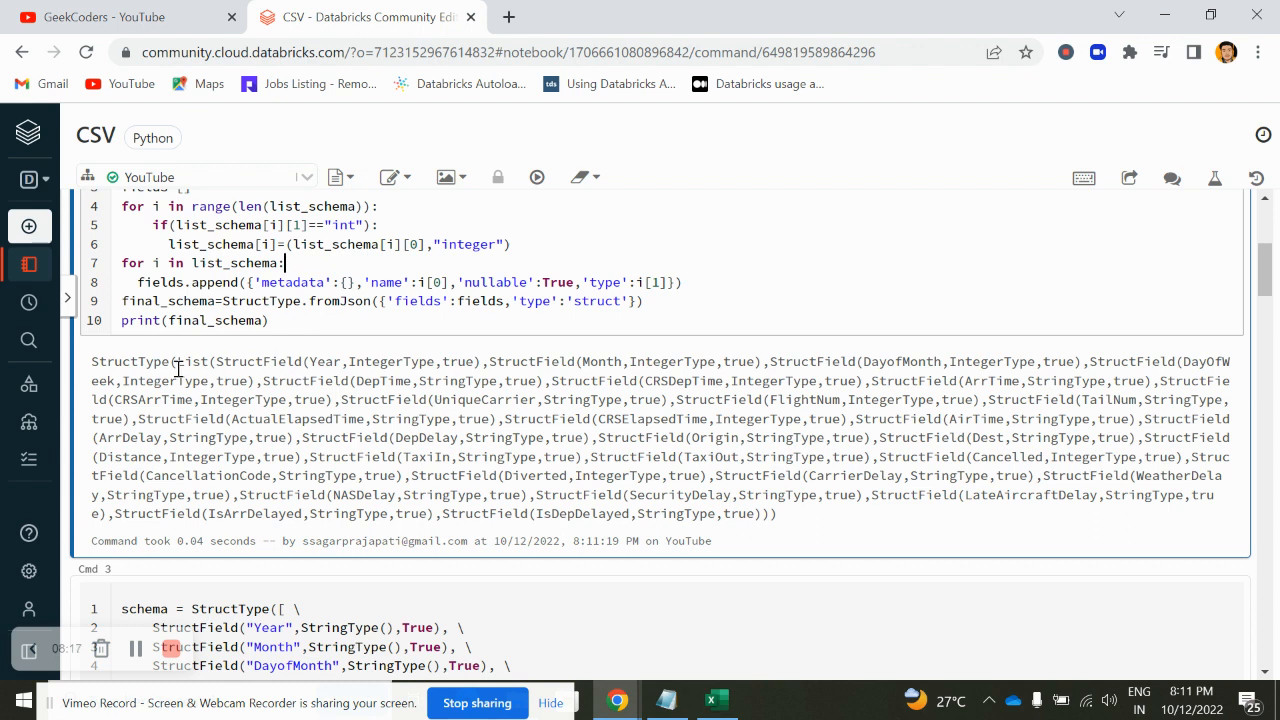
{"action": "double_click", "coordinate": [125, 361]}
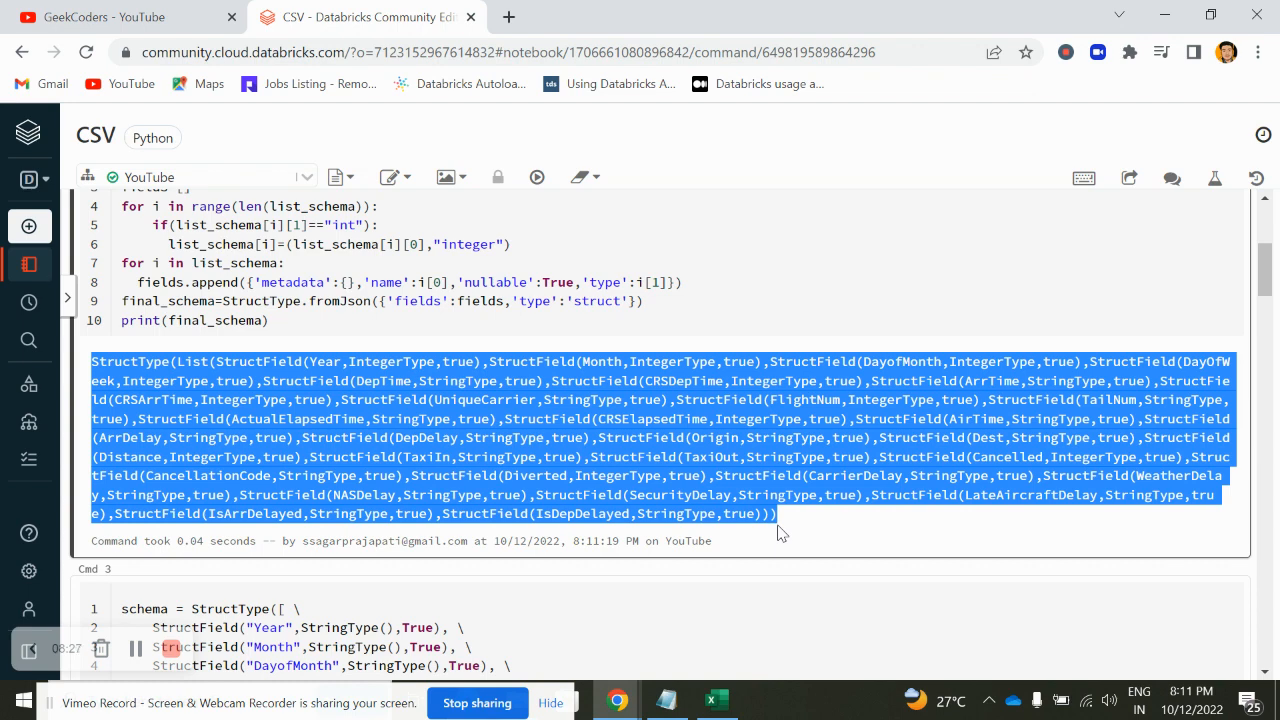
{"action": "scroll", "scroll_direction": "up", "scroll_amount": 3}
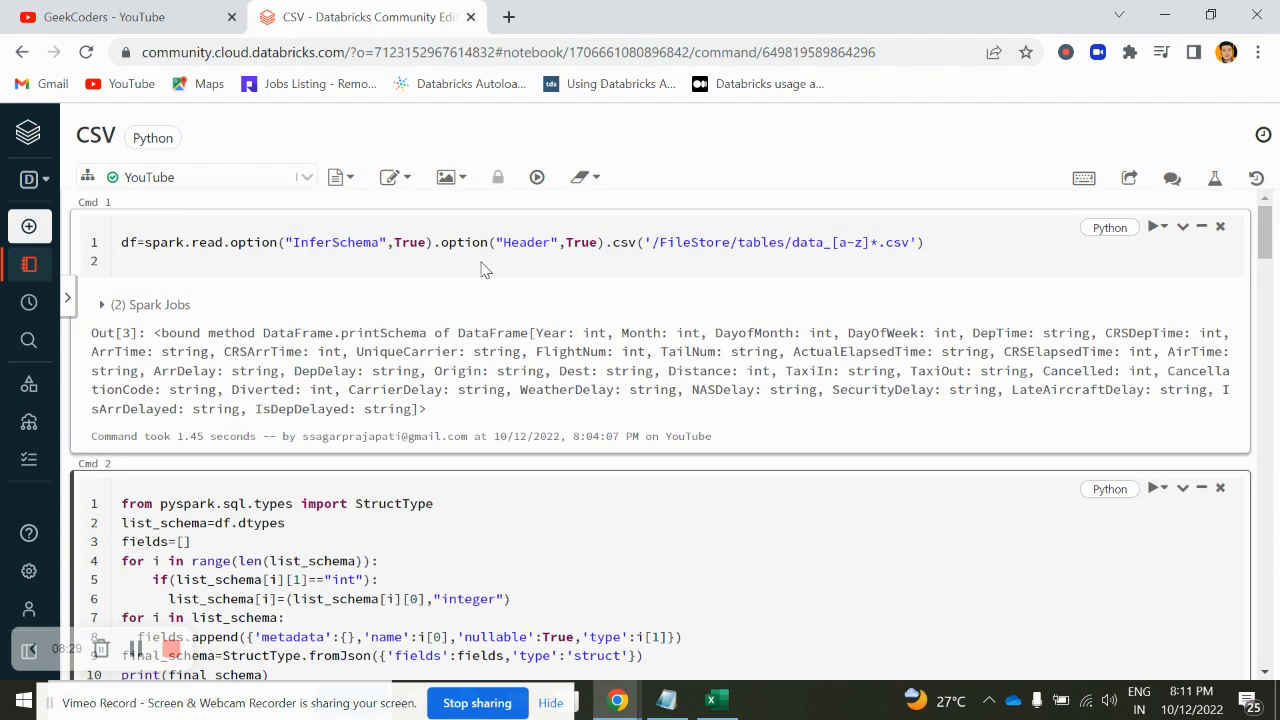
Read the CSV with option "schema" set to final_schema, display(df), and fix the NameError
{"action": "left_click", "coordinate": [613, 242]}
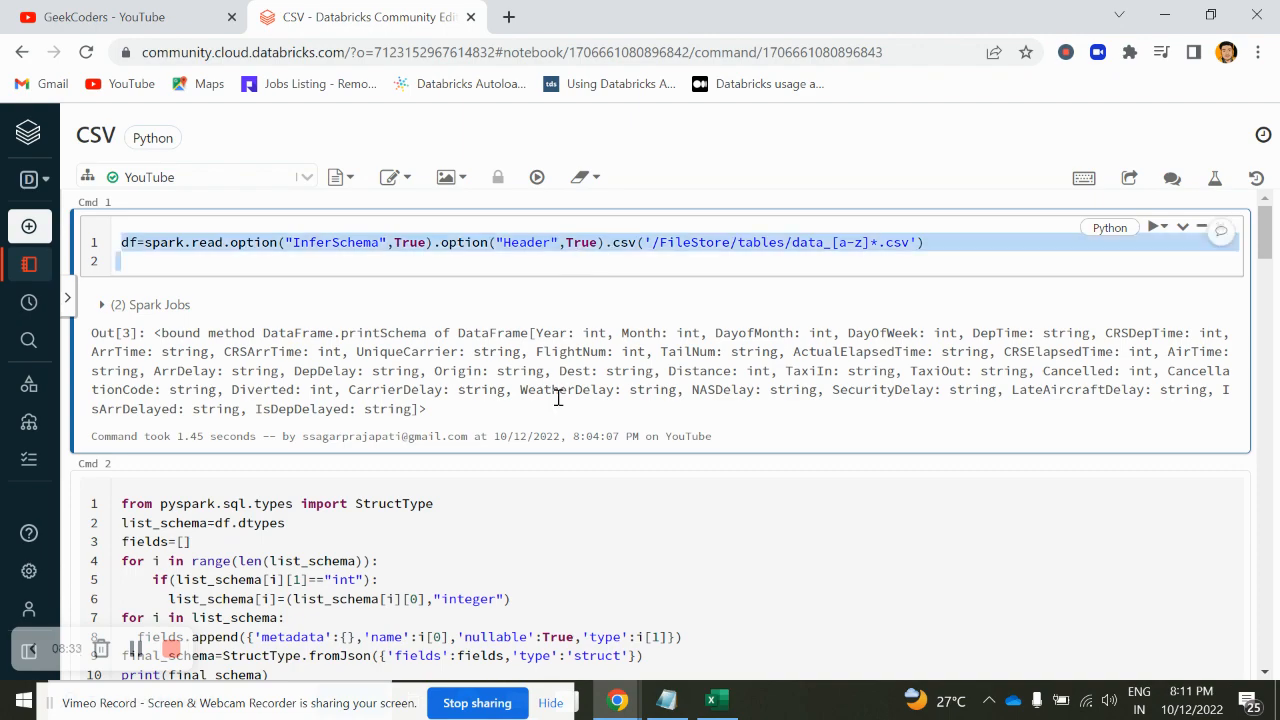
{"action": "scroll", "scroll_direction": "down", "scroll_amount": 3}
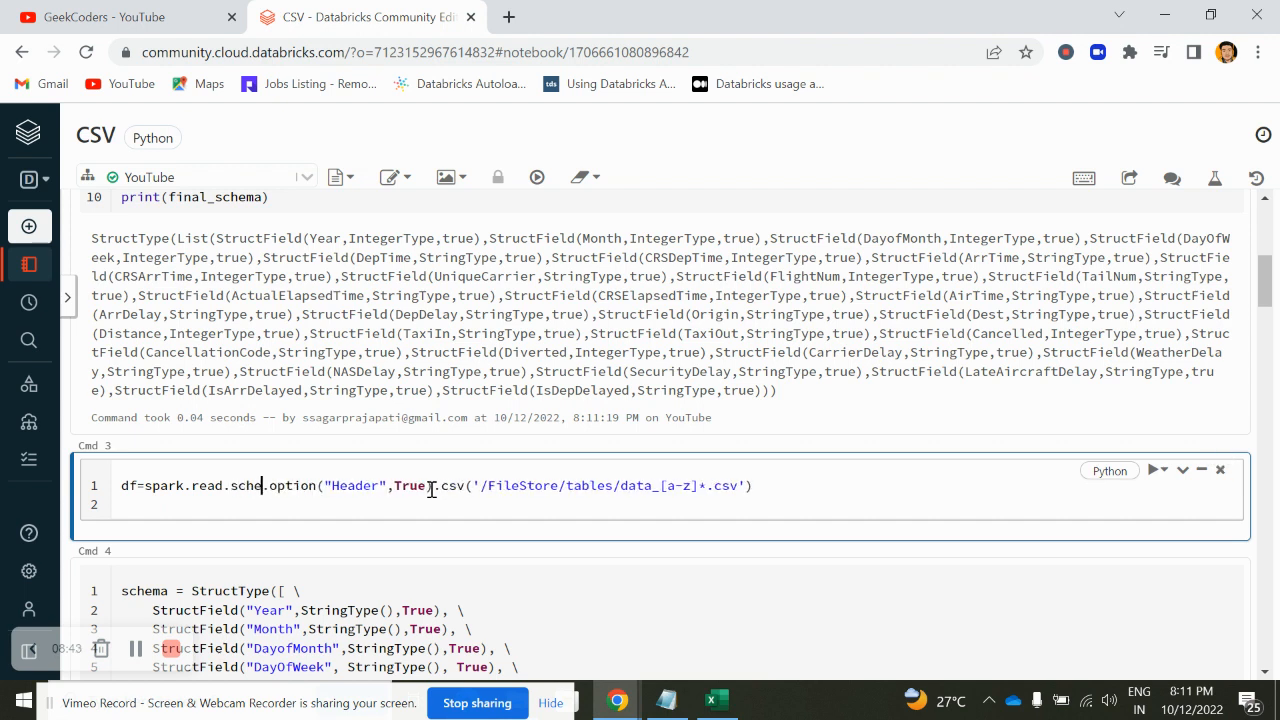
{"action": "type", "text": "ma("}
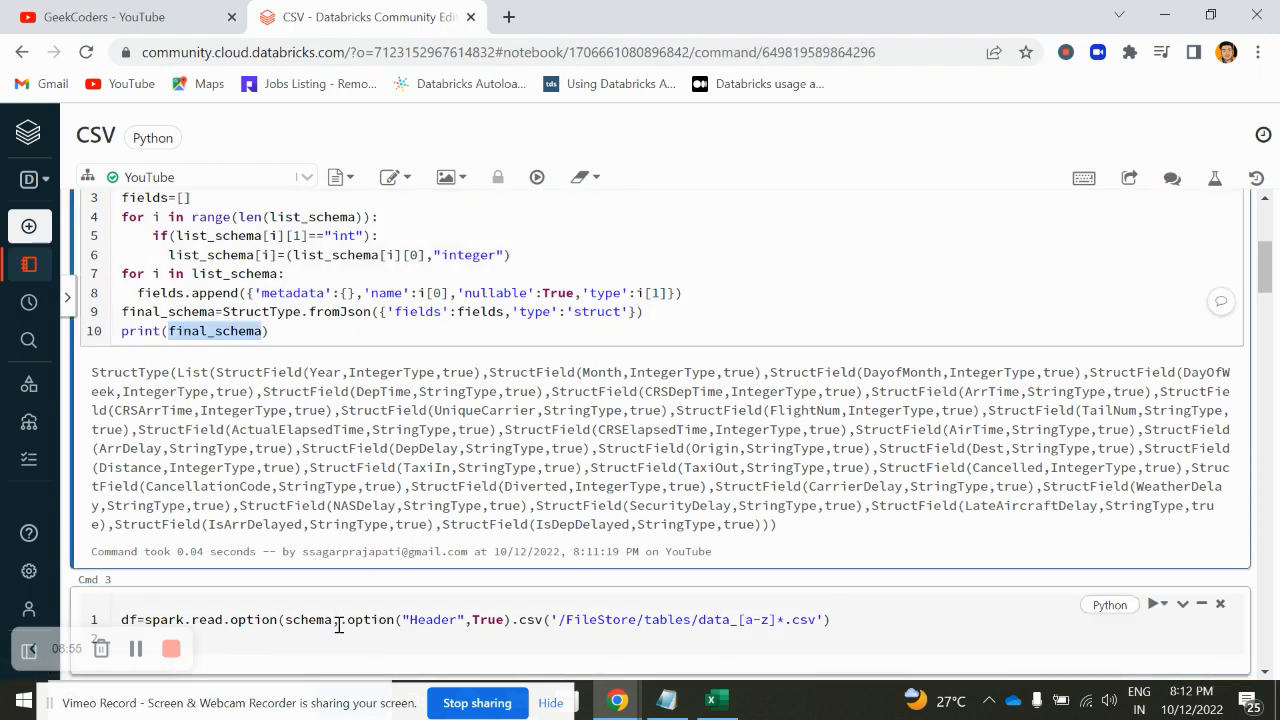
{"action": "type", "text": "final_schema"}
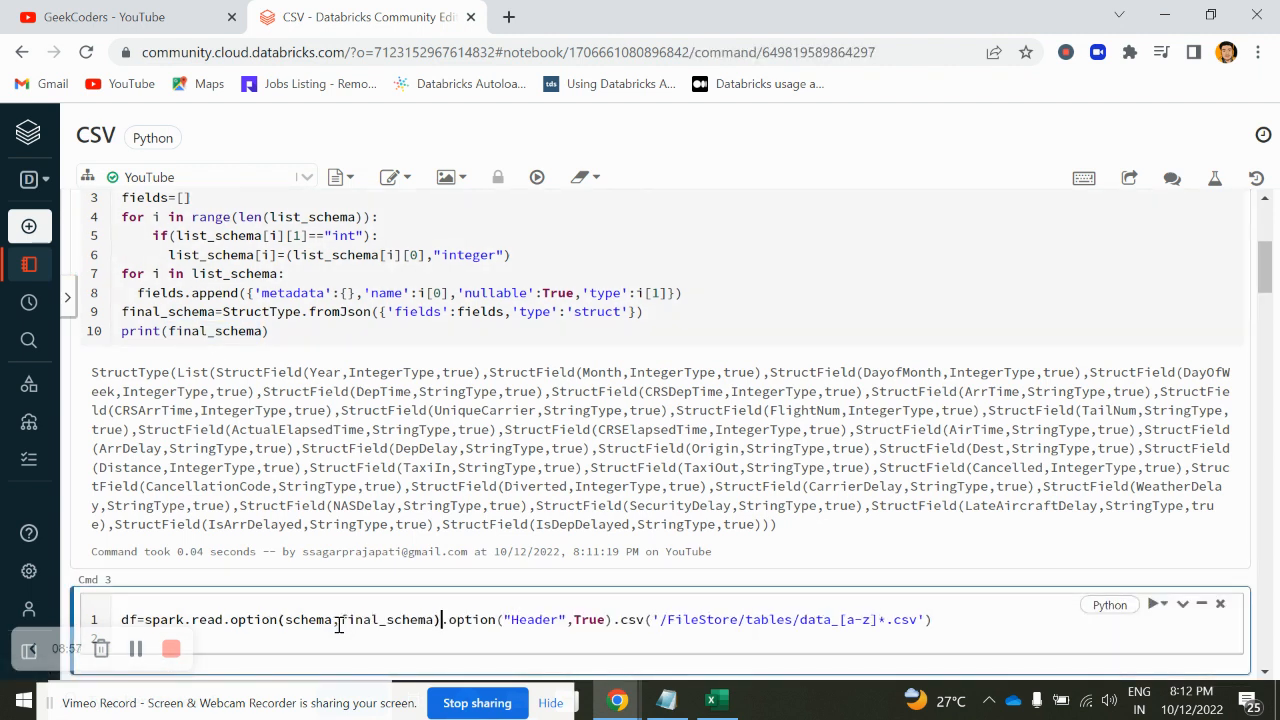
{"action": "scroll", "scroll_direction": "down", "scroll_amount": 3}
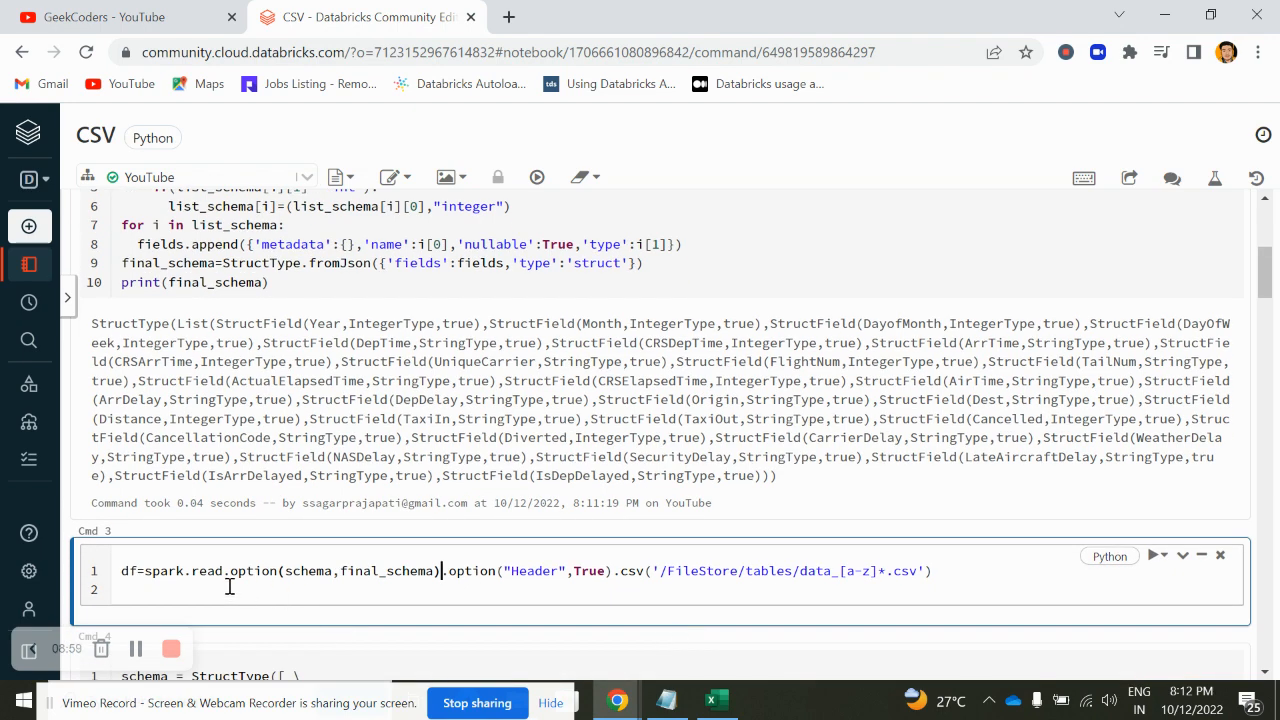
{"action": "type", "text": "display"}
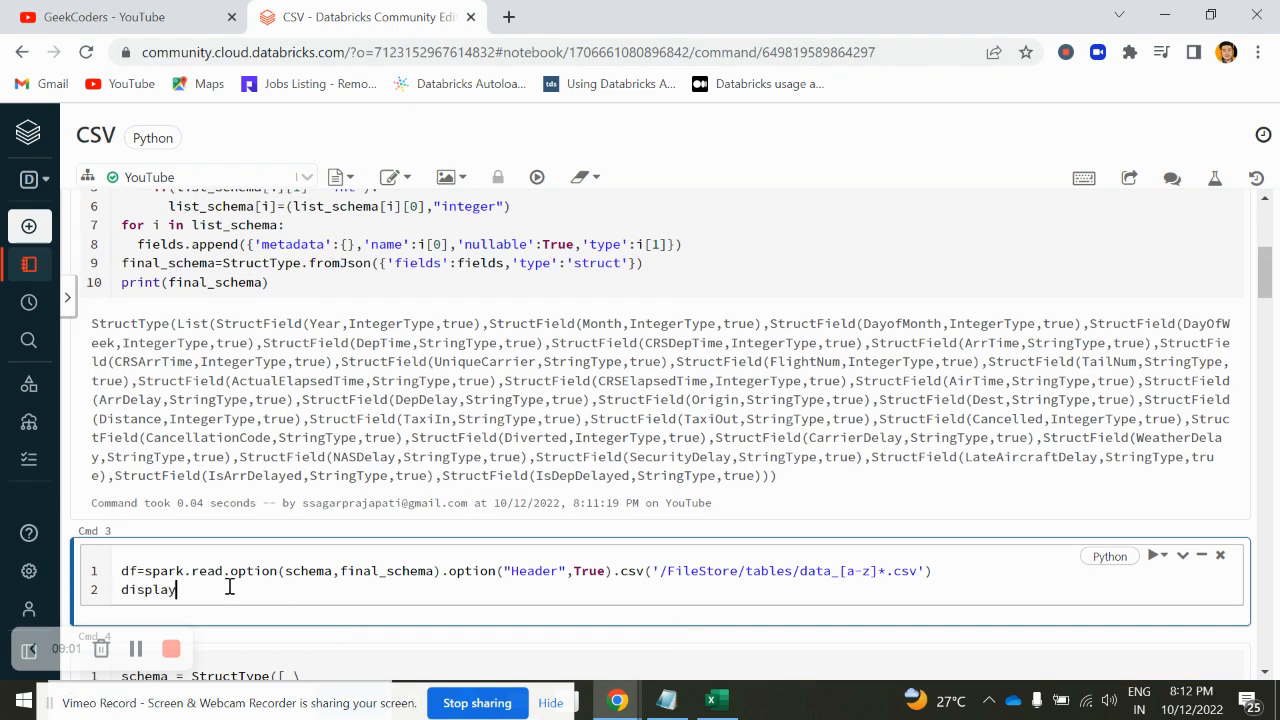
{"action": "left_click", "coordinate": [1152, 484]}
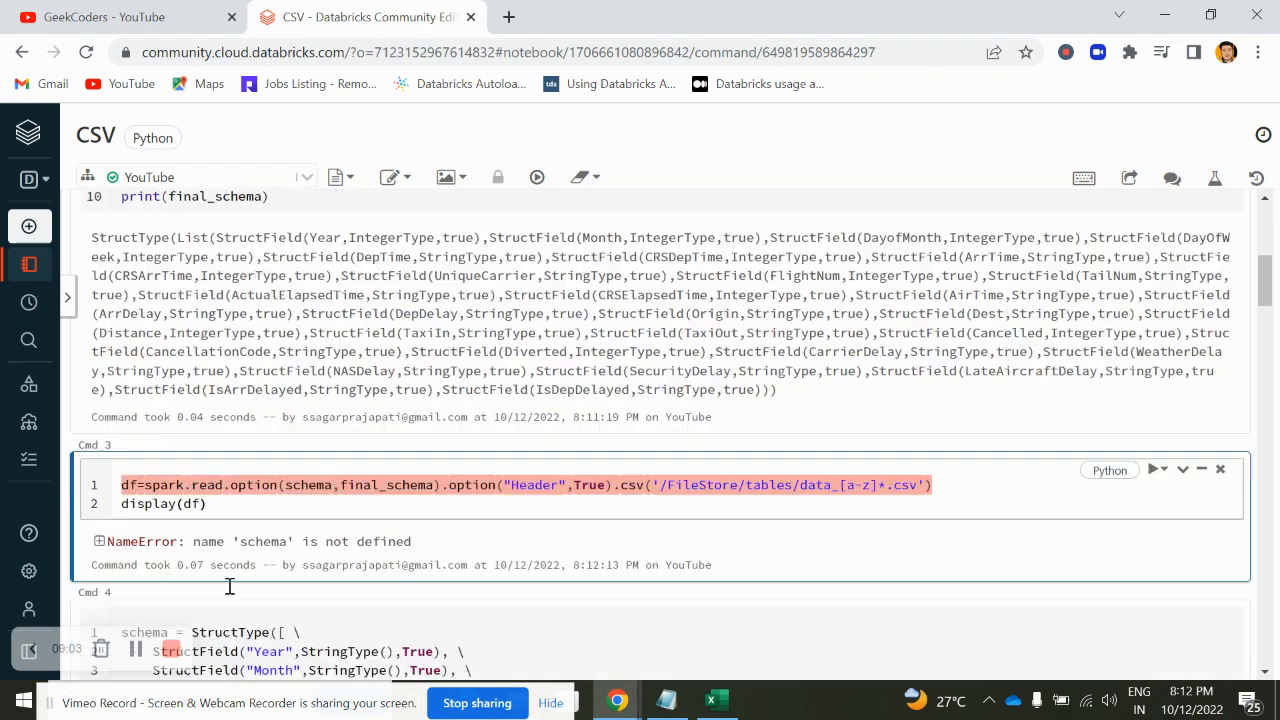
{"action": "scroll", "scroll_direction": "down", "scroll_amount": 3}
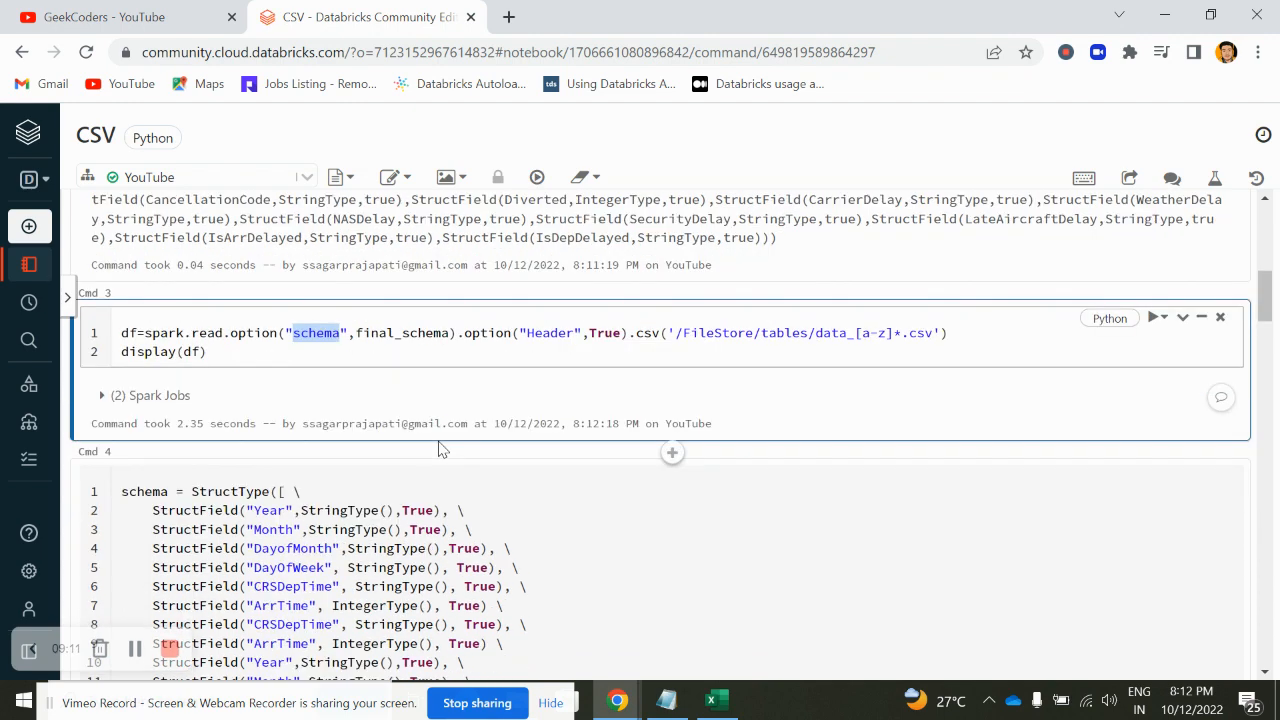
Add an empty cell above the CSV read command
{"action": "left_click", "coordinate": [1137, 317]}
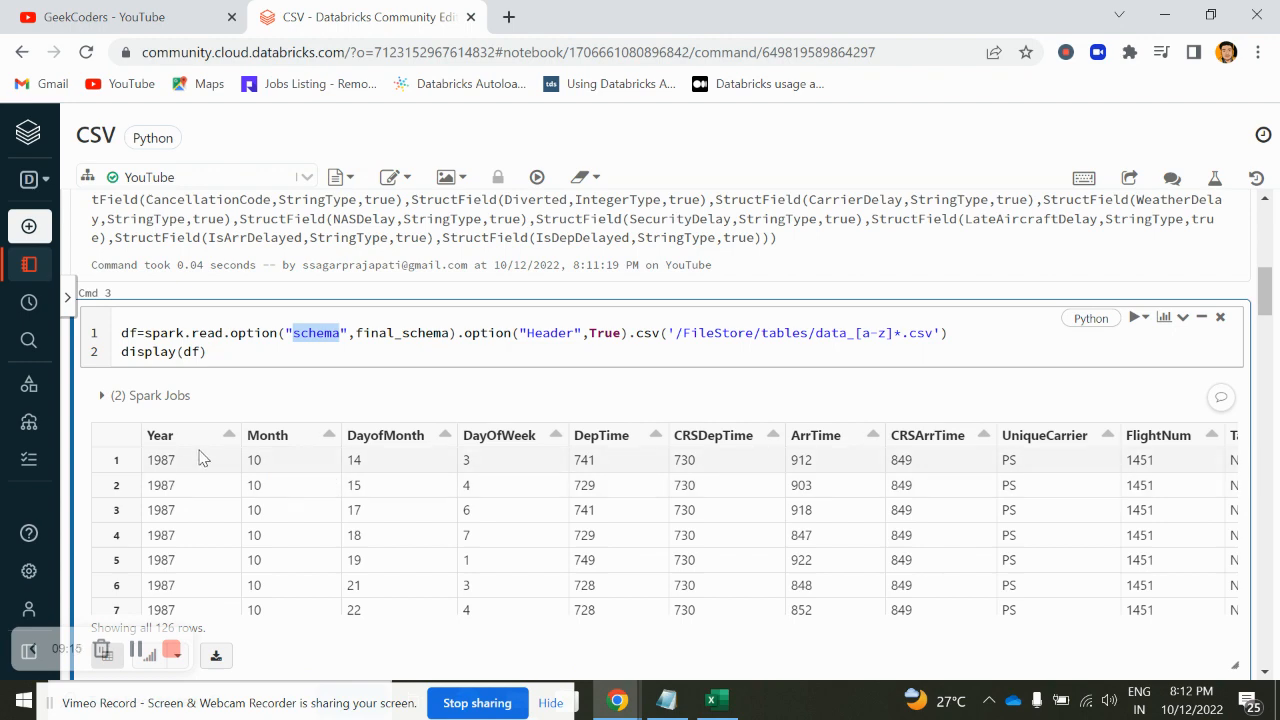
{"action": "scroll", "scroll_direction": "right", "scroll_amount": 3}
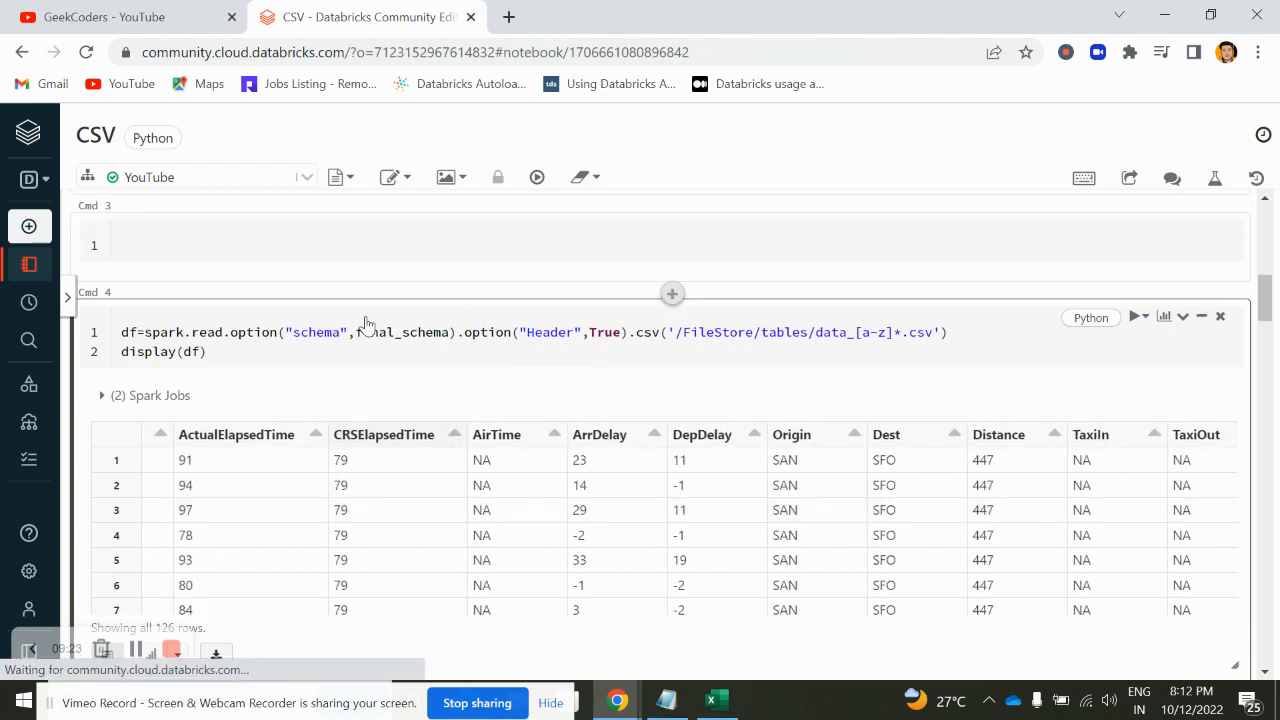
Run df.printSchema() in the new cell to list the flight columns as strings
{"action": "type", "text": "df."}
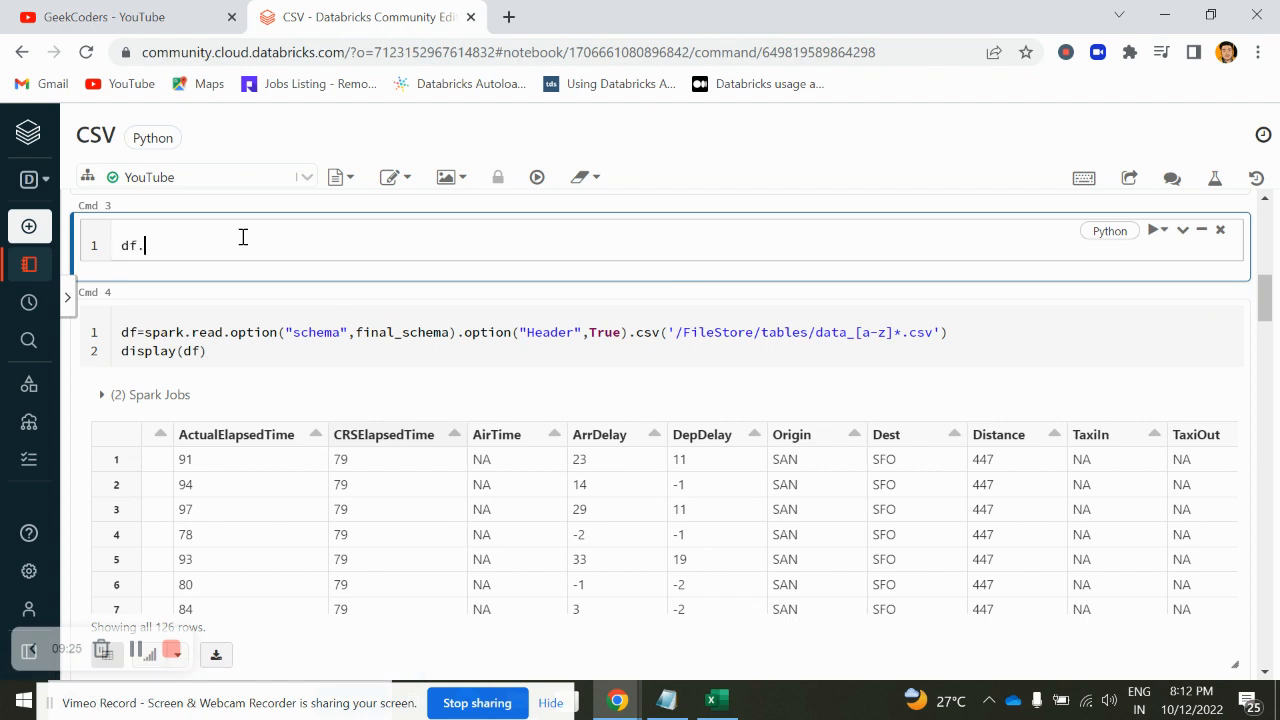
{"action": "type", "text": "print"}
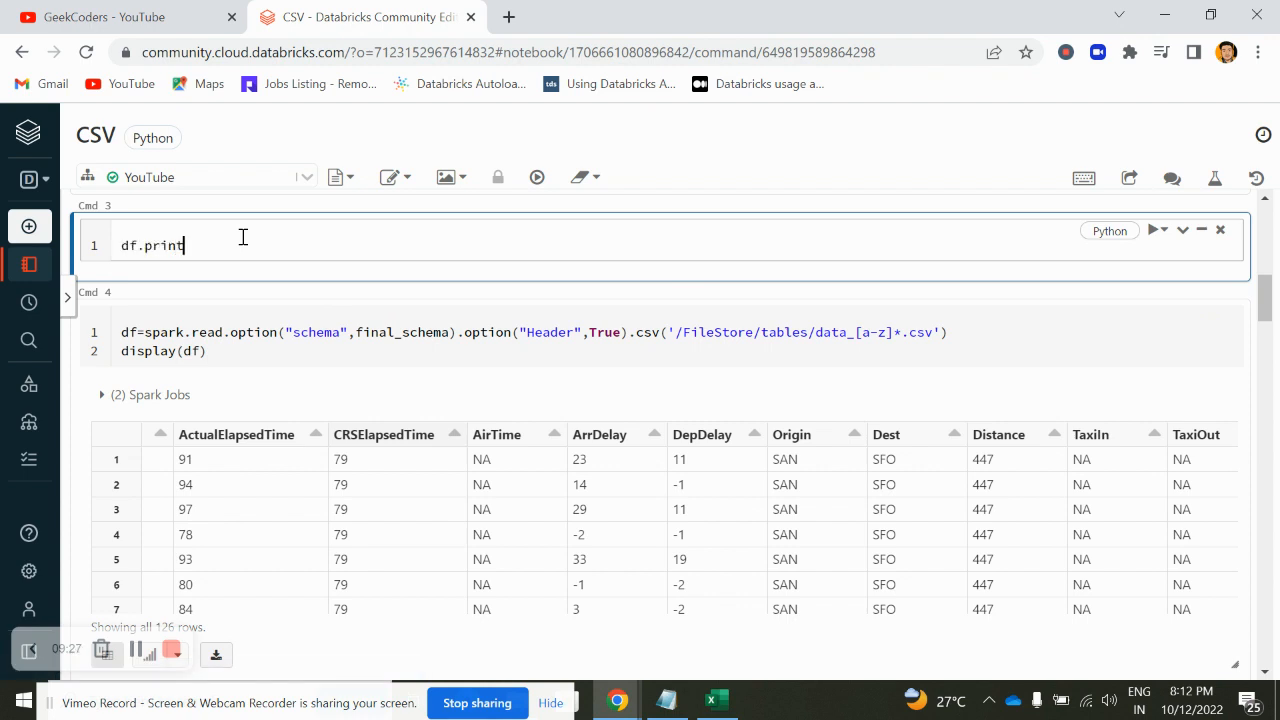
{"action": "type", "text": "Schema("}
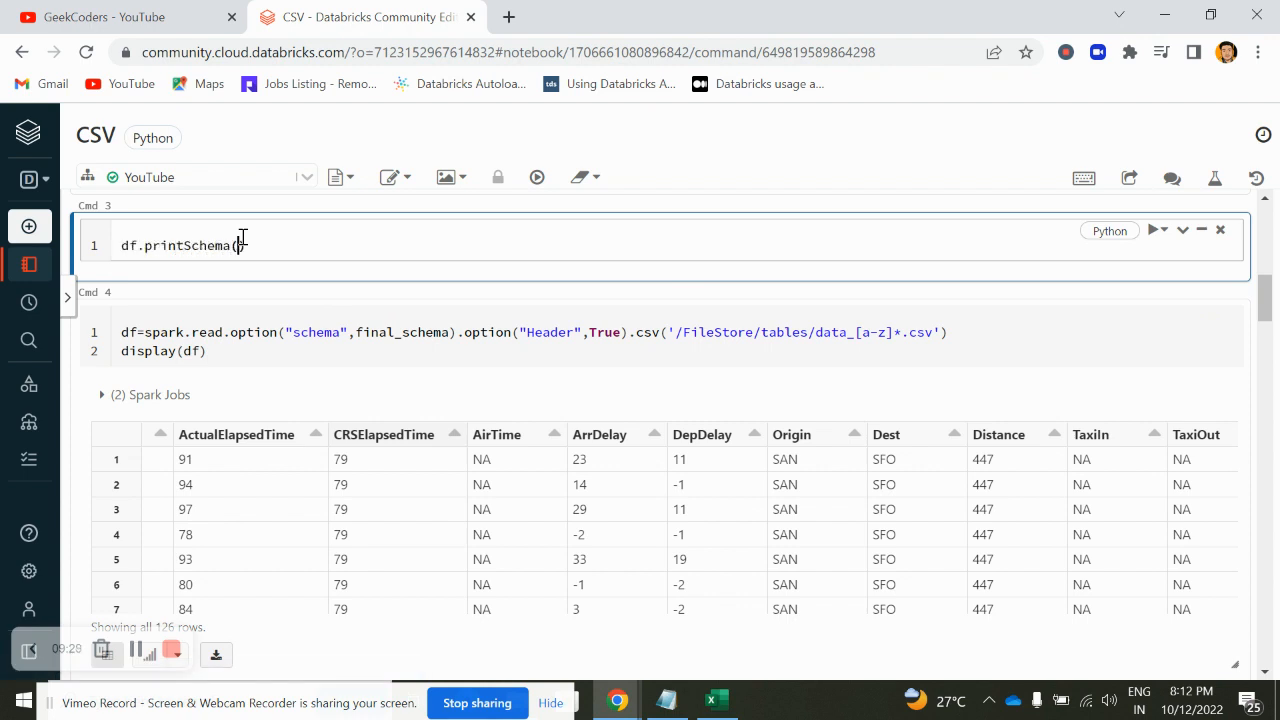
{"action": "left_click", "coordinate": [1151, 229]}
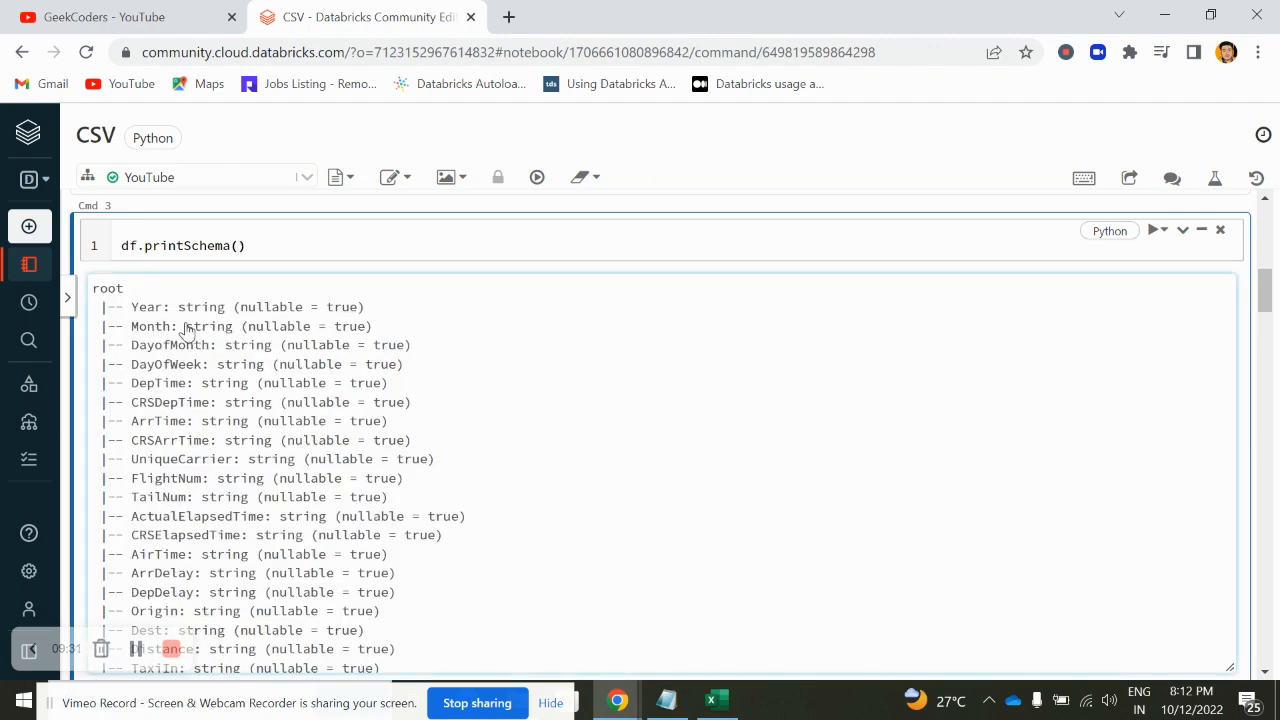
{"action": "mouse_move", "coordinate": [316, 404]}
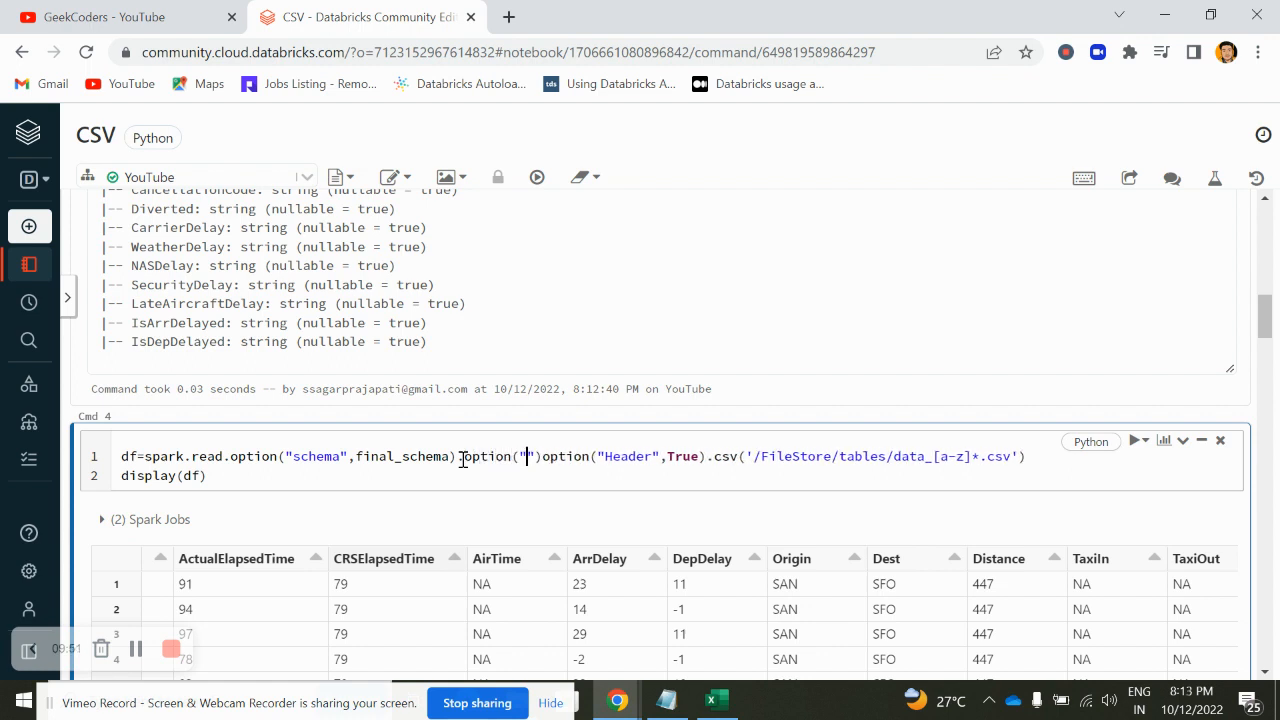
Add the inferschema option set to True and rerun the CSV read command
{"action": "type", "text": "infershc"}
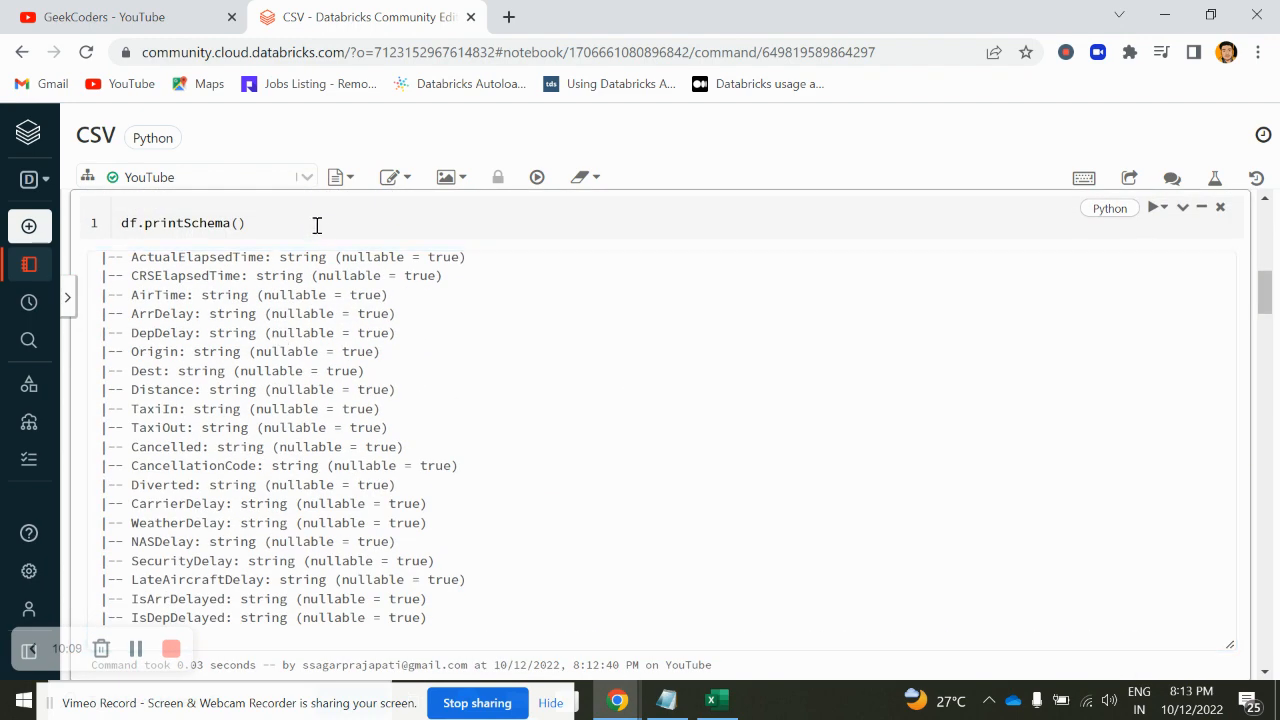
{"action": "left_click", "coordinate": [1153, 207]}
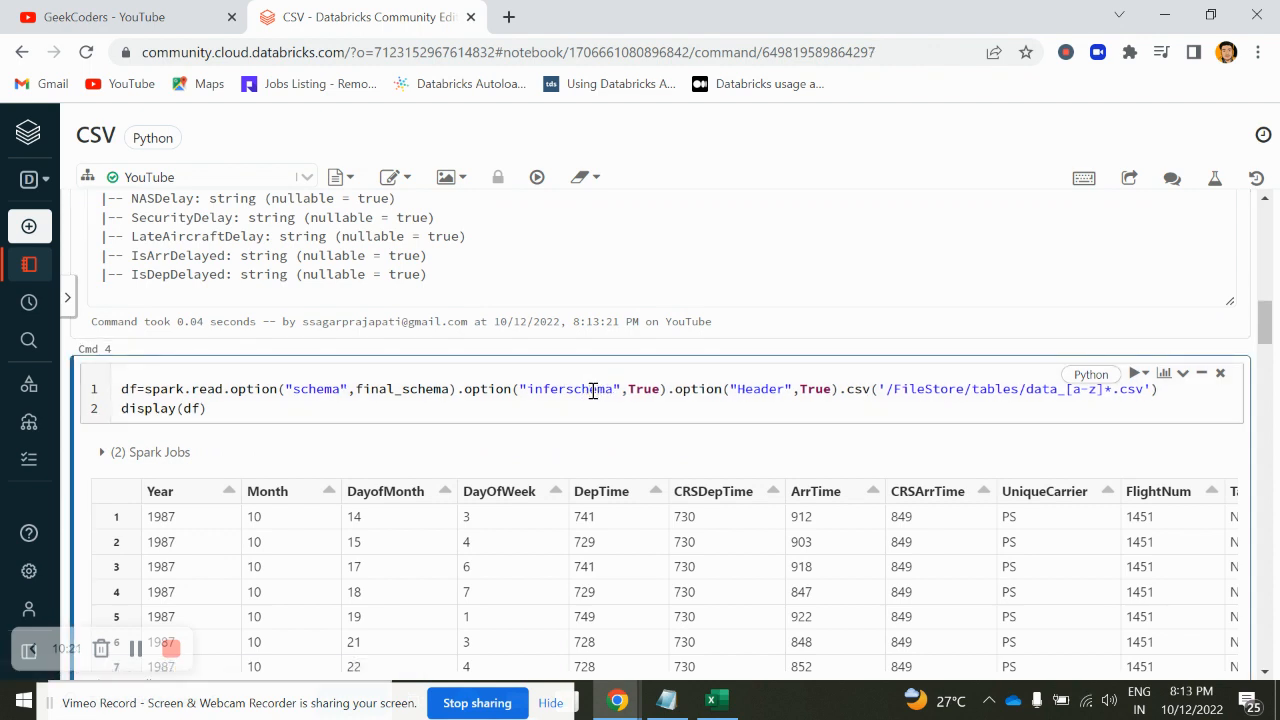
{"action": "left_click", "coordinate": [1135, 373]}
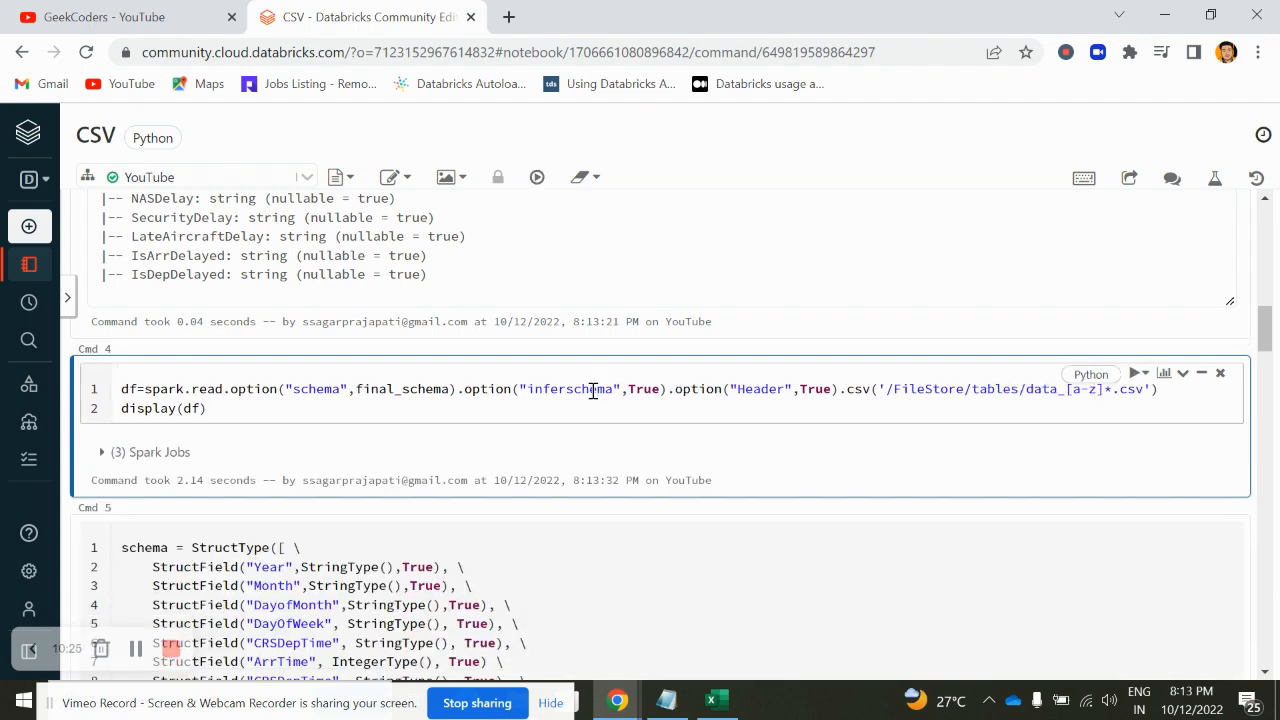
Rerun df.printSchema() and review Year, Month, DayofMonth and Distance now typed as integer
{"action": "scroll", "scroll_direction": "up", "scroll_amount": 3}
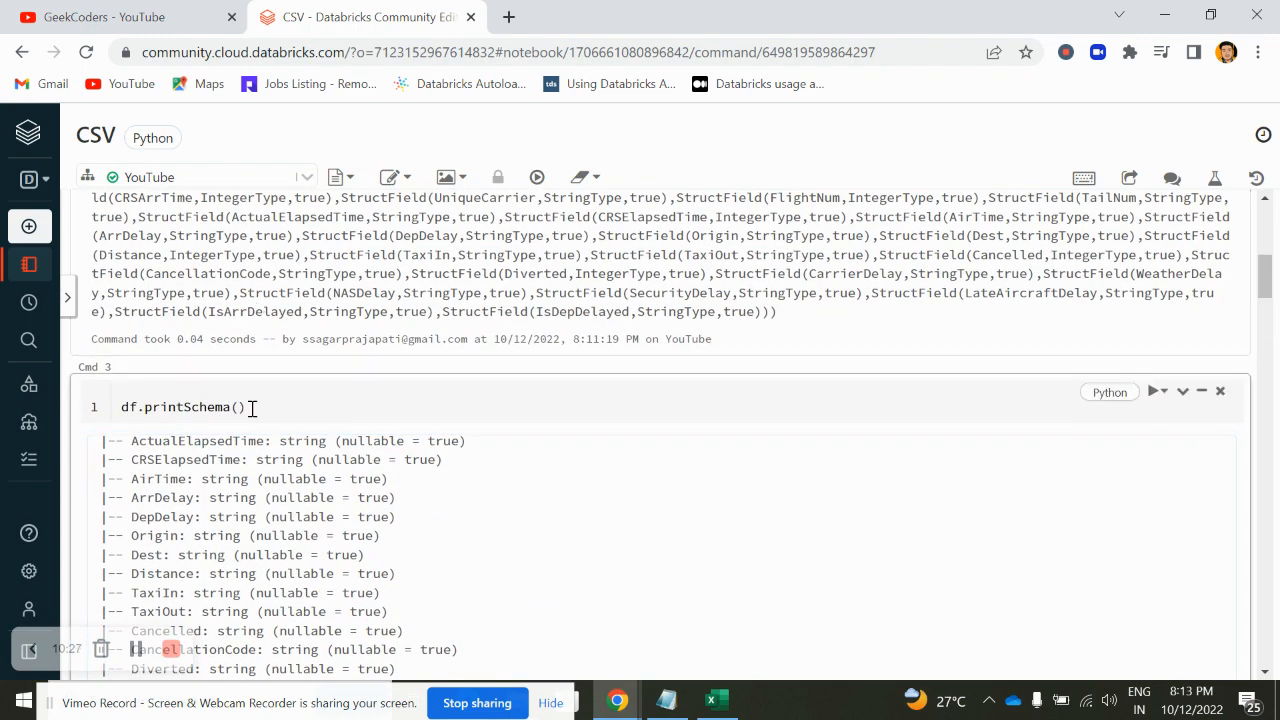
{"action": "left_click", "coordinate": [1152, 391]}
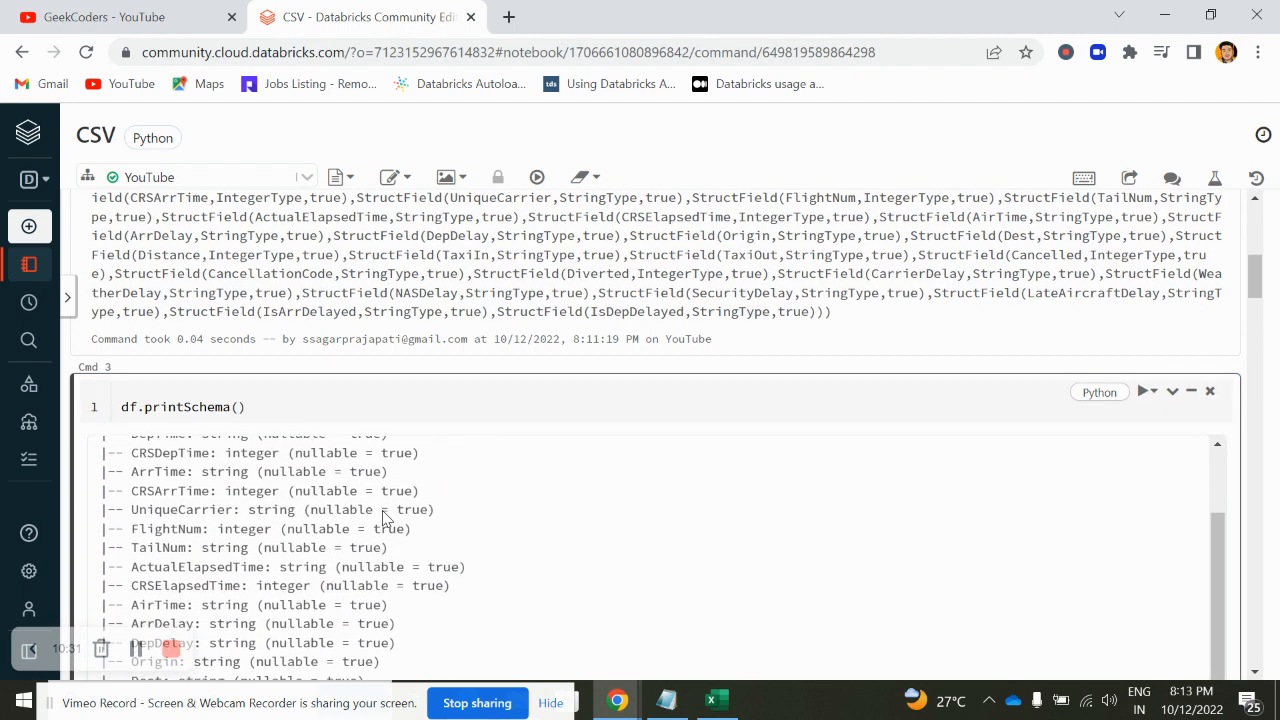
{"action": "scroll", "scroll_direction": "up", "scroll_amount": 3}
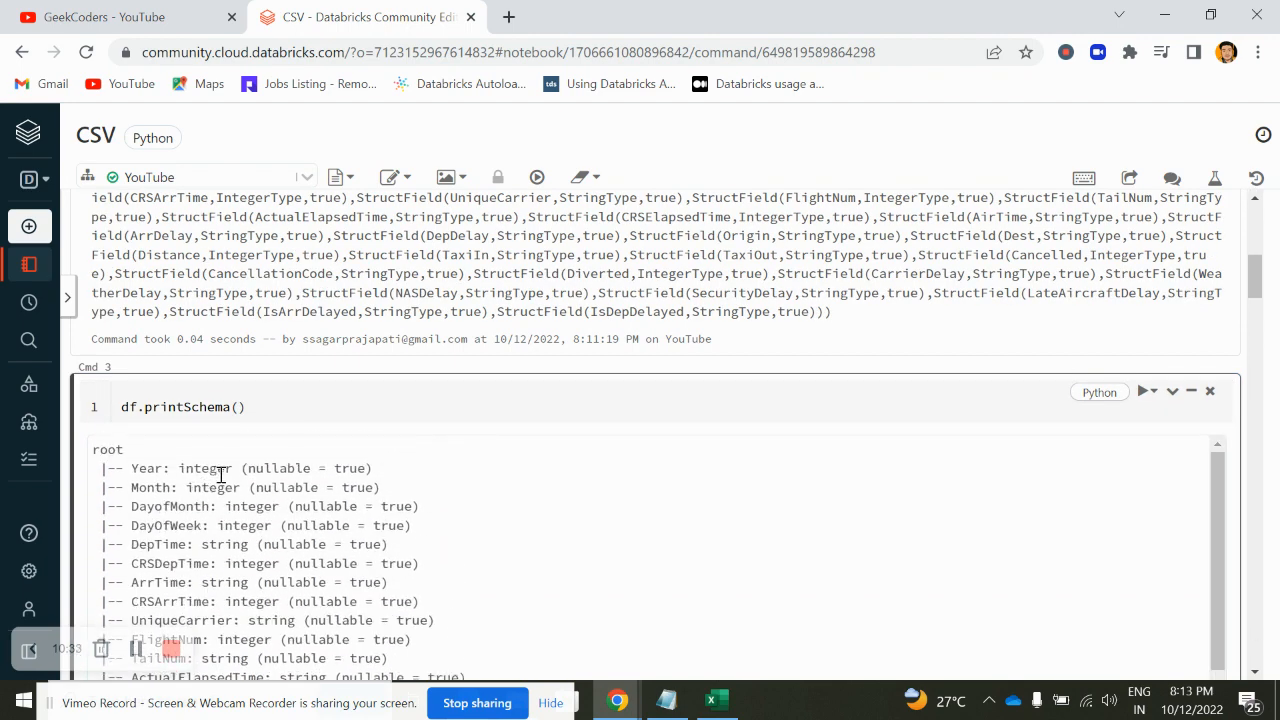
{"action": "scroll", "scroll_direction": "down", "scroll_amount": 3}
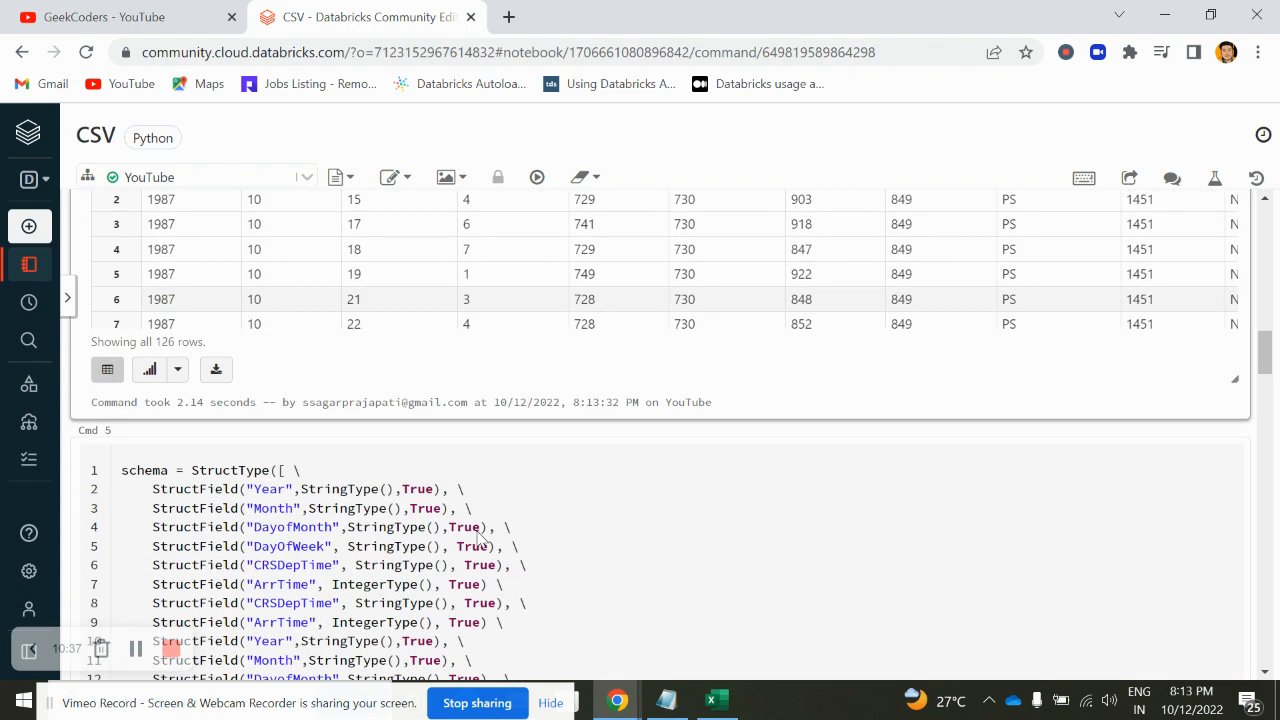
{"action": "scroll", "scroll_direction": "down", "scroll_amount": 3}
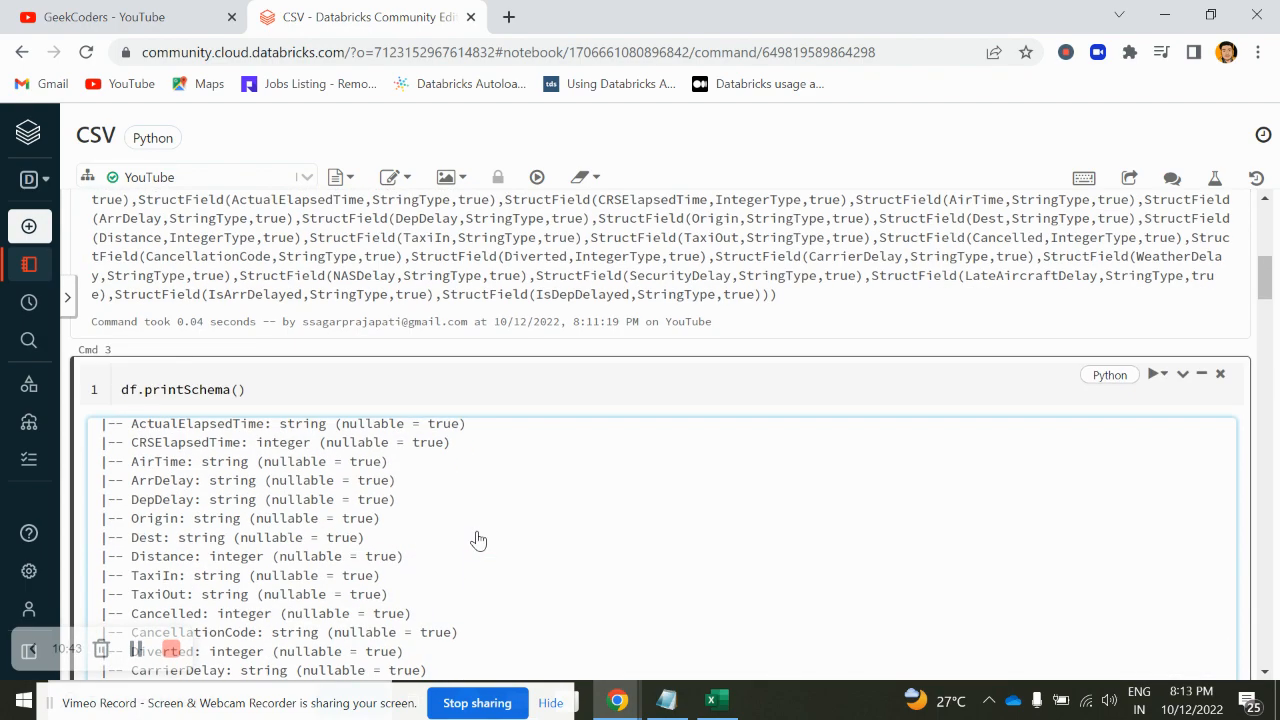
{"action": "scroll", "scroll_direction": "up", "scroll_amount": 3}
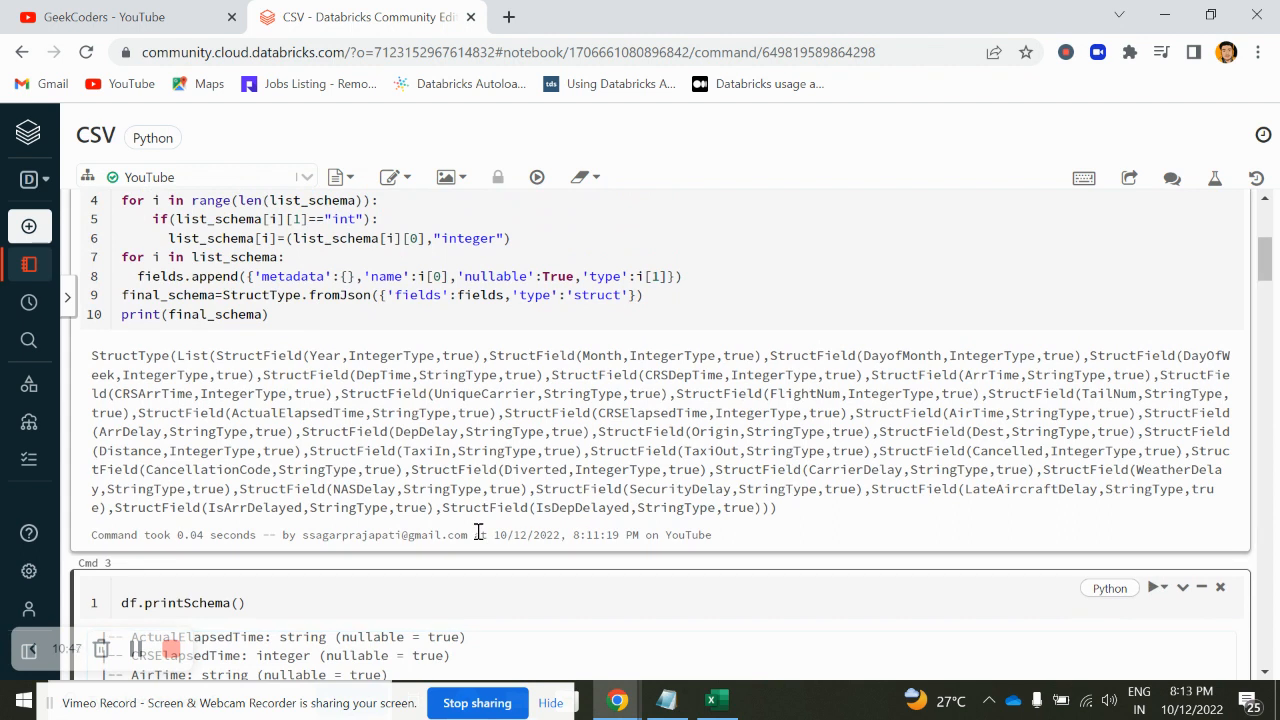
{"action": "mouse_move", "coordinate": [288, 400]}
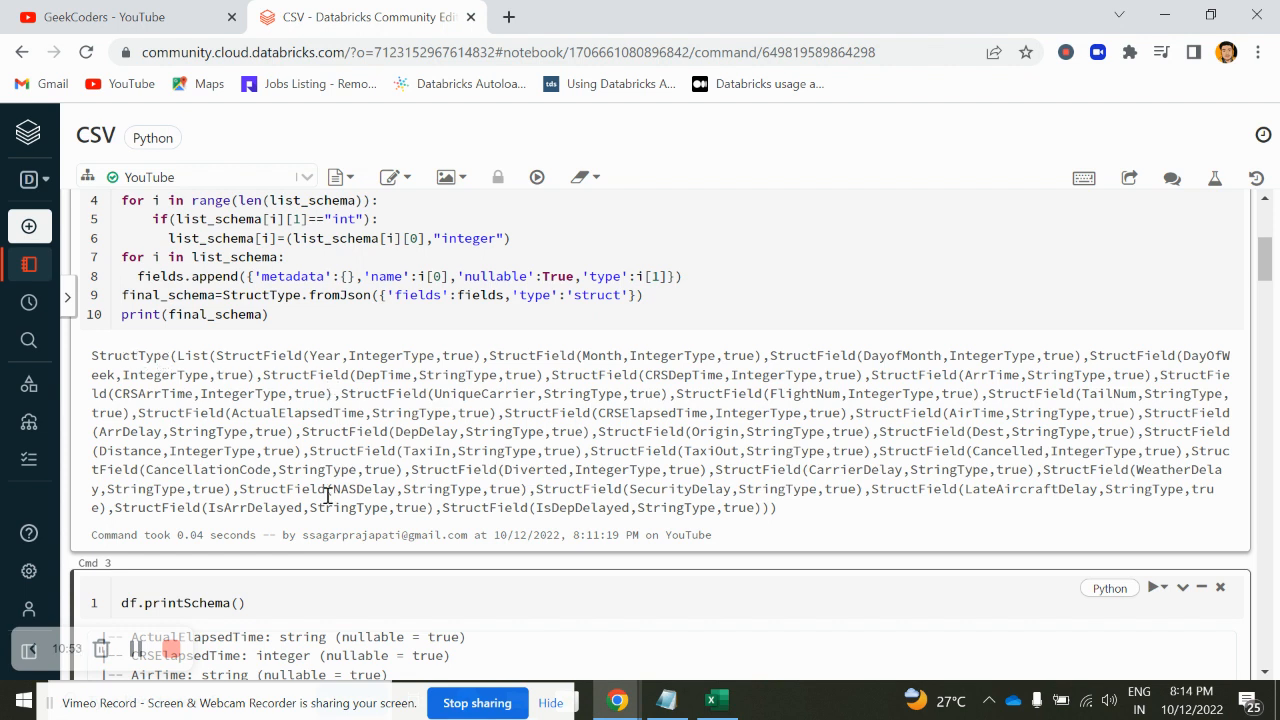
{"action": "mouse_move", "coordinate": [492, 474]}
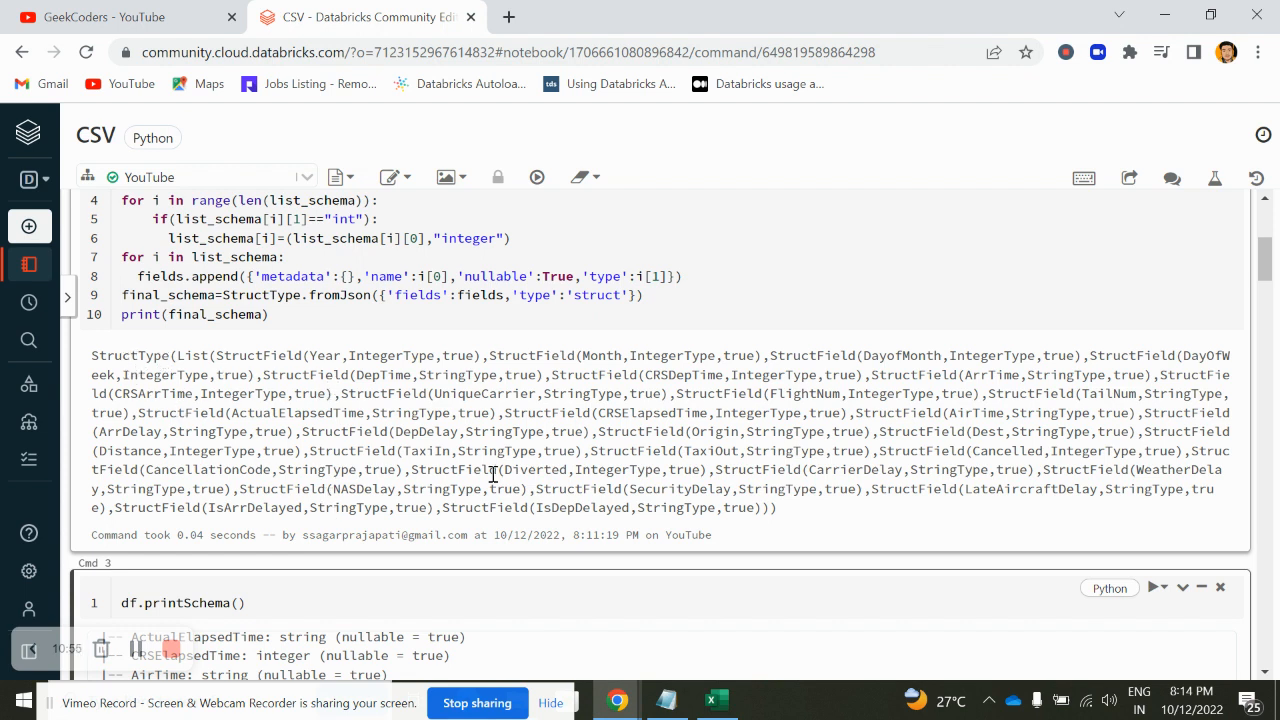
{"action": "scroll", "scroll_direction": "up", "scroll_amount": 3}
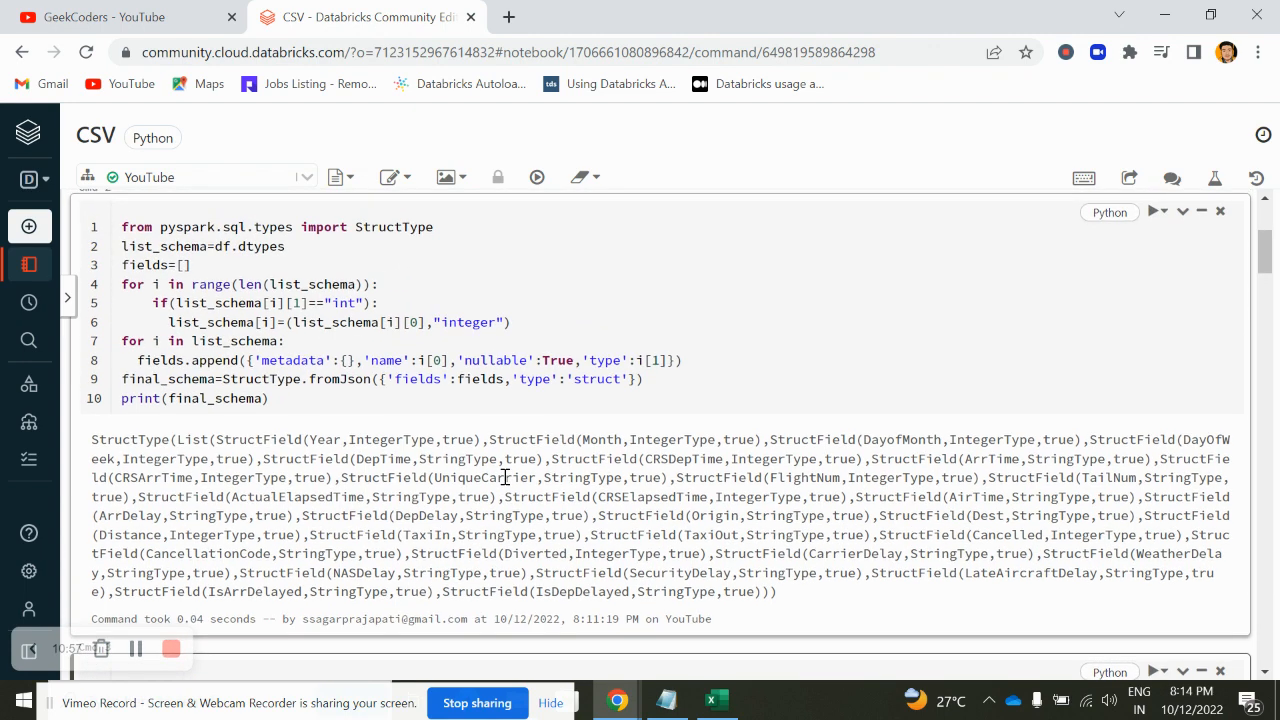
{"action": "mouse_move", "coordinate": [213, 356]}
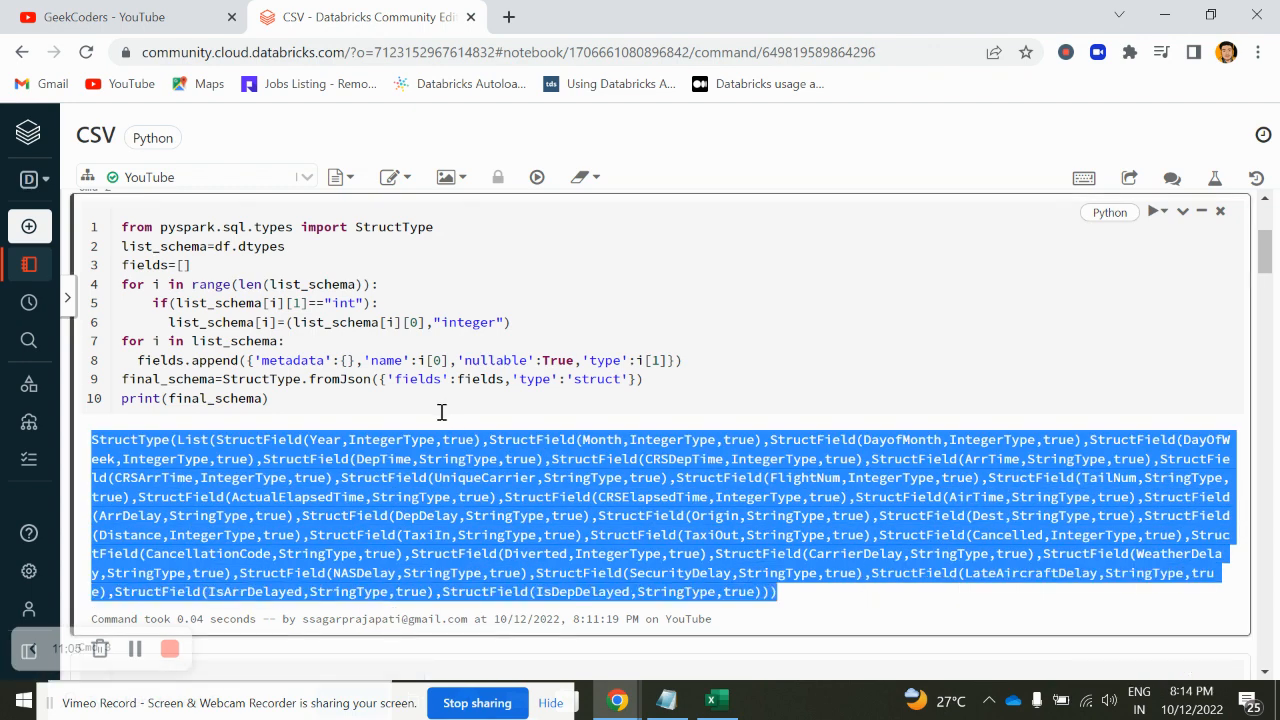
{"action": "mouse_move", "coordinate": [200, 443]}
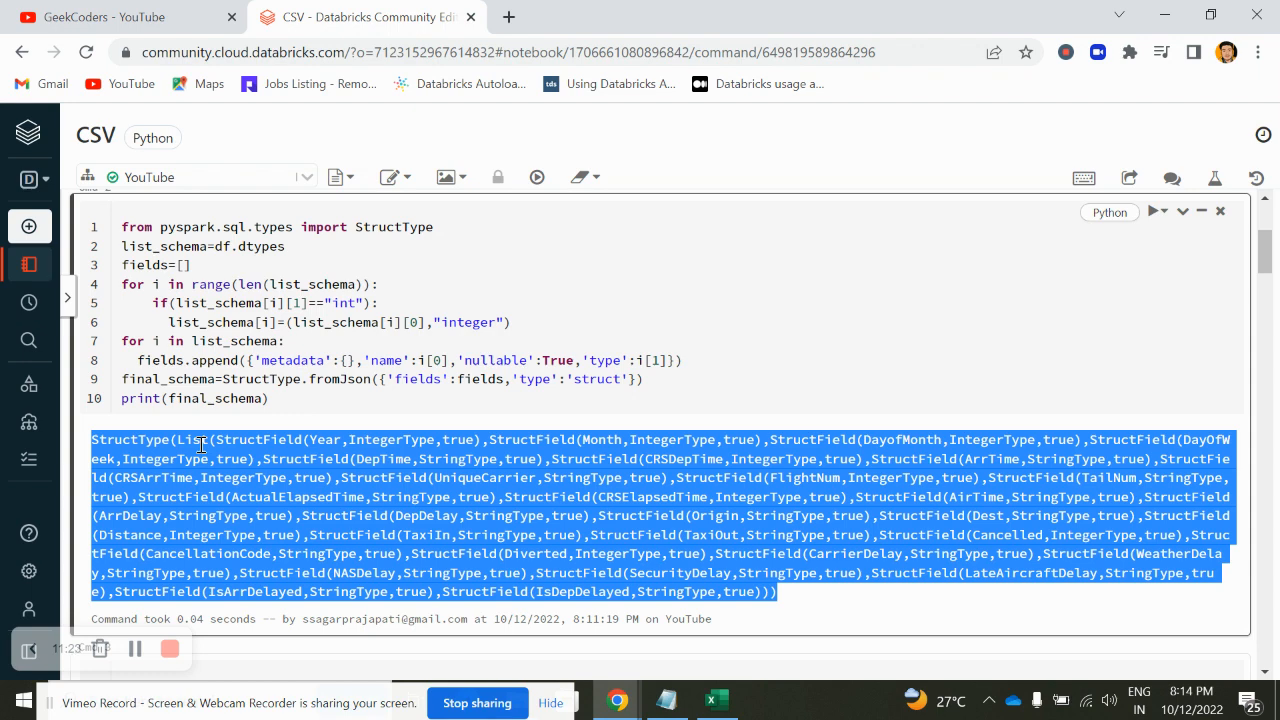
{"action": "mouse_move", "coordinate": [48, 618]}
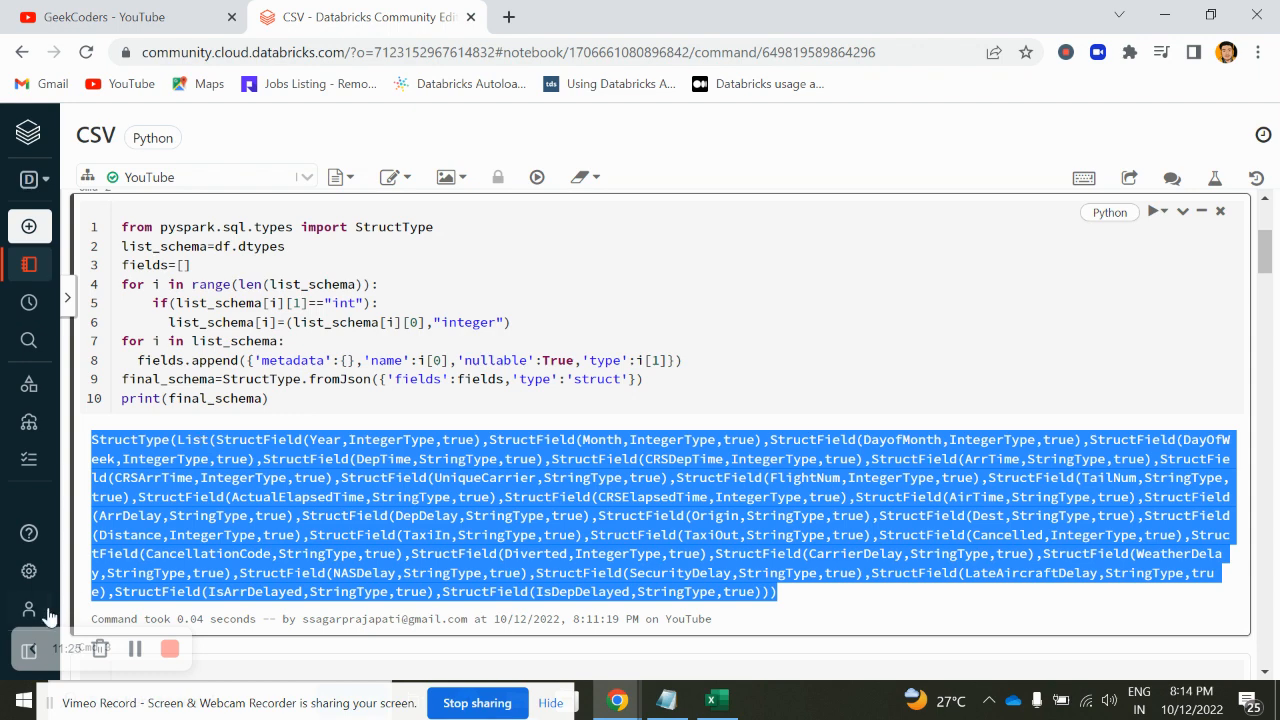